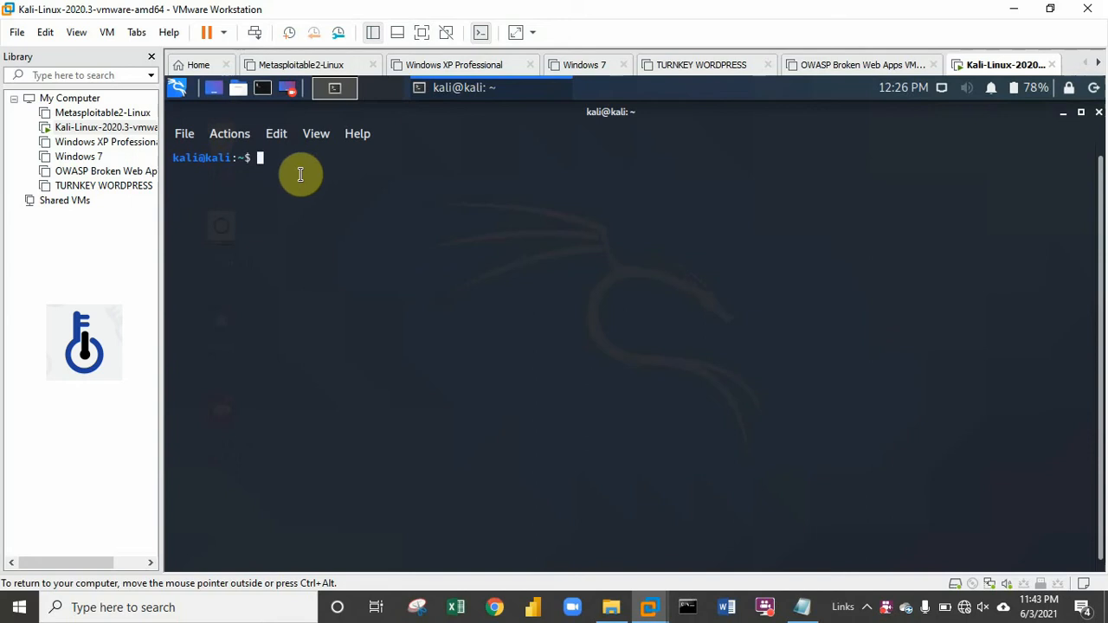
{"action": "mouse_move", "coordinate": [298, 168]}
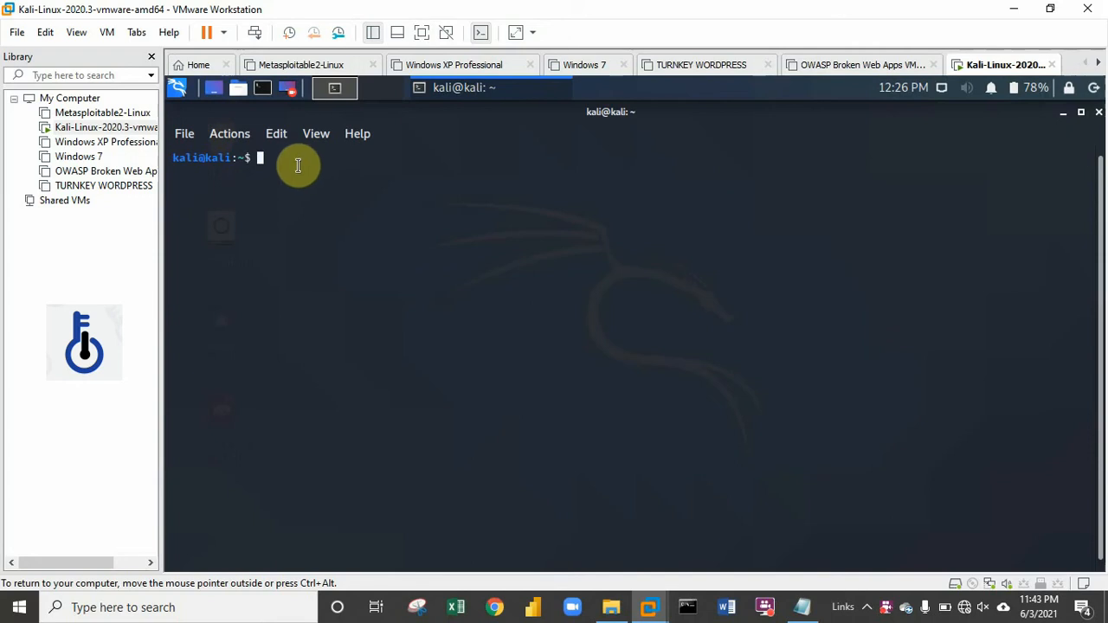
- Begin typing 'sudo adduser' at the terminal prompt
{"action": "type", "text": "sudo add"}
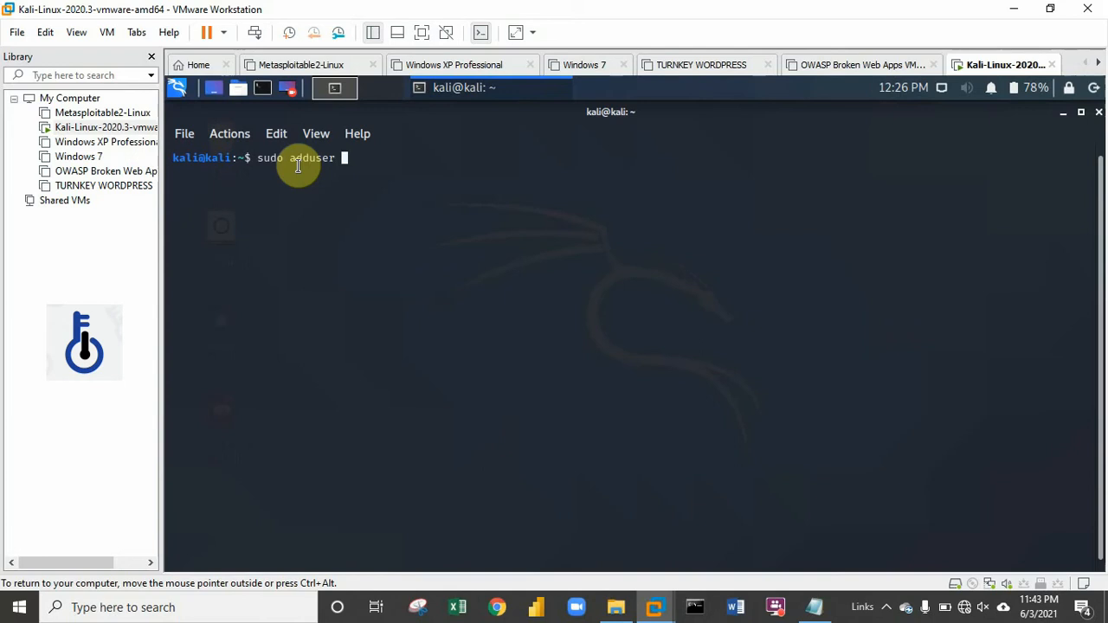
- Run 'sudo adduser userctf' and set the new user's password
{"action": "type", "text": "us"}
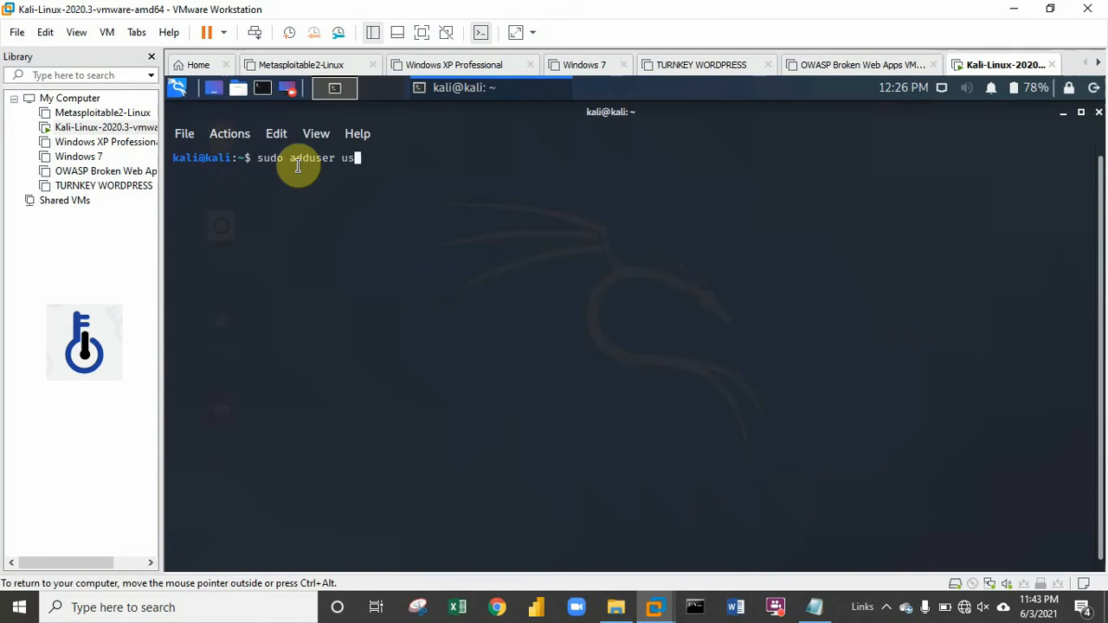
{"action": "type", "text": "erc"}
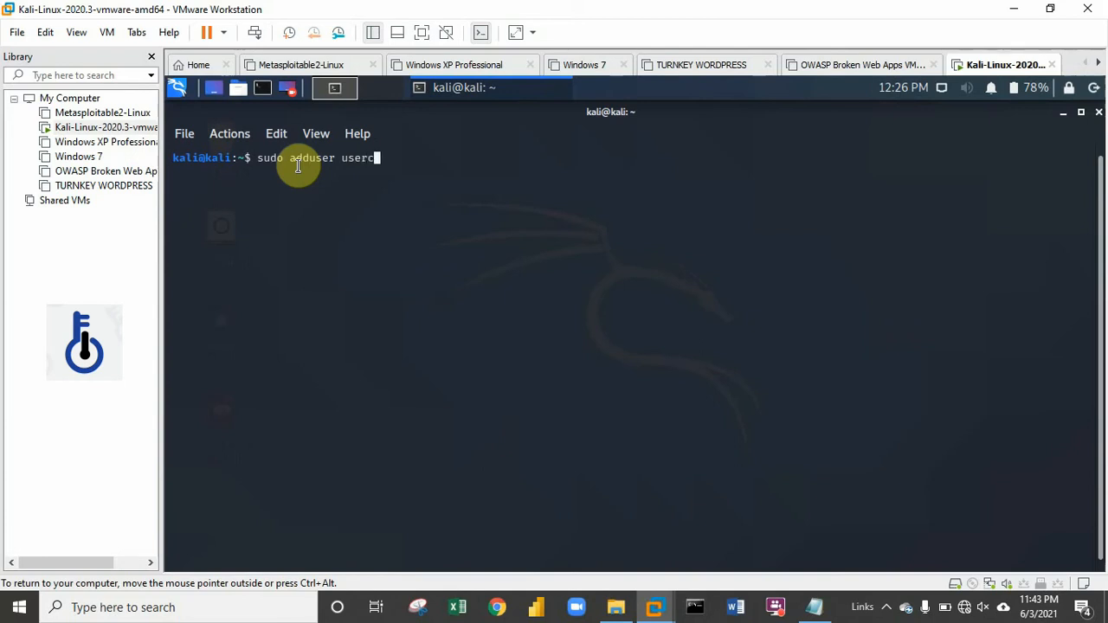
{"action": "type", "text": "tf"}
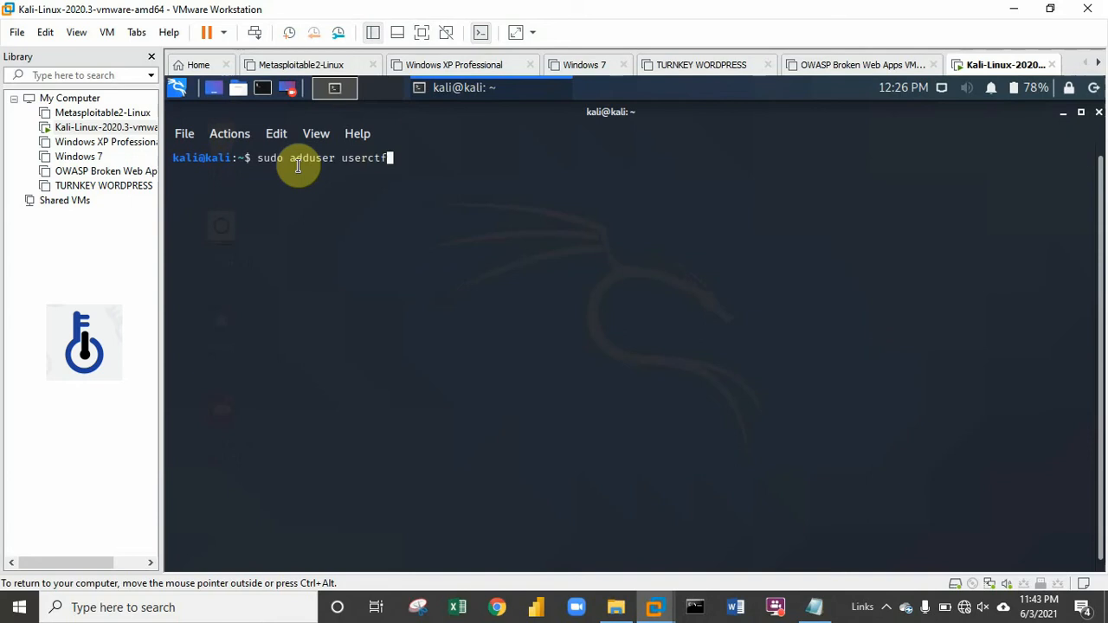
{"action": "key", "text": "Return"}
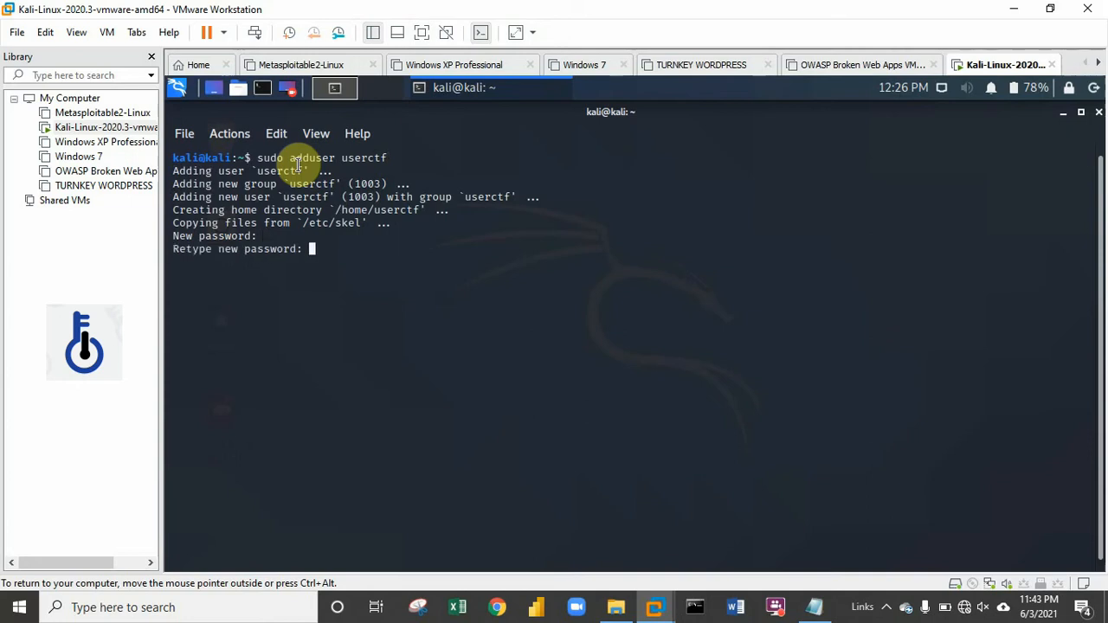
{"action": "key", "text": "Return"}
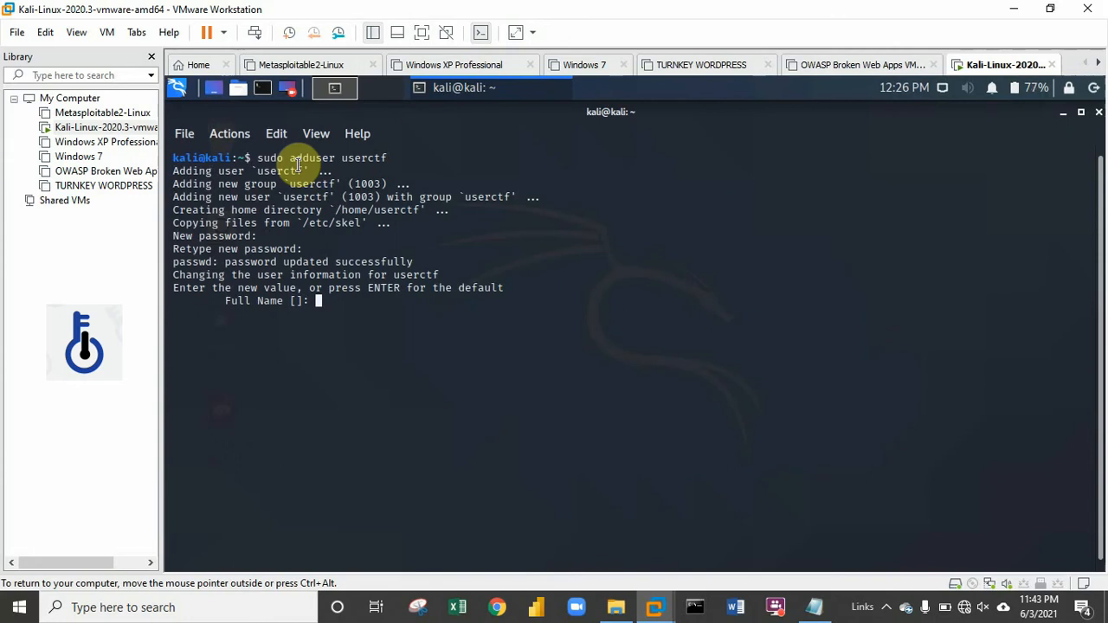
- Enter the full name 'Computer Tech Forum user' for the account
{"action": "type", "text": "C"}
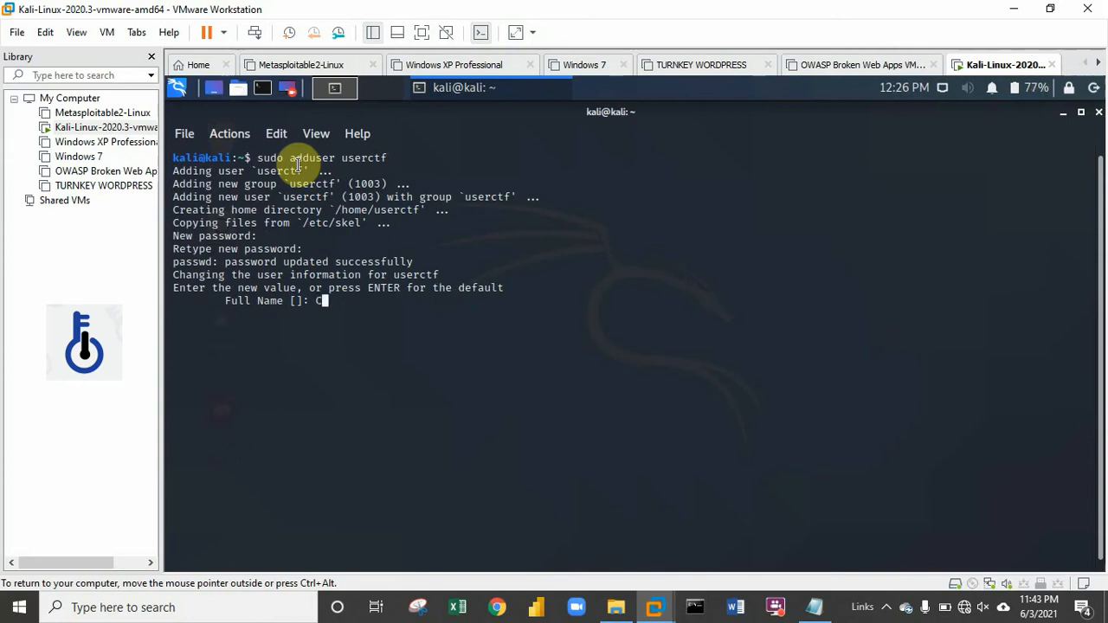
{"action": "type", "text": "omputer"}
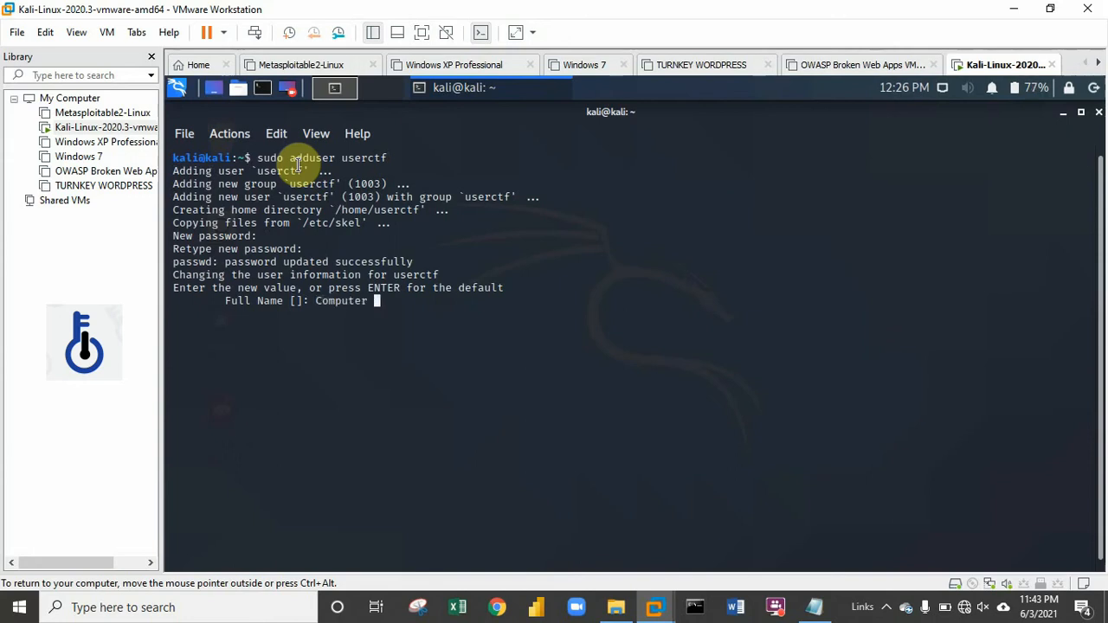
{"action": "type", "text": "Tech"}
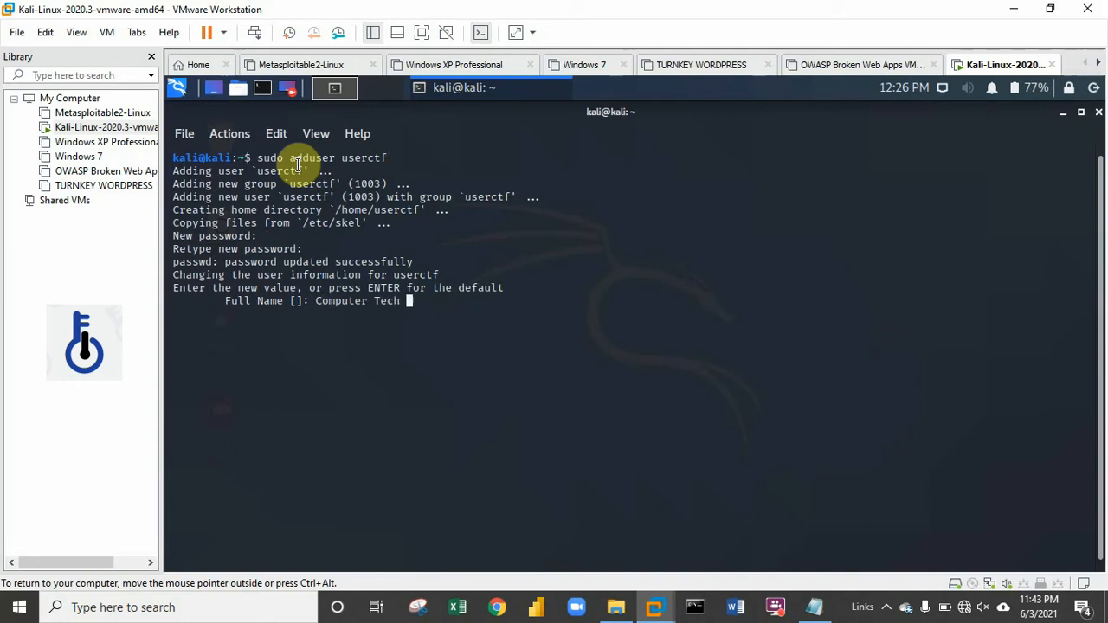
{"action": "type", "text": "FOr"}
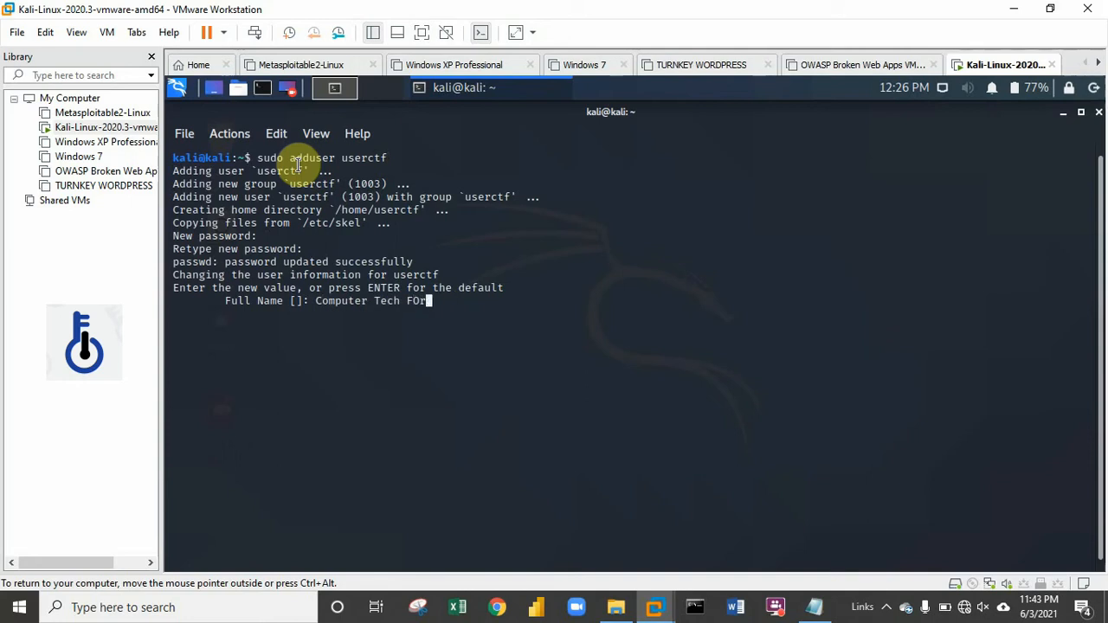
{"action": "key", "text": "Backspace"}
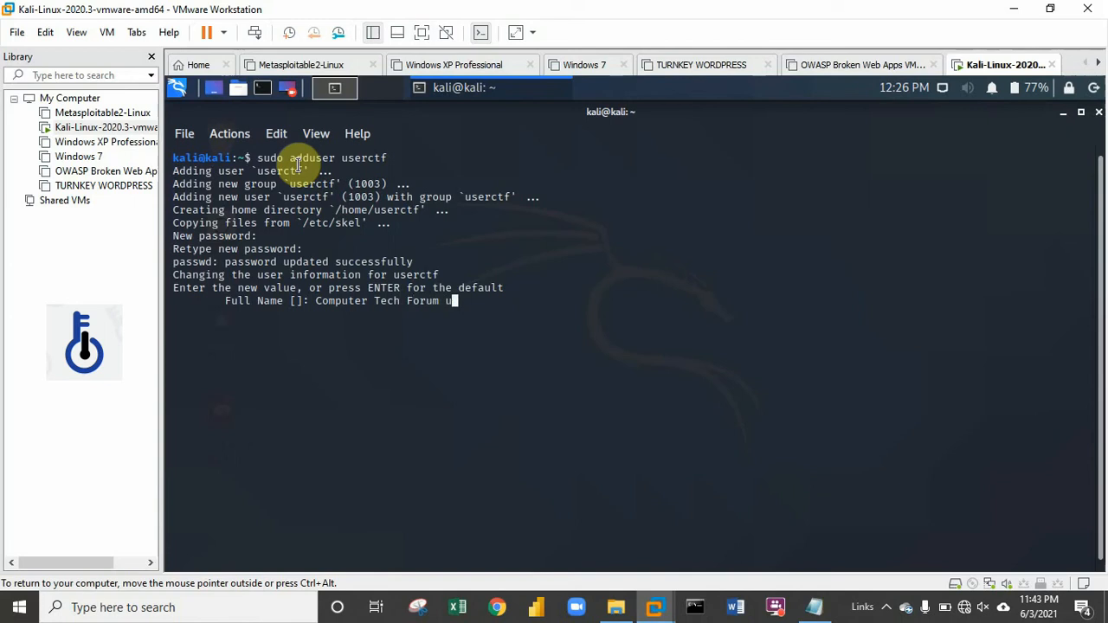
{"action": "type", "text": "ser"}
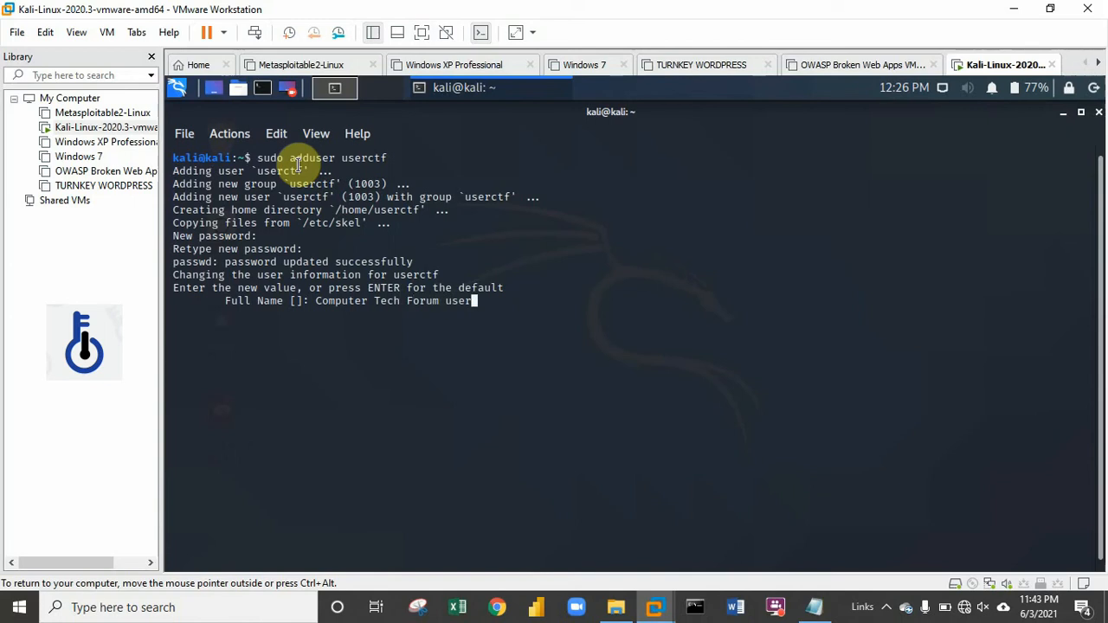
{"action": "key", "text": "Return"}
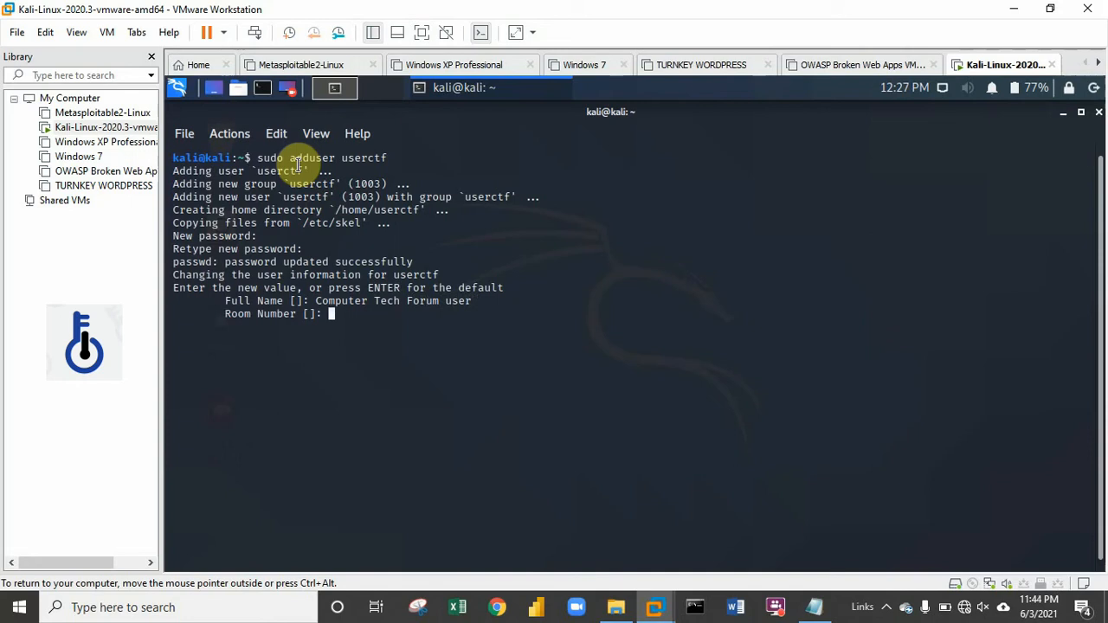
- Leave the remaining fields blank and confirm the user details with Y
{"action": "key", "text": "Return"}
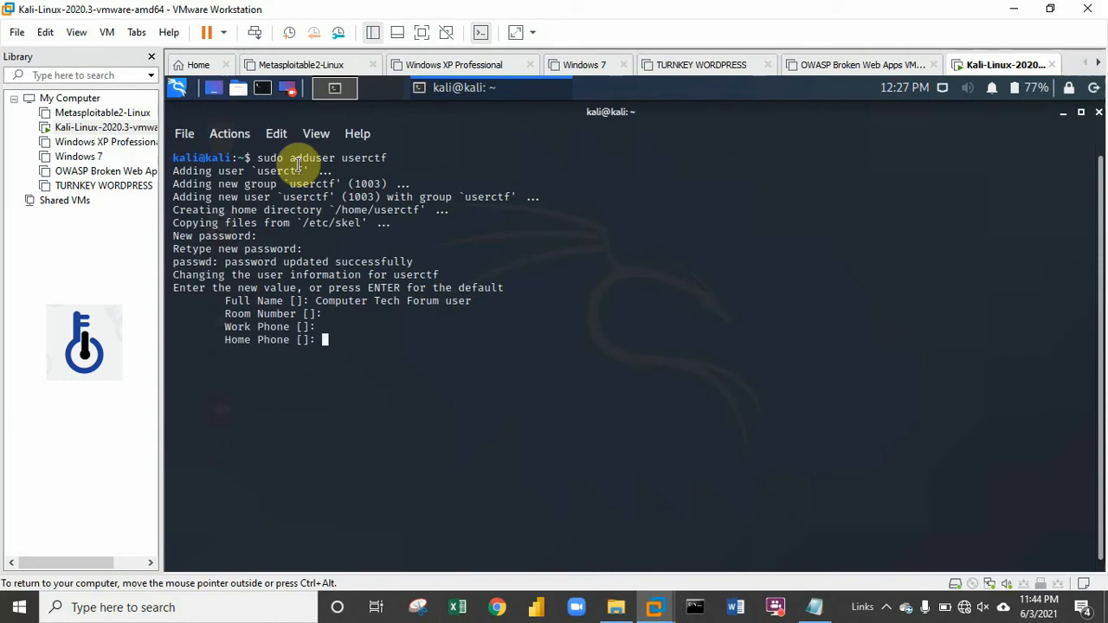
{"action": "key", "text": "Return"}
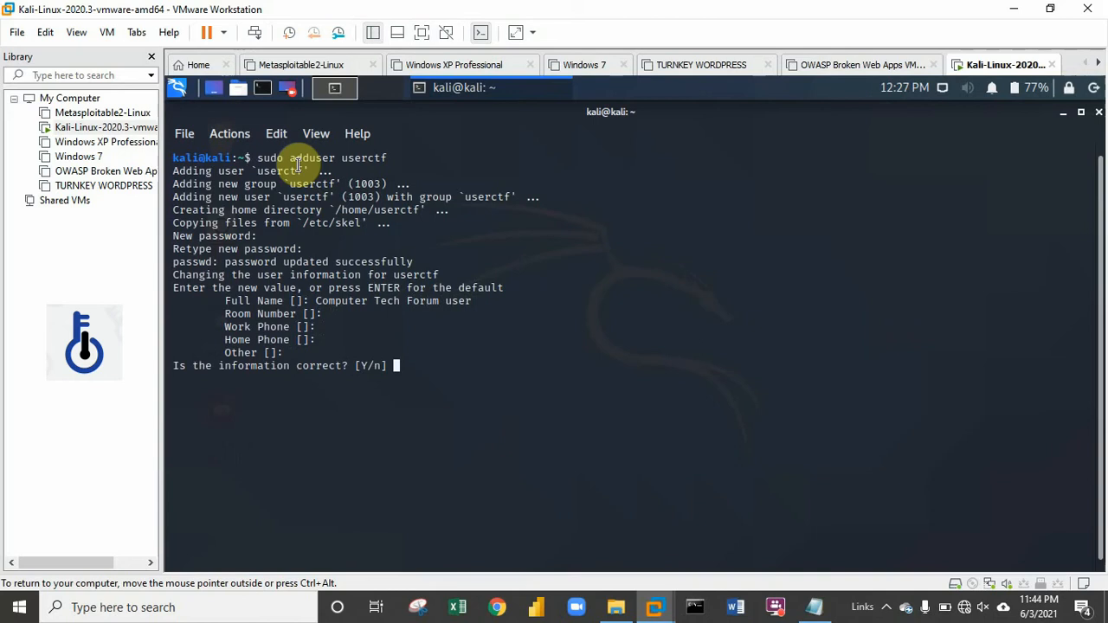
{"action": "type", "text": "Y"}
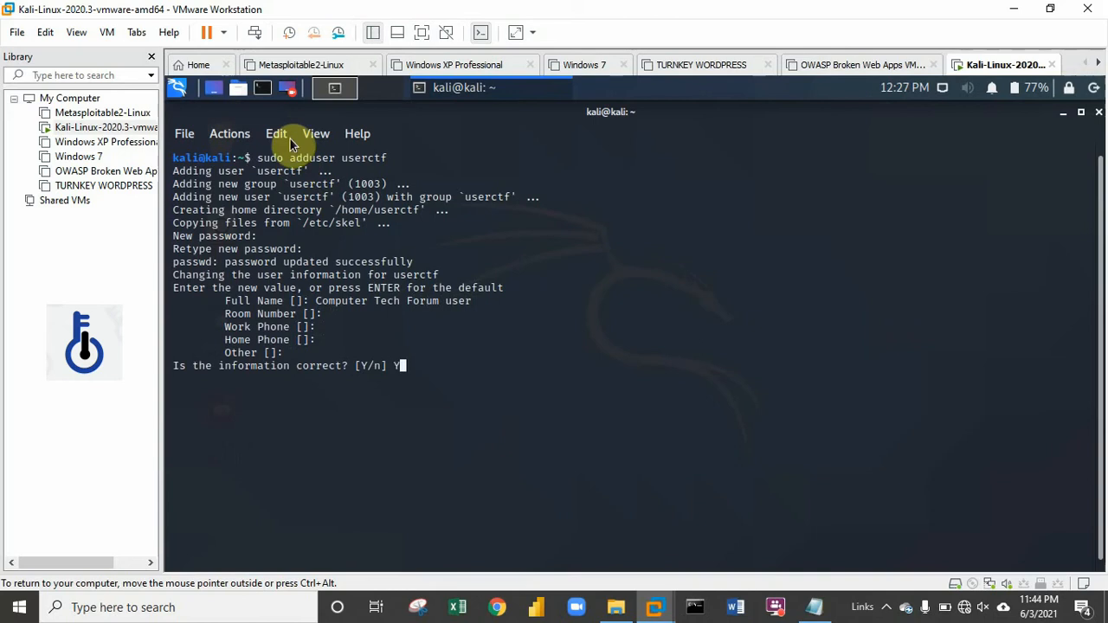
{"action": "key", "text": "Return"}
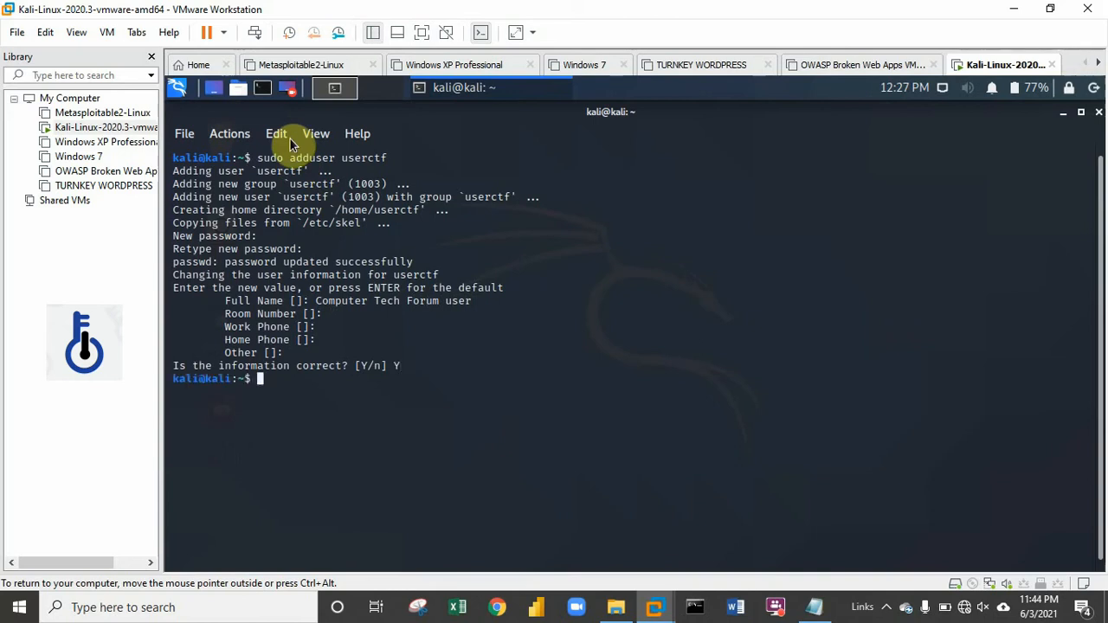
{"action": "mouse_move", "coordinate": [292, 391]}
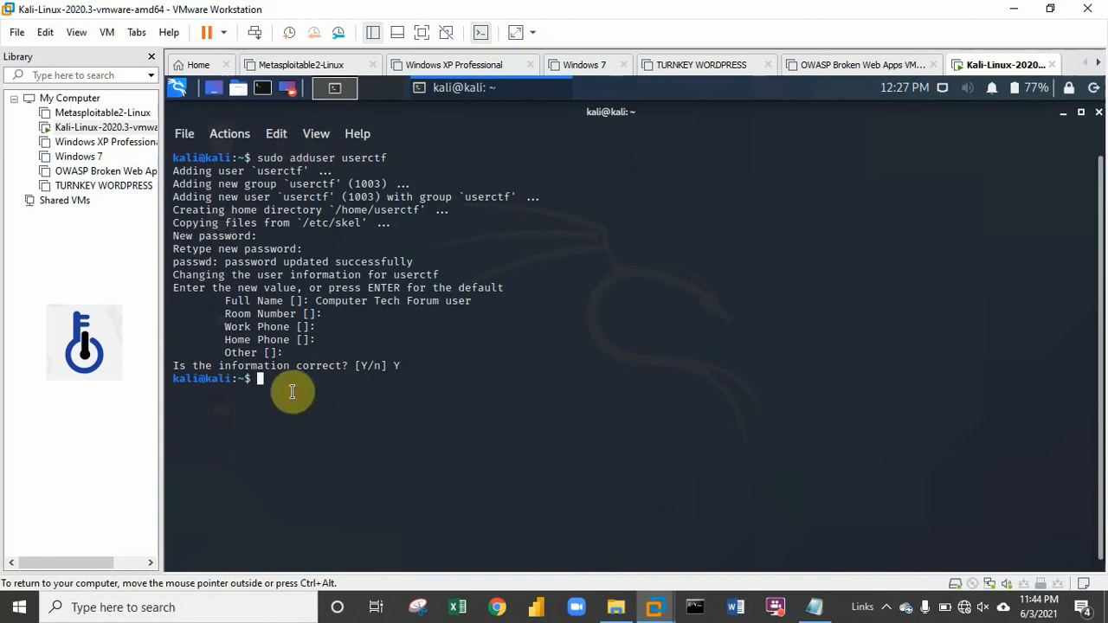
{"action": "mouse_move", "coordinate": [291, 383]}
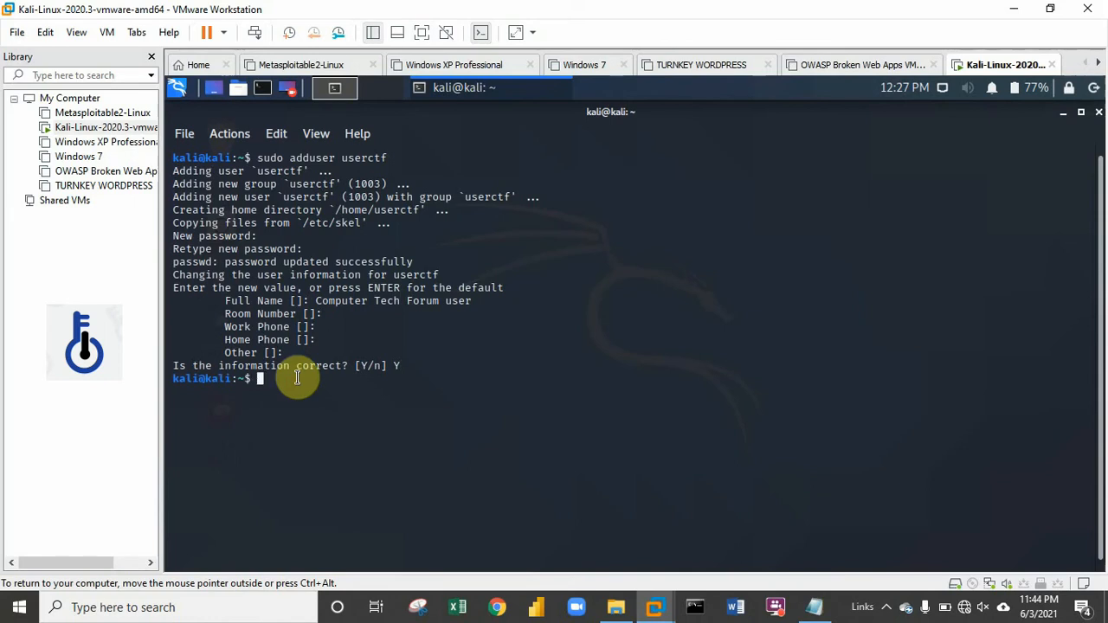
- Run 'getent passwd' to list every account and review the output
{"action": "type", "text": "get"}
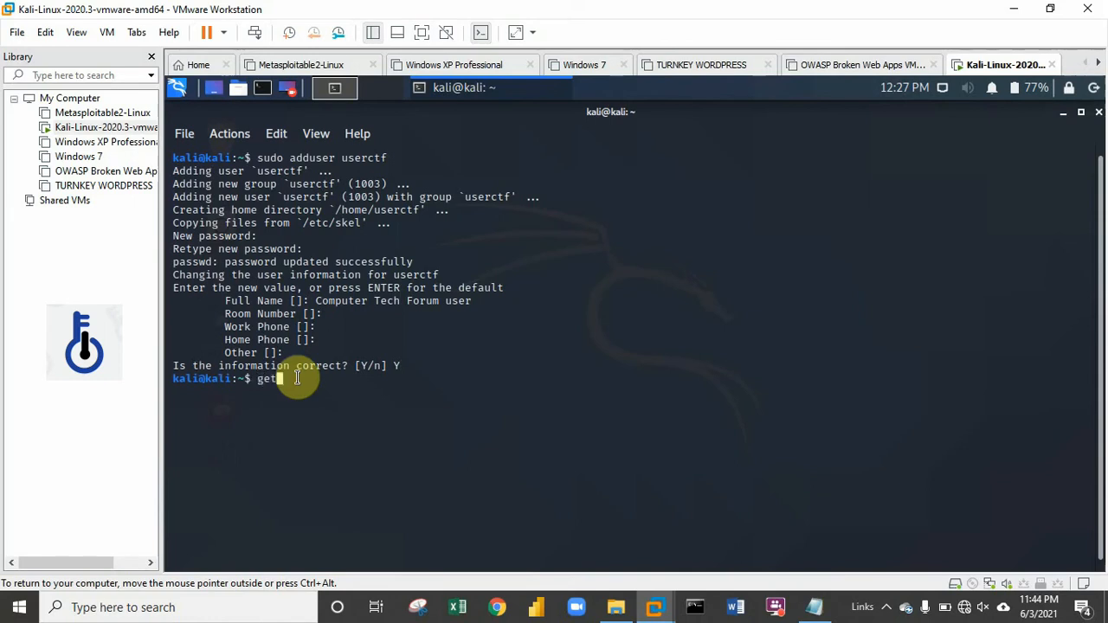
{"action": "type", "text": "nt"}
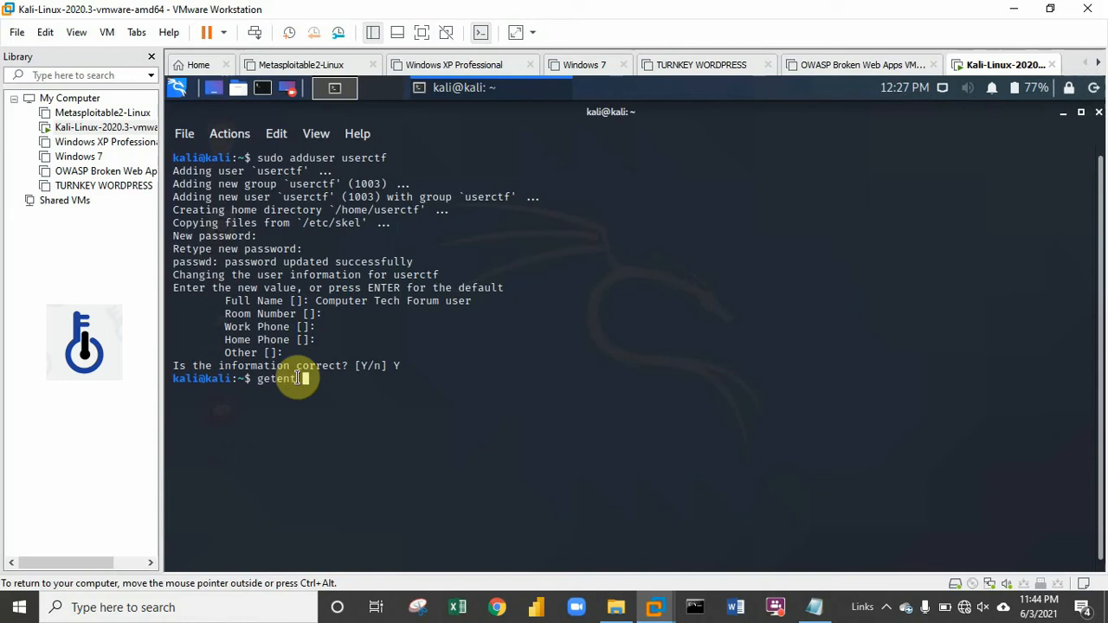
{"action": "type", "text": "passw"}
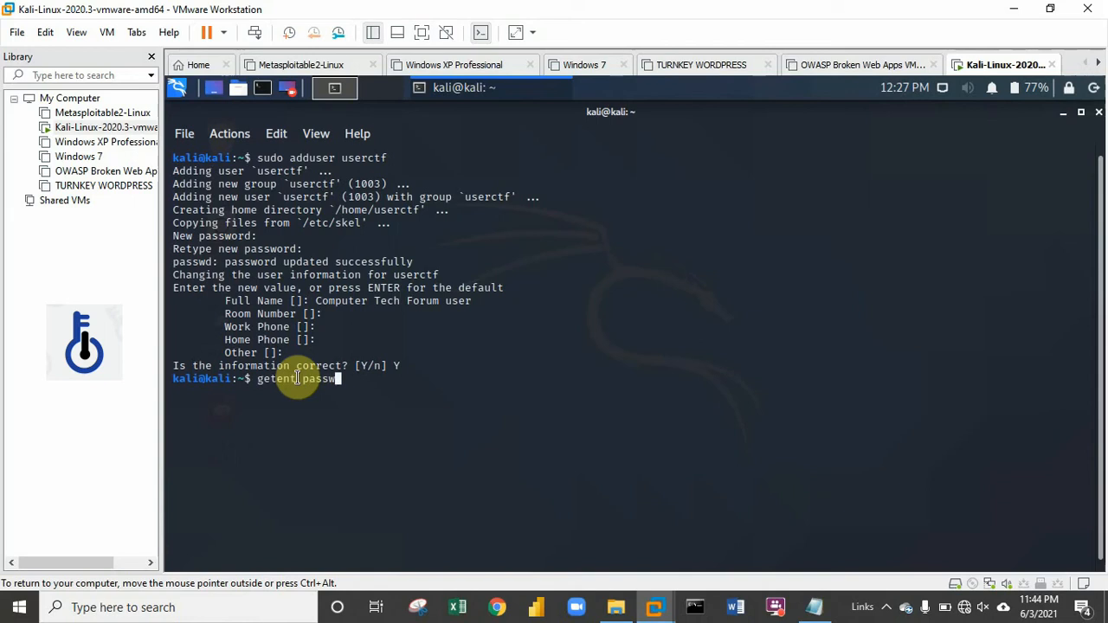
{"action": "key", "text": "Return"}
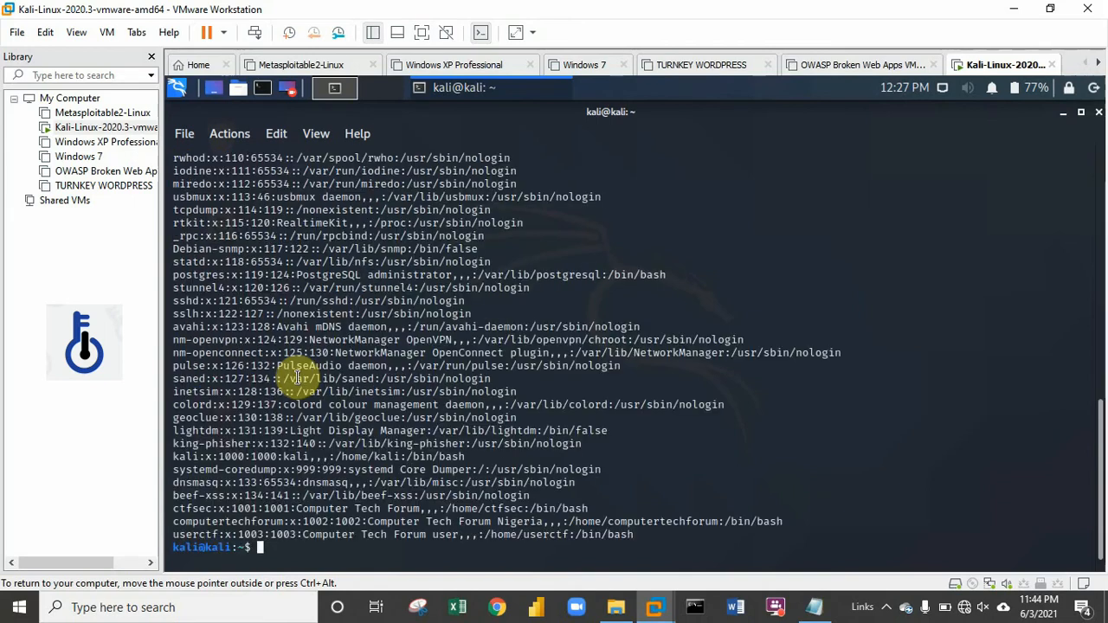
{"action": "scroll", "scroll_direction": "up", "scroll_amount": 3}
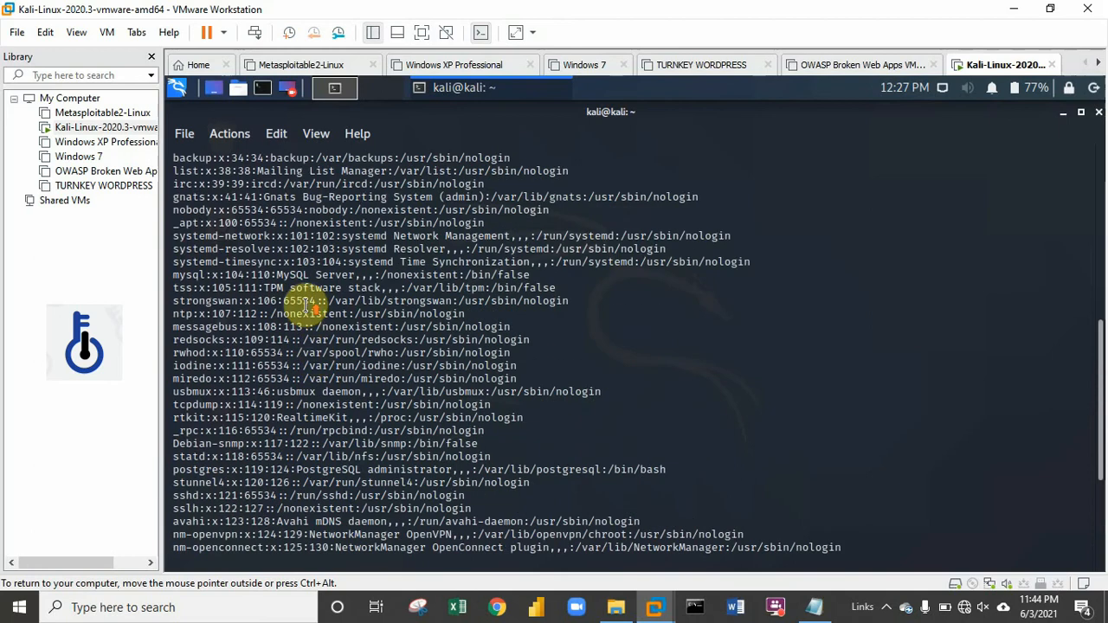
{"action": "scroll", "scroll_direction": "down", "scroll_amount": 3}
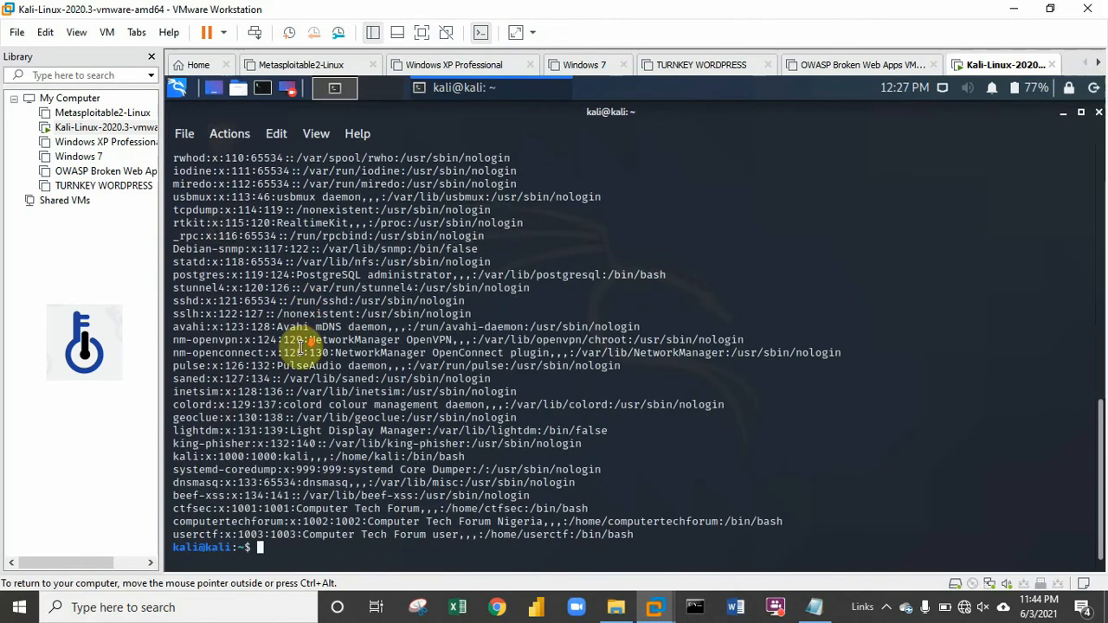
{"action": "scroll", "scroll_direction": "up", "scroll_amount": 3}
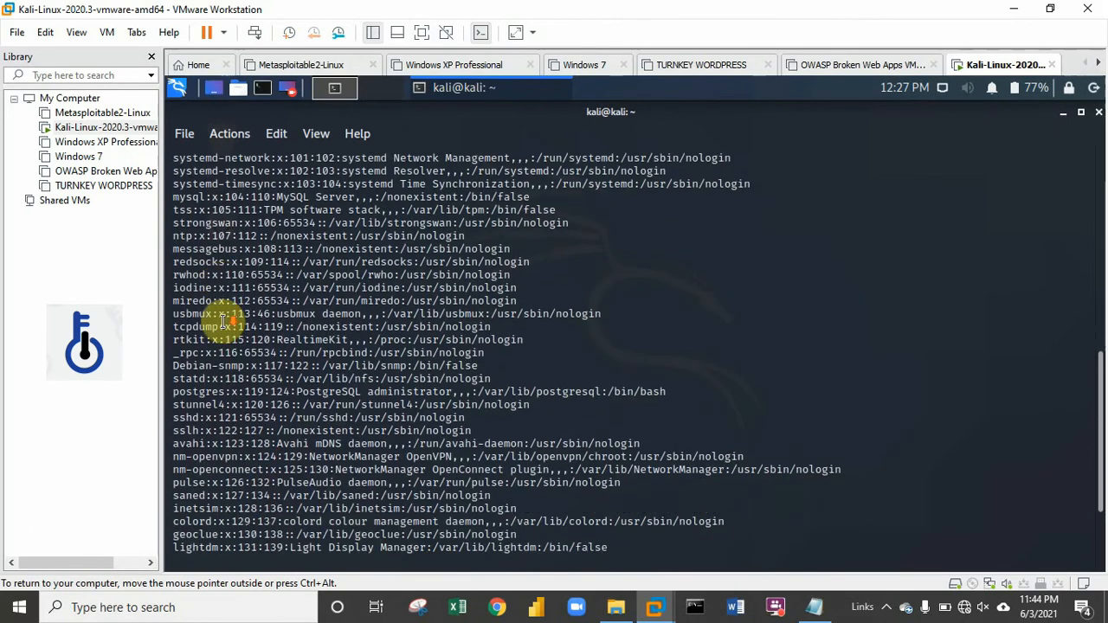
{"action": "scroll", "scroll_direction": "down", "scroll_amount": 3}
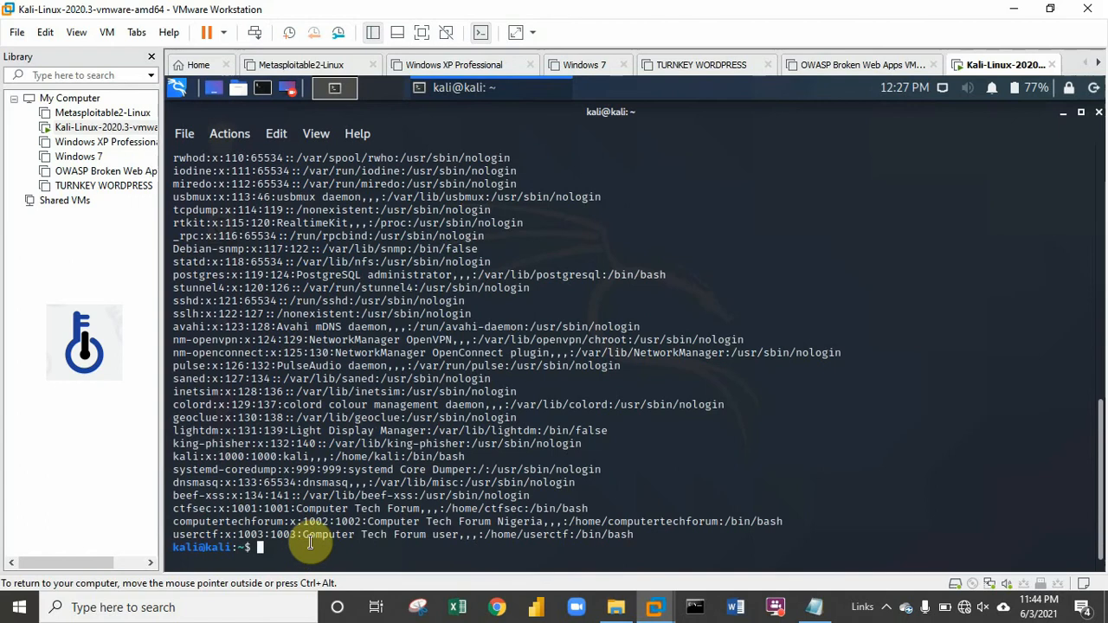
- Type 'getent passwd {1000-6000}' for the user ID range lookup
{"action": "type", "text": "get"}
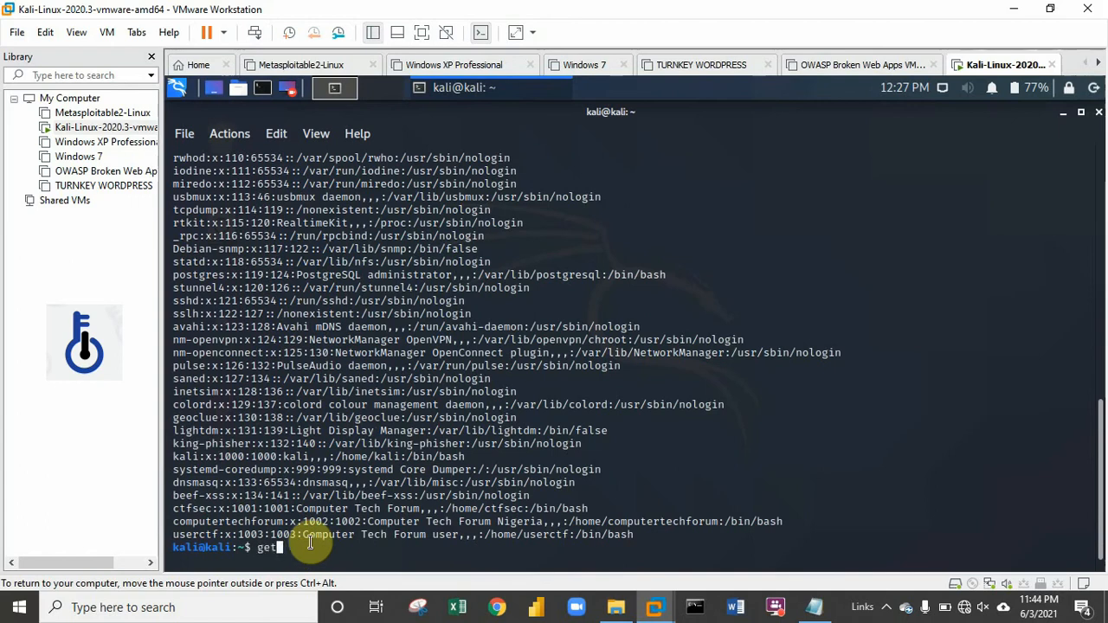
{"action": "type", "text": "ent"}
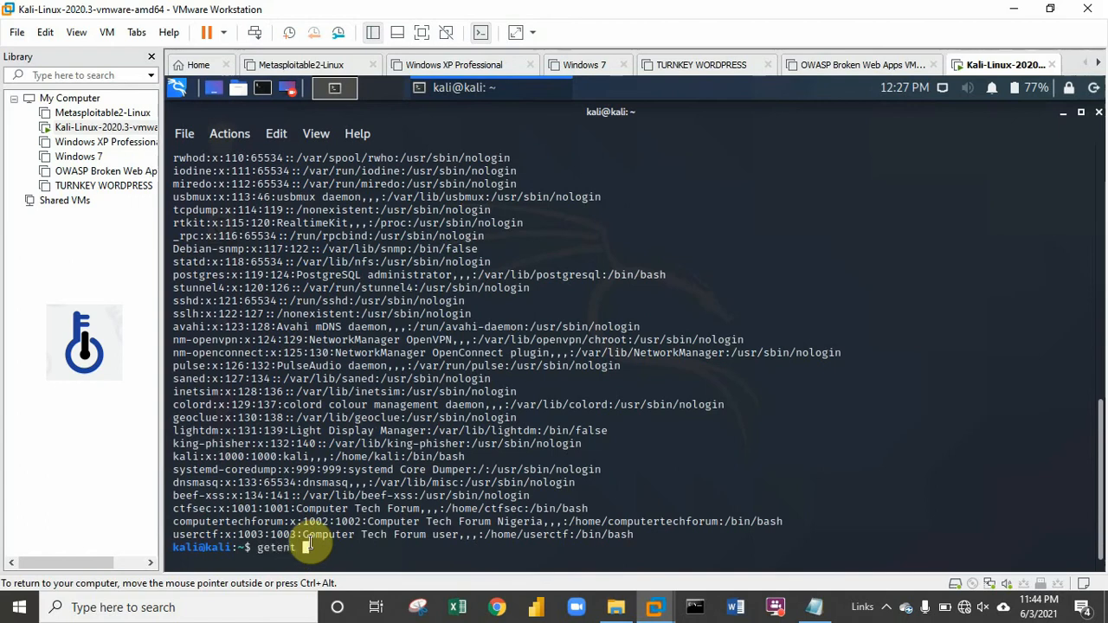
{"action": "type", "text": "passwd {"}
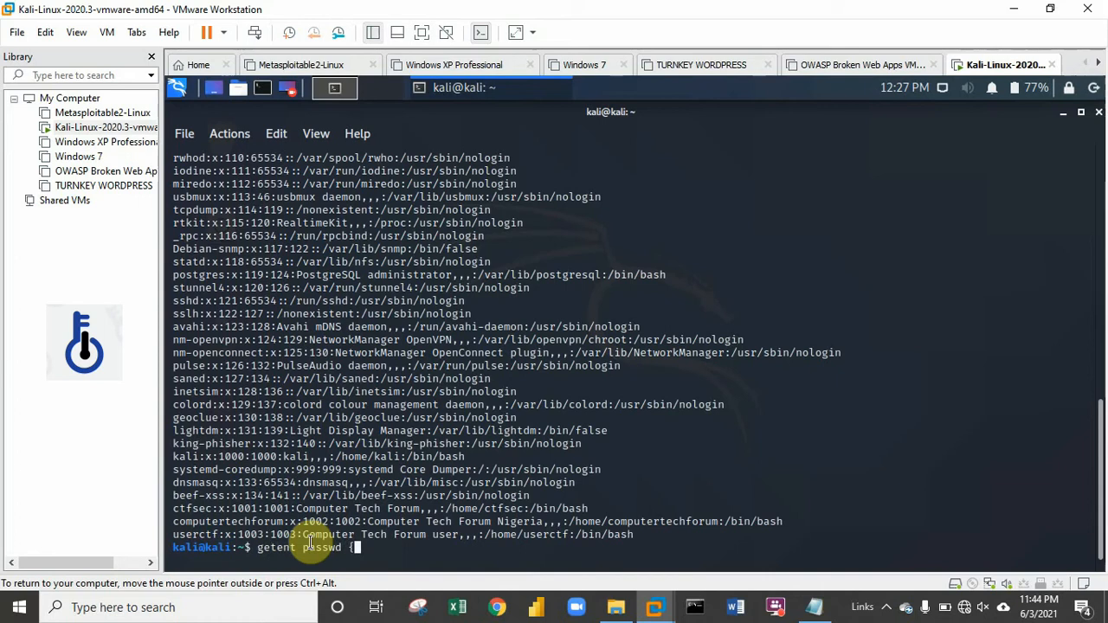
{"action": "type", "text": "10"}
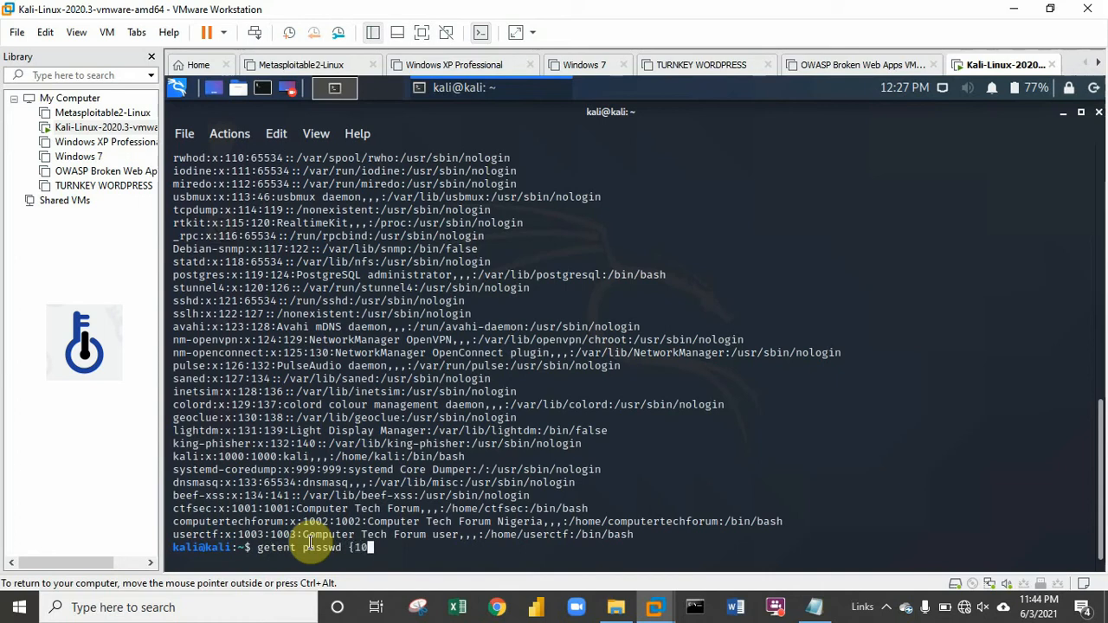
{"action": "type", "text": "00"}
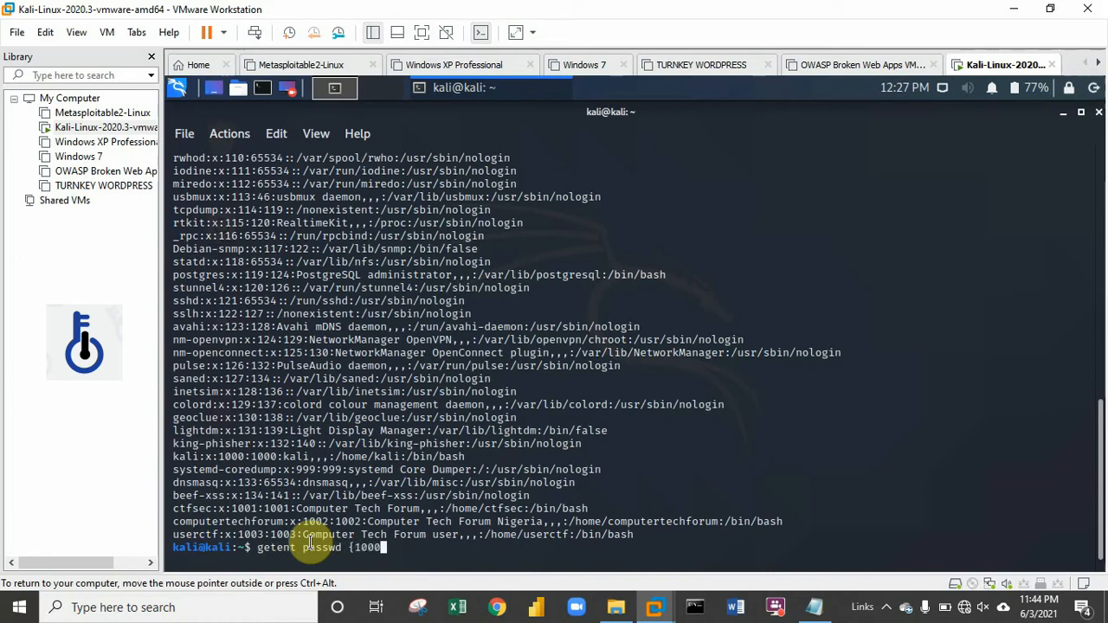
{"action": "type", "text": "-"}
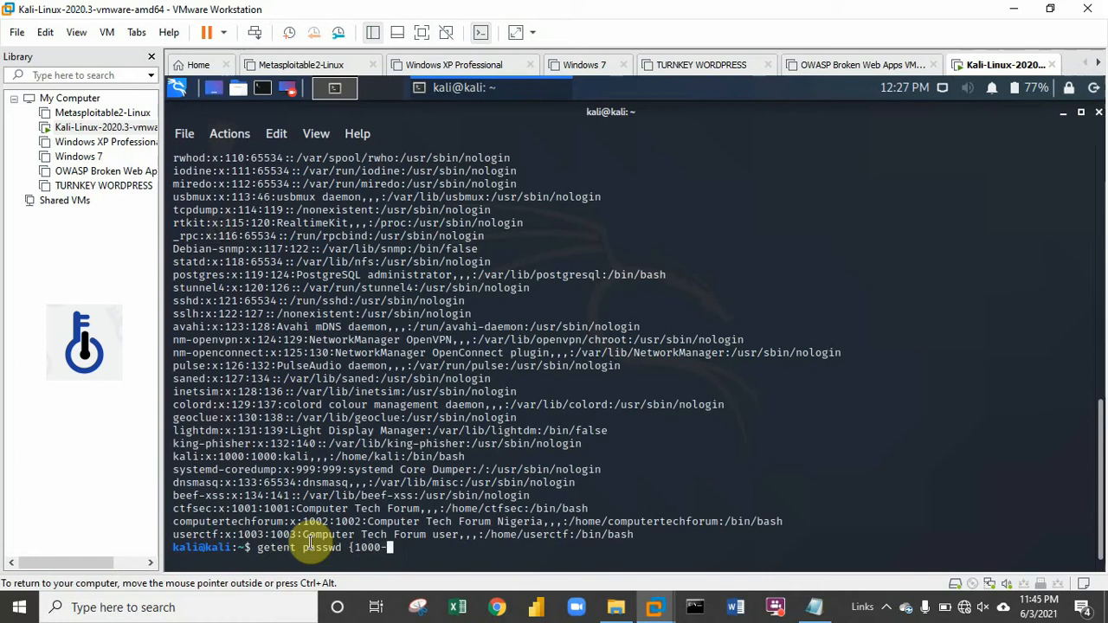
{"action": "type", "text": "6000}"}
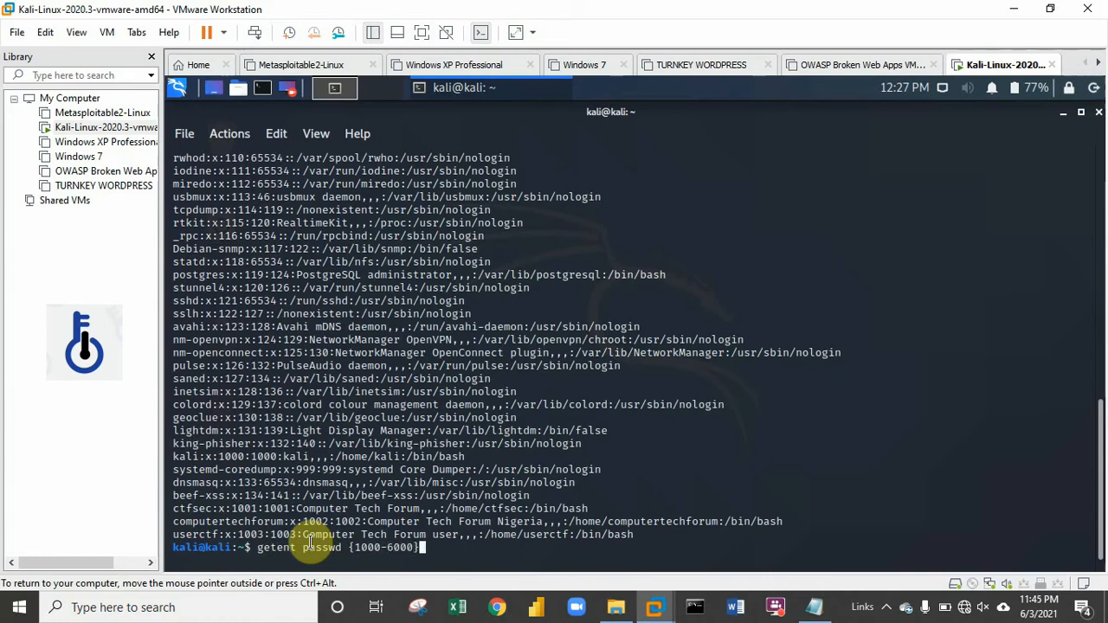
- Run the lookup, correct the range to {1000..6000}, and list kali, ctfsec, computertechforum and userctf
{"action": "key", "text": "Return"}
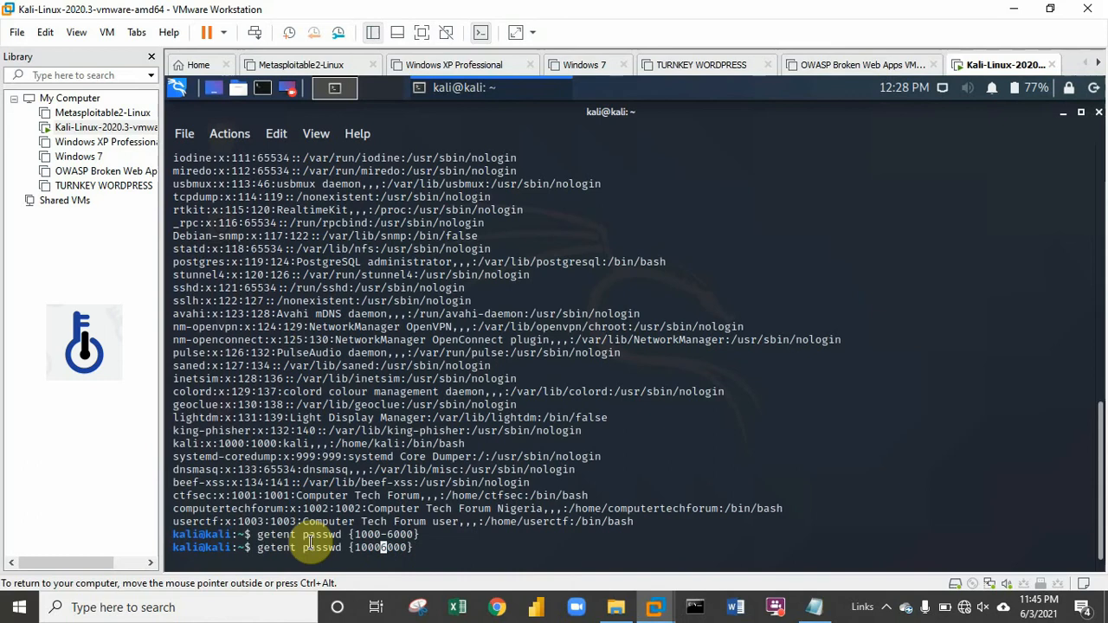
{"action": "type", "text": ".."}
{"action": "key", "text": "Return"}
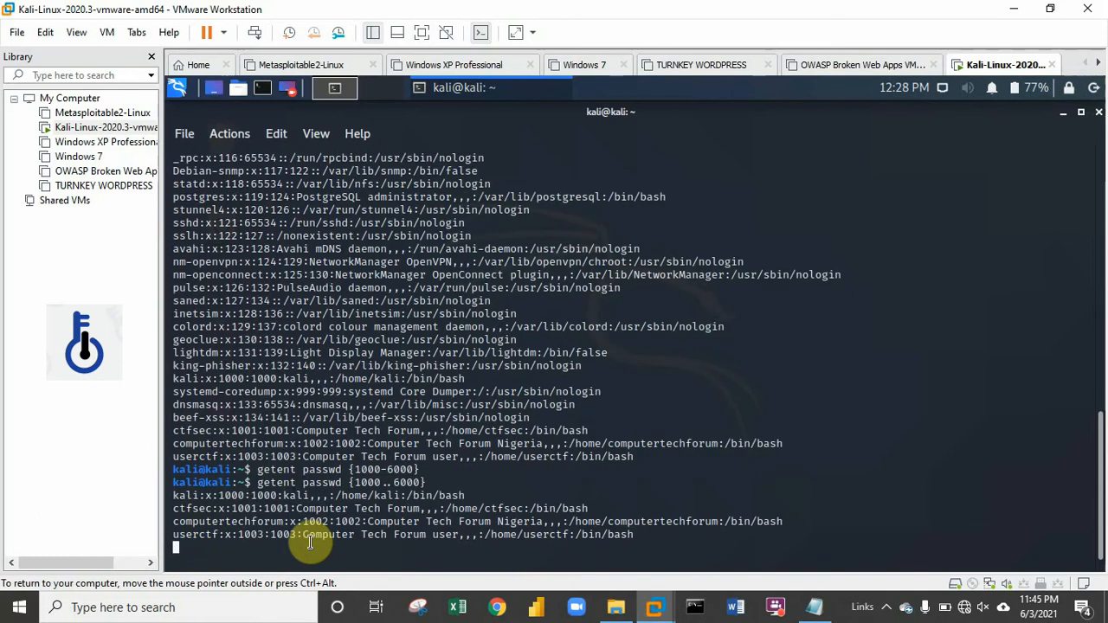
{"action": "mouse_move", "coordinate": [169, 505]}
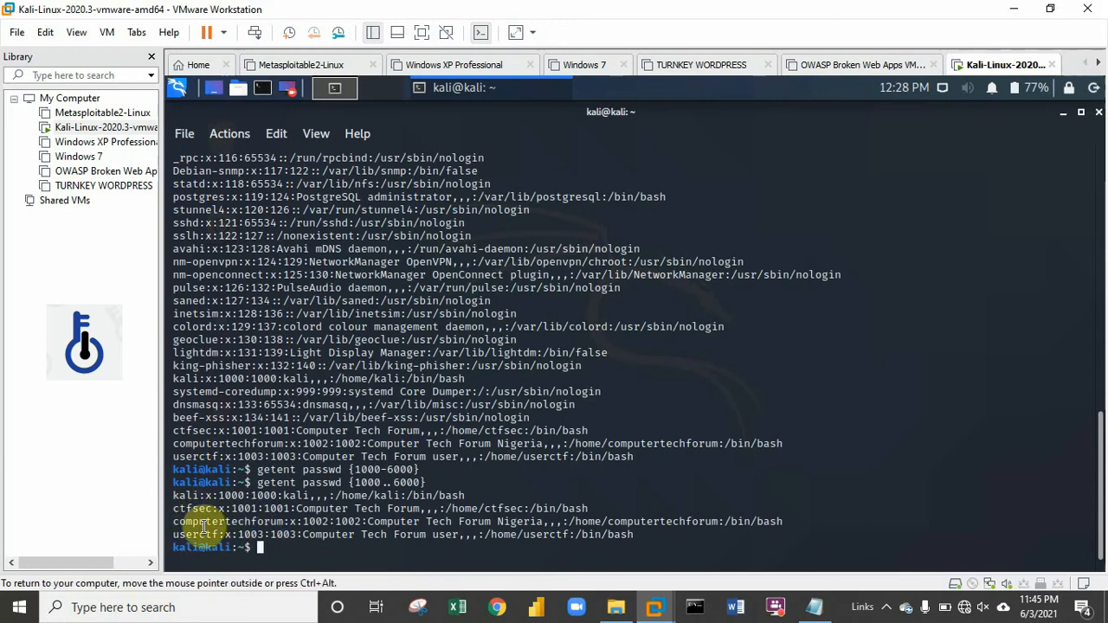
{"action": "mouse_move", "coordinate": [165, 519]}
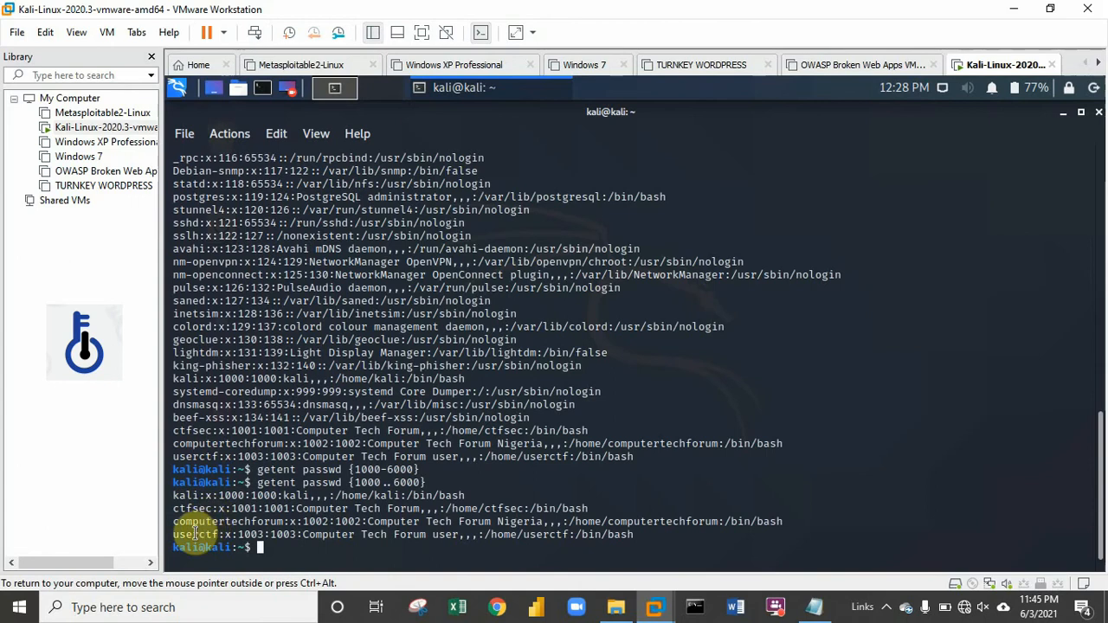
{"action": "mouse_move", "coordinate": [199, 568]}
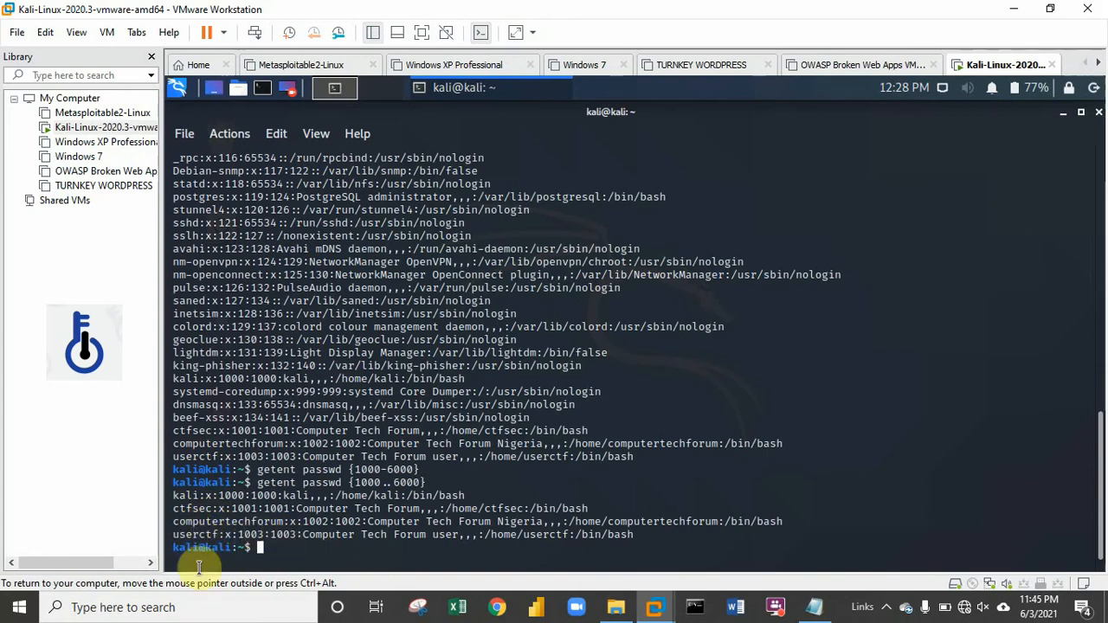
{"action": "mouse_move", "coordinate": [198, 541]}
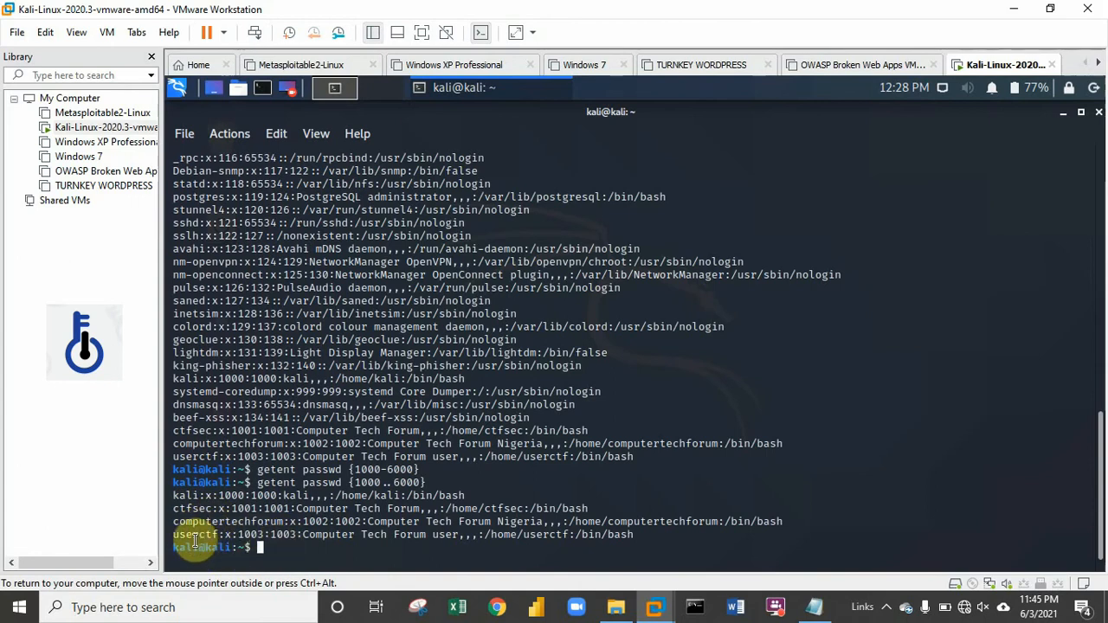
{"action": "mouse_move", "coordinate": [266, 554]}
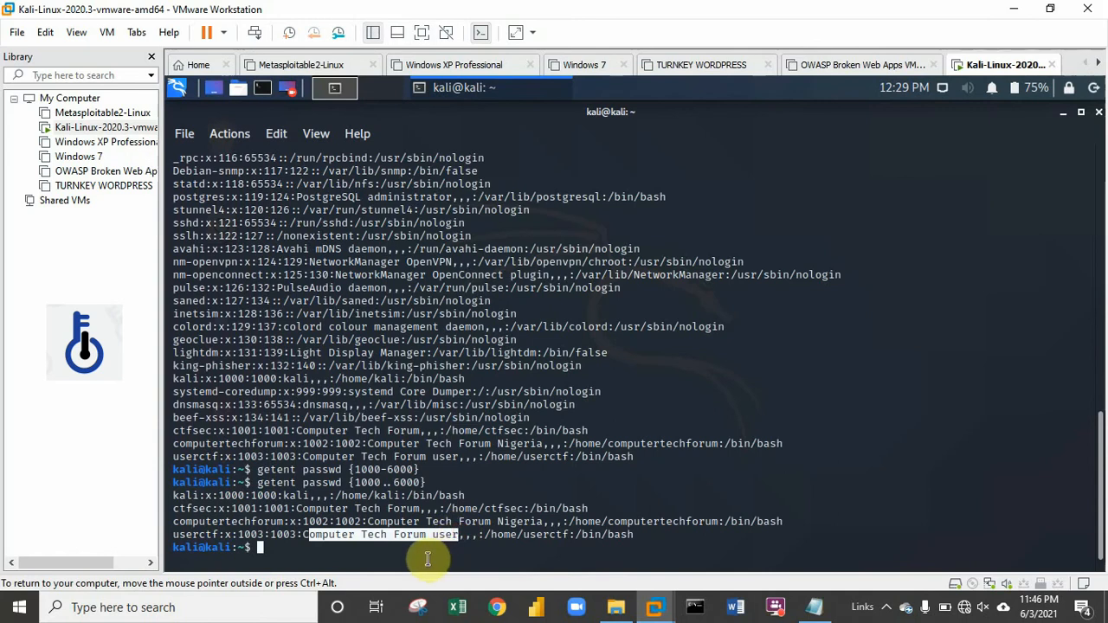
{"action": "mouse_move", "coordinate": [468, 528]}
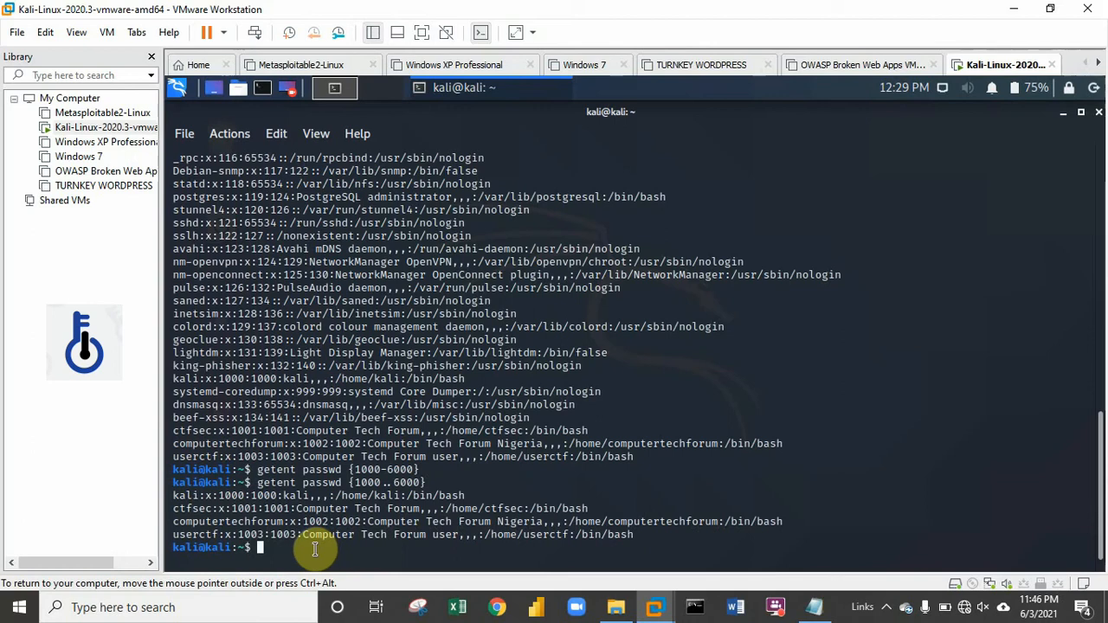
- Change into /etc and list its files with ls
{"action": "type", "text": "cd"}
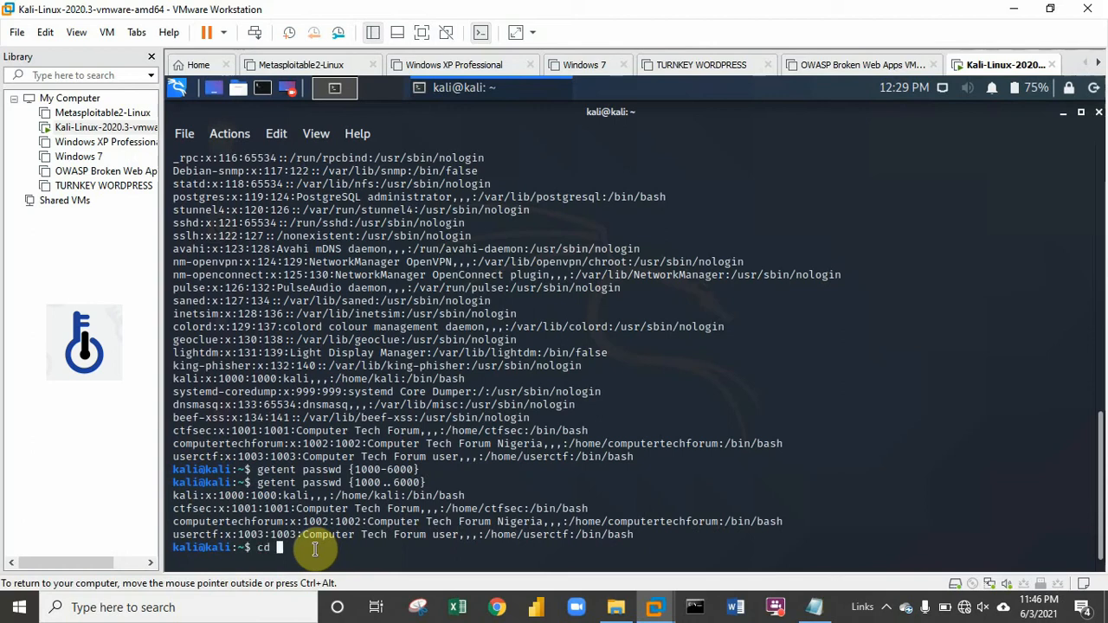
{"action": "type", "text": "/etc"}
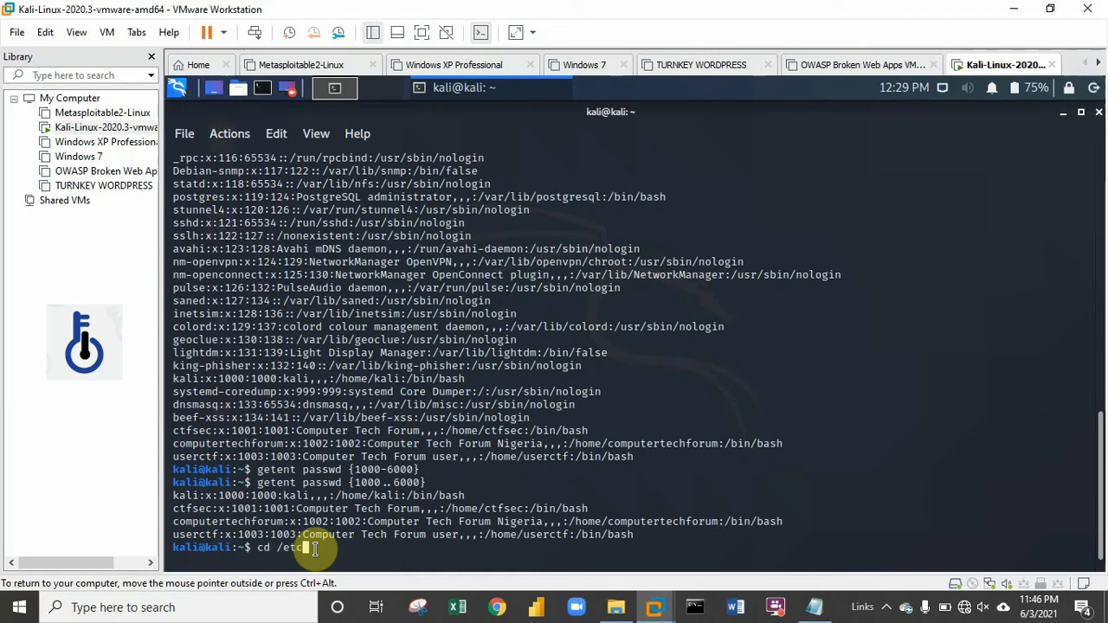
{"action": "key", "text": "Return"}
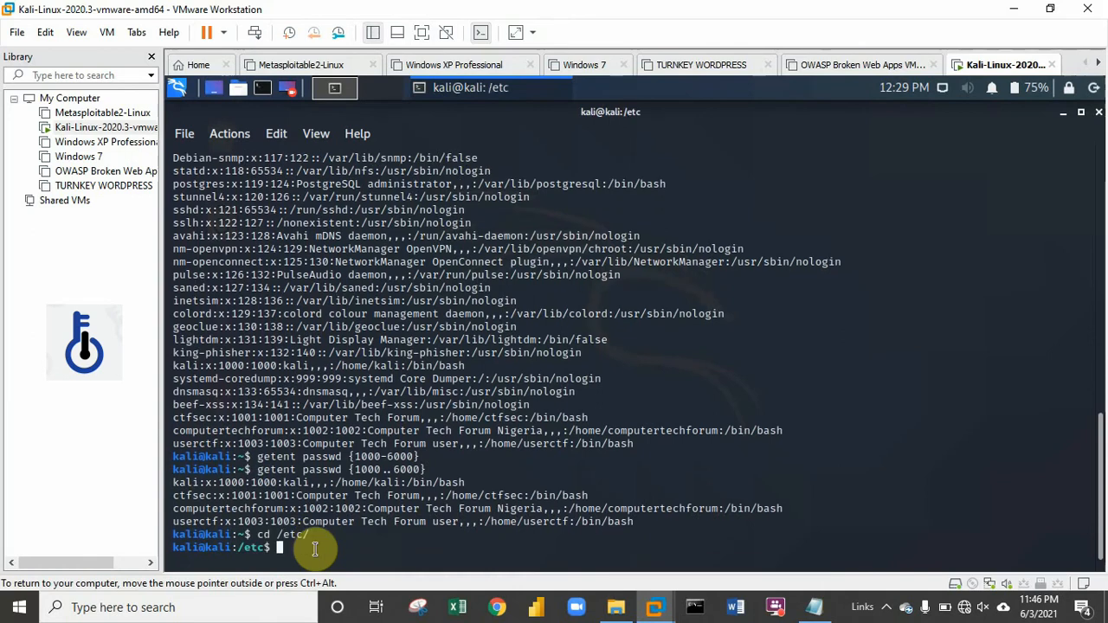
{"action": "type", "text": "ls"}
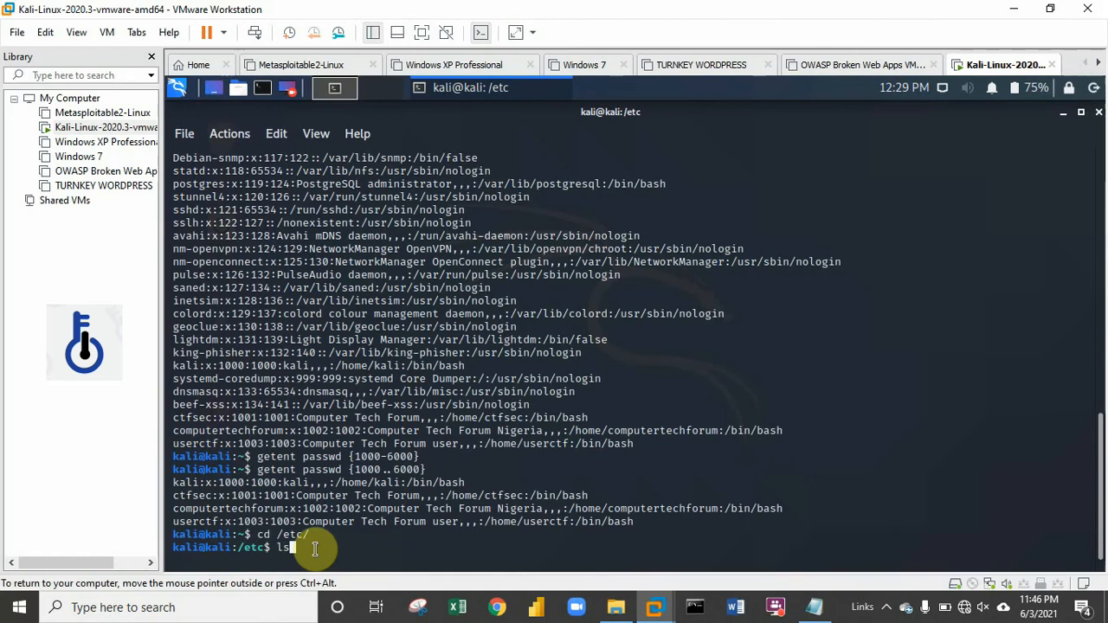
{"action": "key", "text": "Return"}
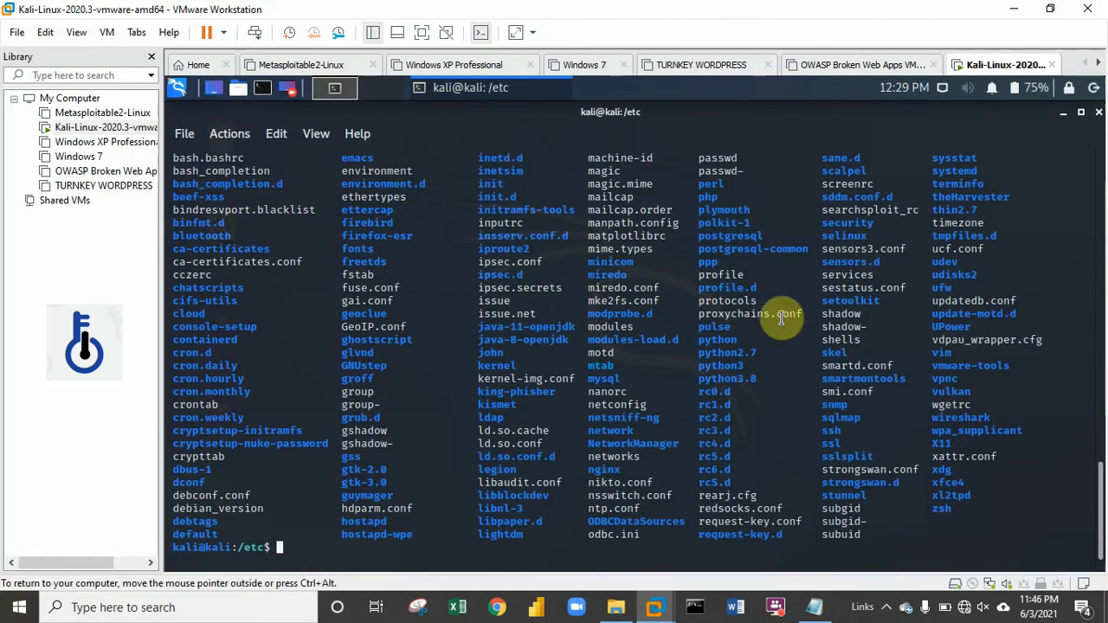
{"action": "mouse_move", "coordinate": [845, 315]}
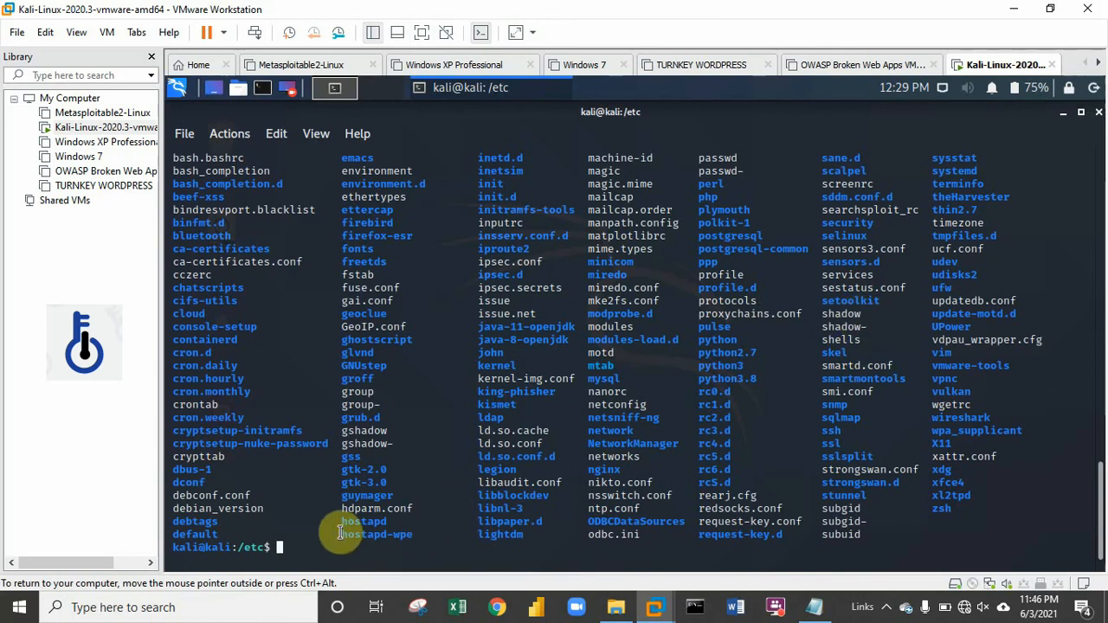
- Type 'cat shadow' at the prompt
{"action": "type", "text": "cat"}
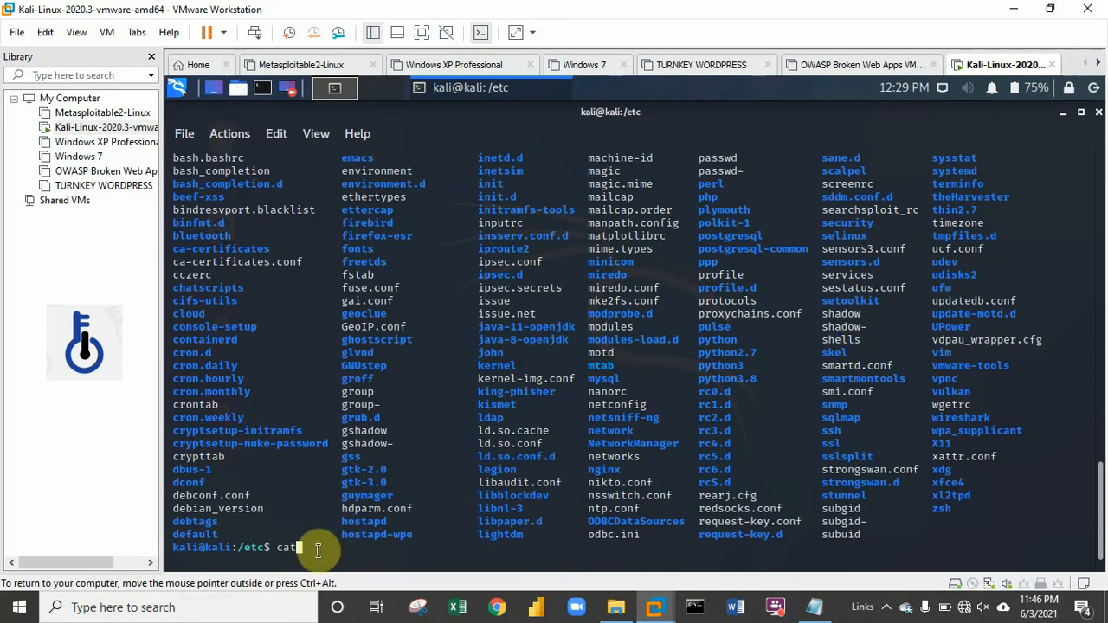
{"action": "type", "text": "shadow"}
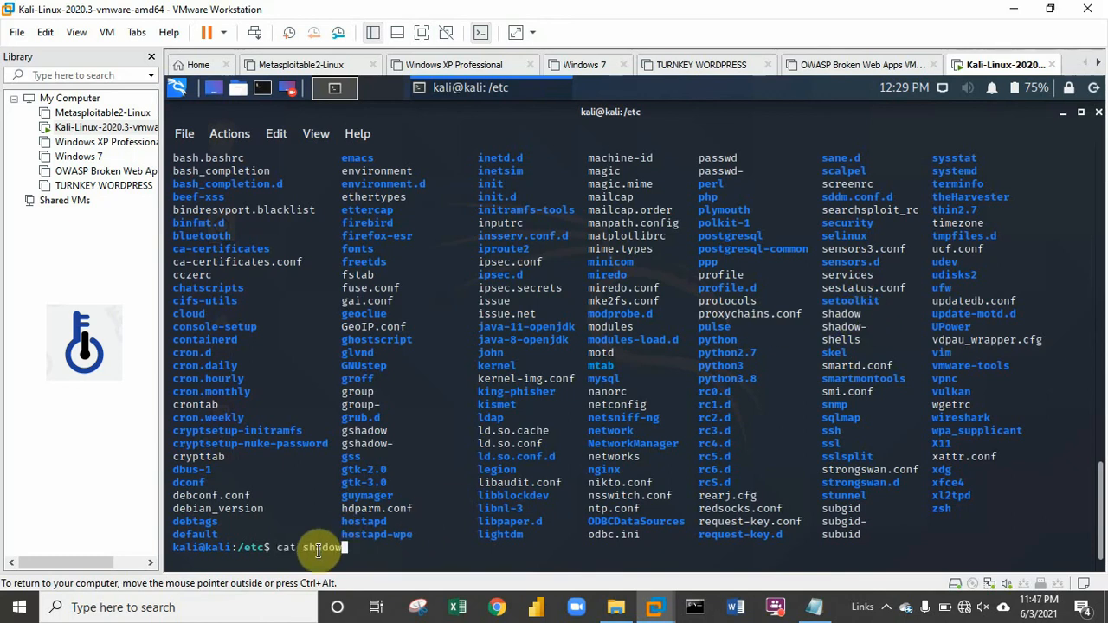
- Display the shadow file with 'sudo cat shadow' and copy the userctf hash line
{"action": "key", "text": "Return"}
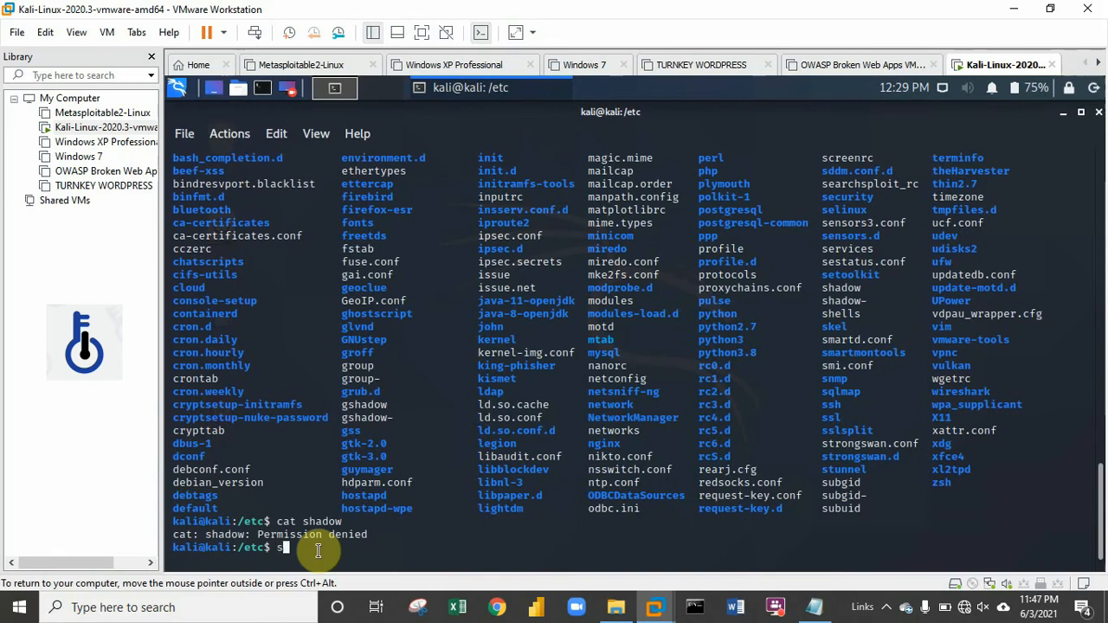
{"action": "type", "text": "sudo cat s"}
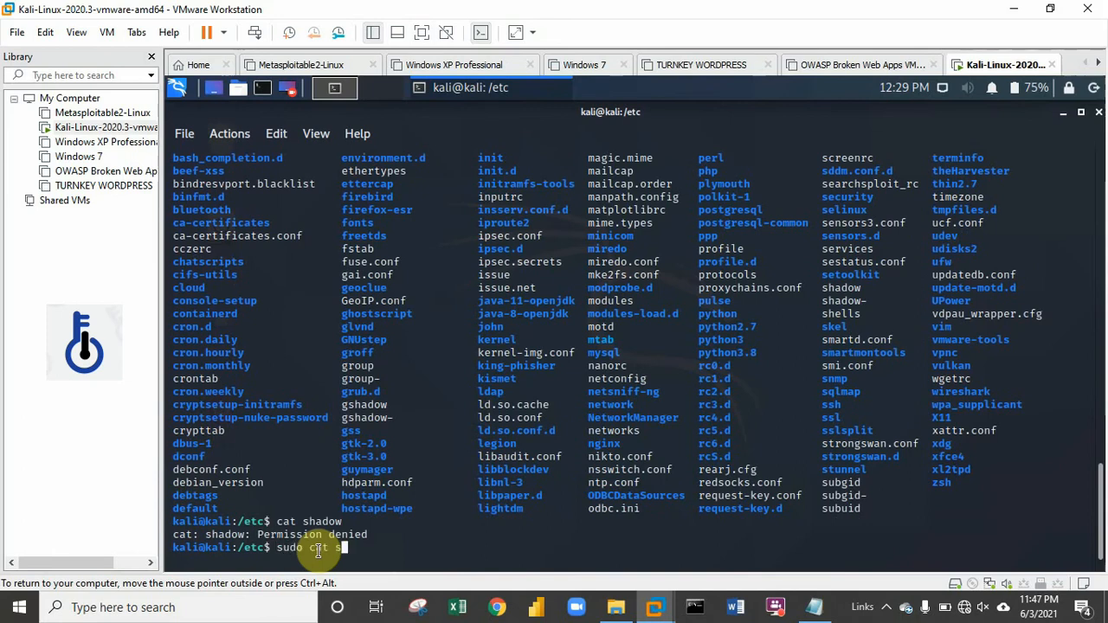
{"action": "key", "text": "Return"}
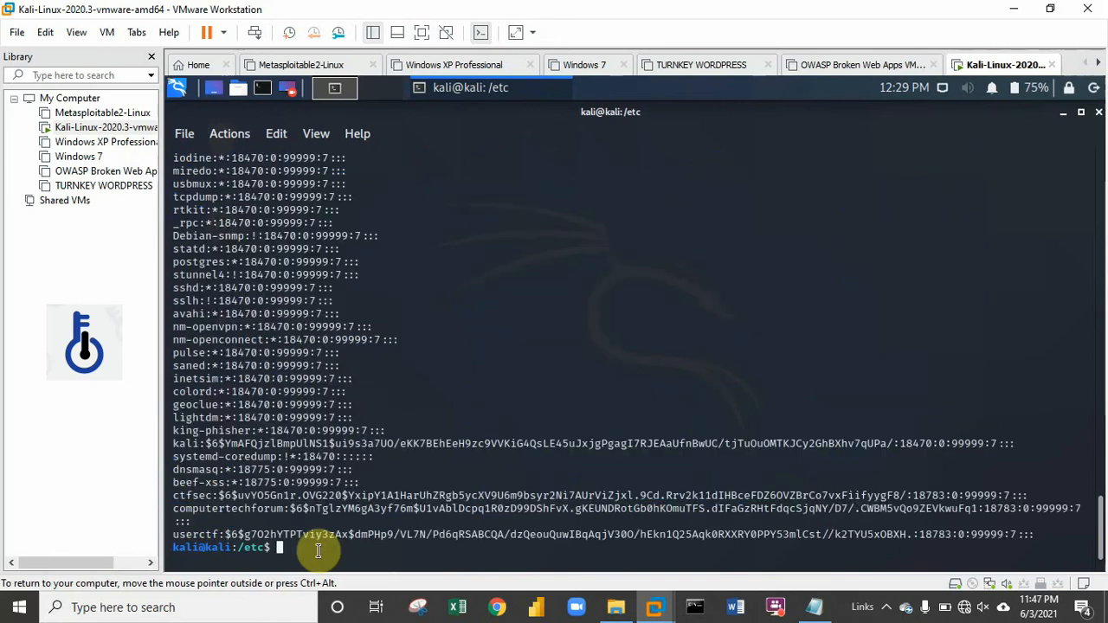
{"action": "mouse_move", "coordinate": [378, 405]}
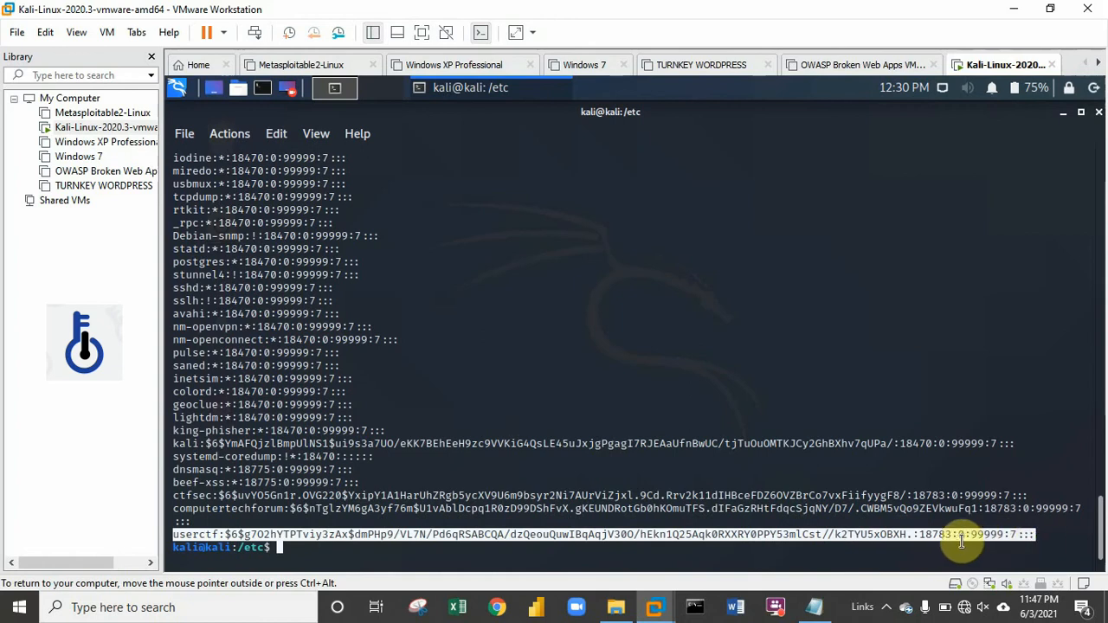
{"action": "right_click", "coordinate": [961, 540]}
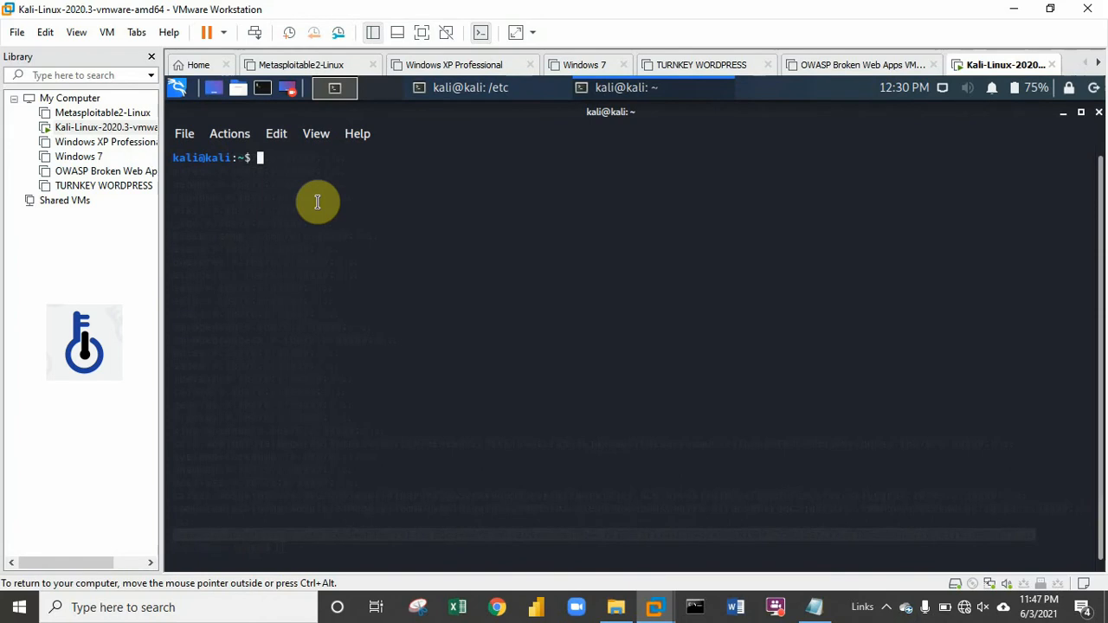
- Launch leafpad from the terminal and paste the copied userctf hash line
{"action": "type", "text": "la"}
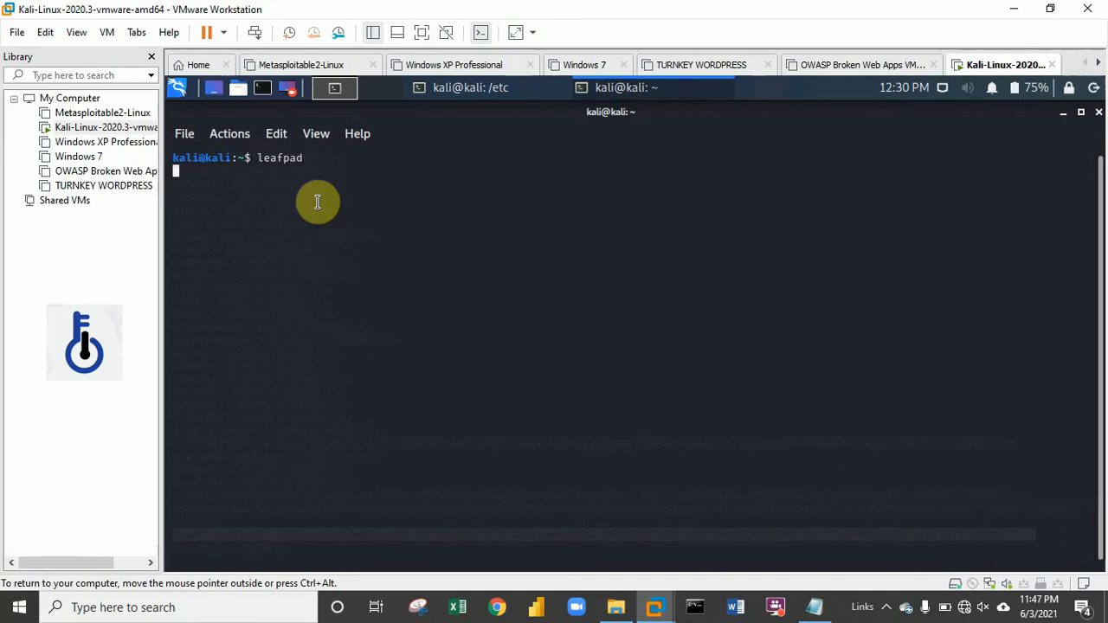
{"action": "key", "text": "Return"}
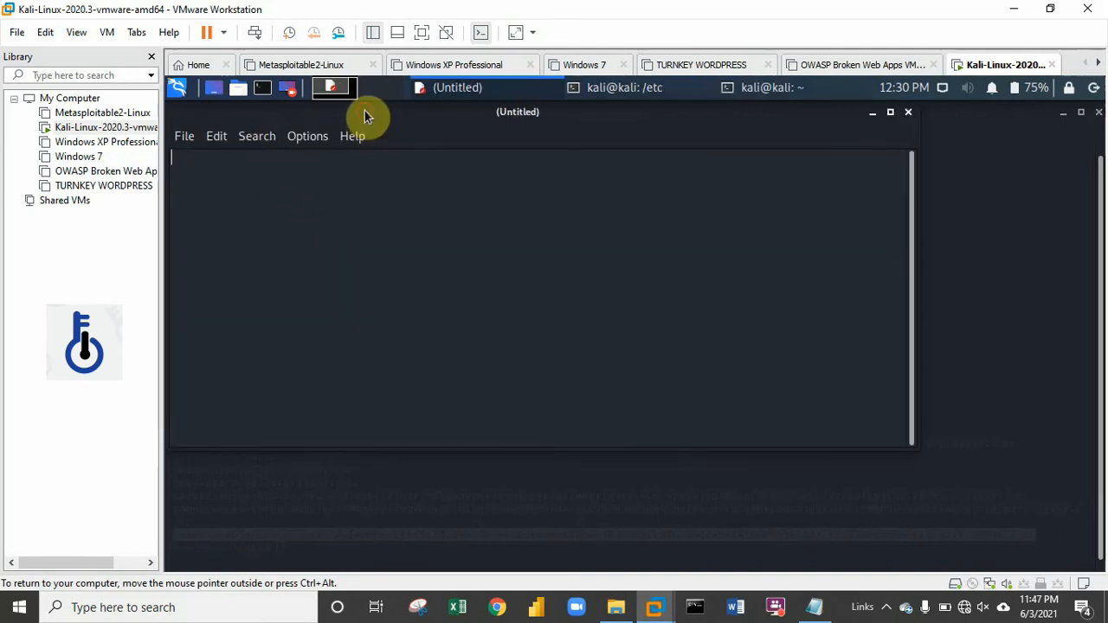
{"action": "right_click", "coordinate": [364, 312]}
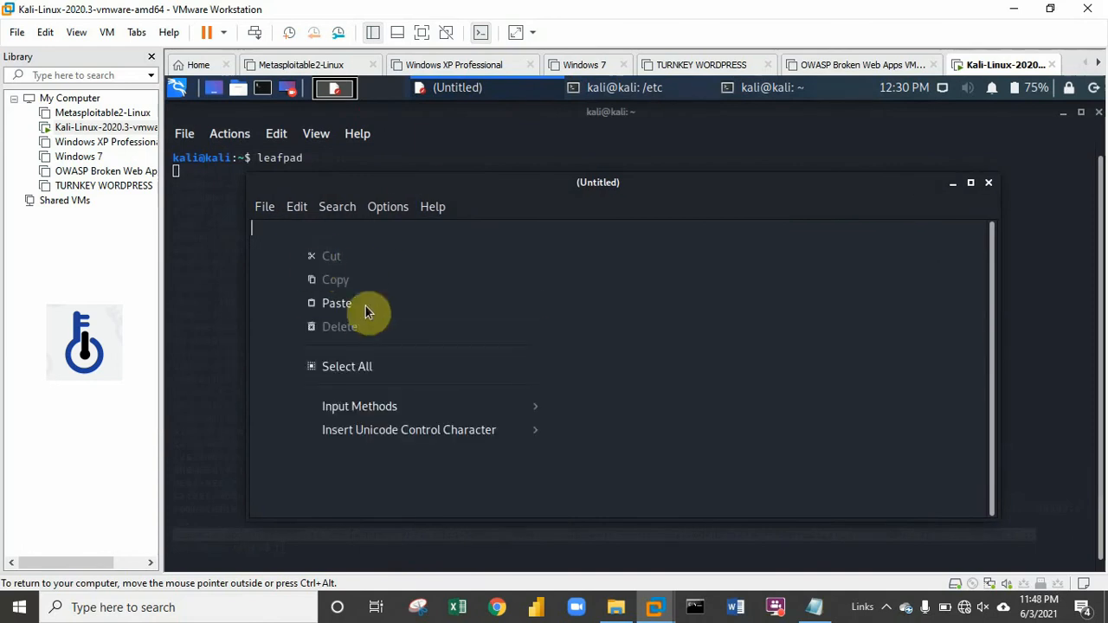
{"action": "left_click", "coordinate": [336, 303]}
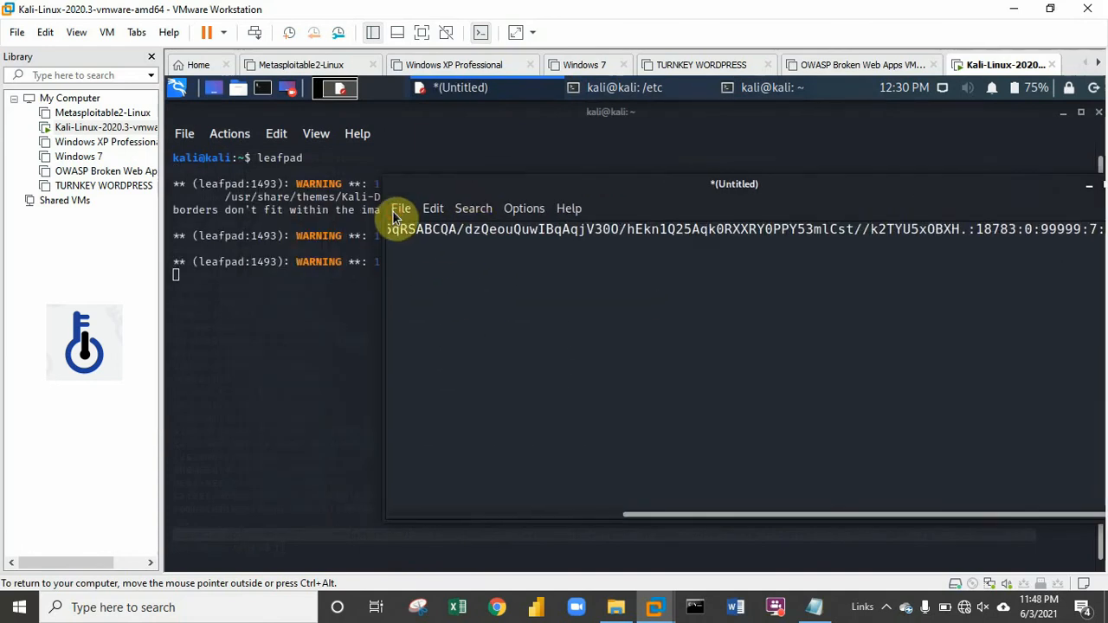
{"action": "mouse_move", "coordinate": [429, 305]}
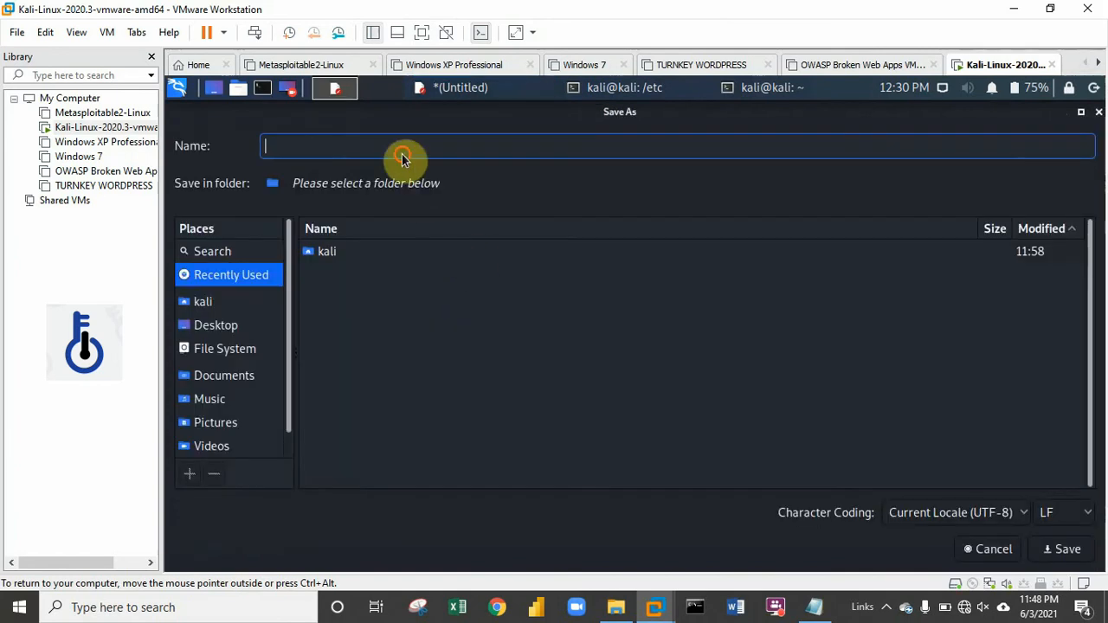
{"action": "mouse_move", "coordinate": [469, 197]}
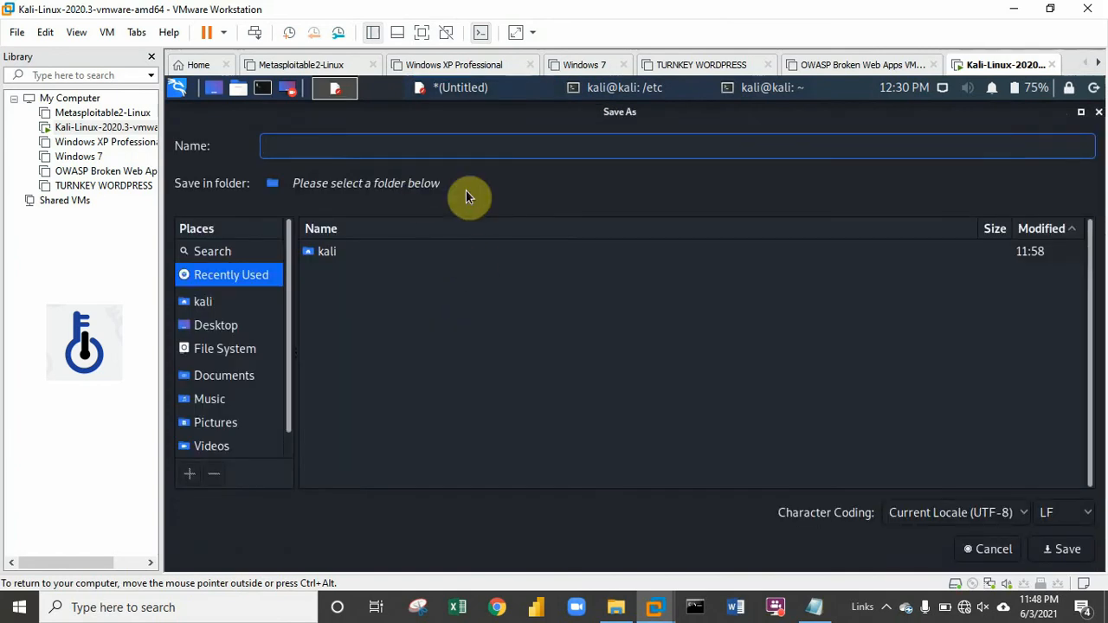
- Save the document as userctfhash.txt in the kali home folder
{"action": "type", "text": "userctf"}
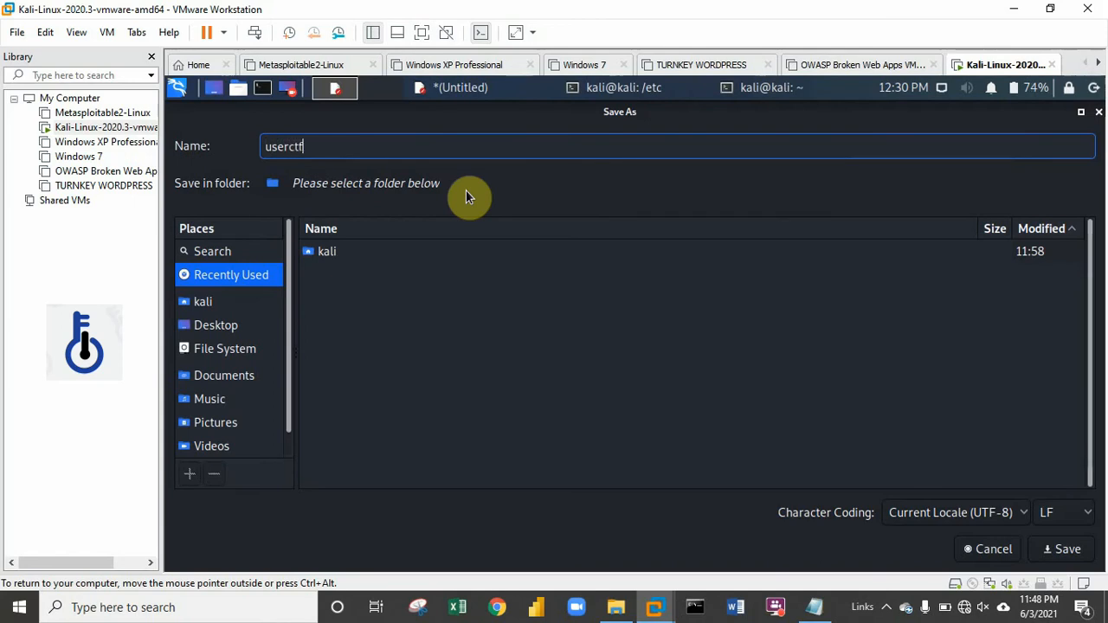
{"action": "type", "text": "hash"}
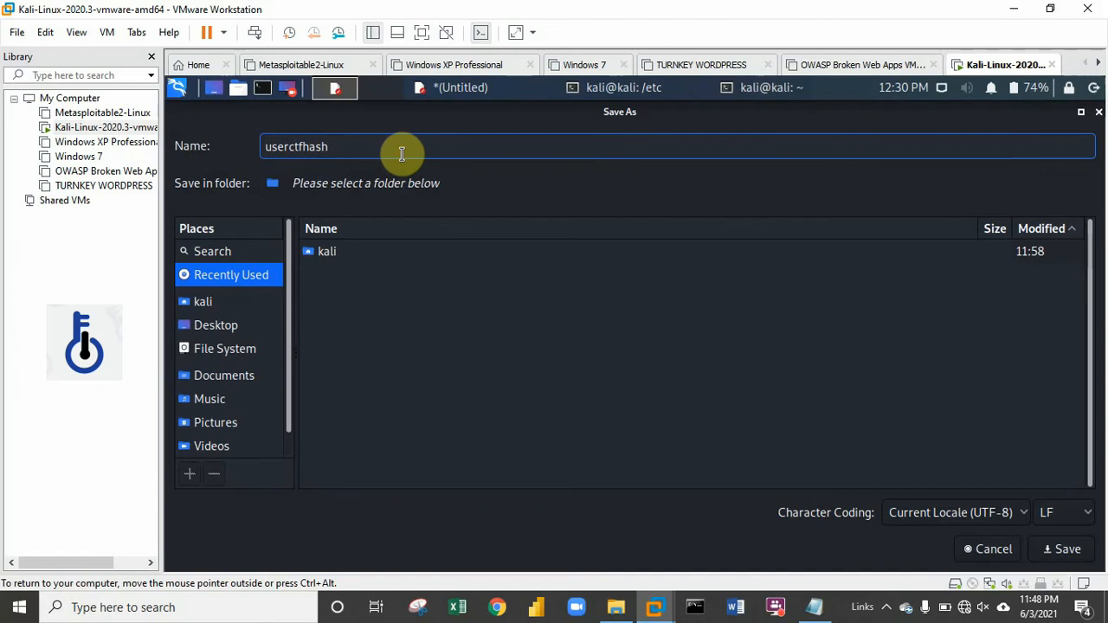
{"action": "type", "text": ".t"}
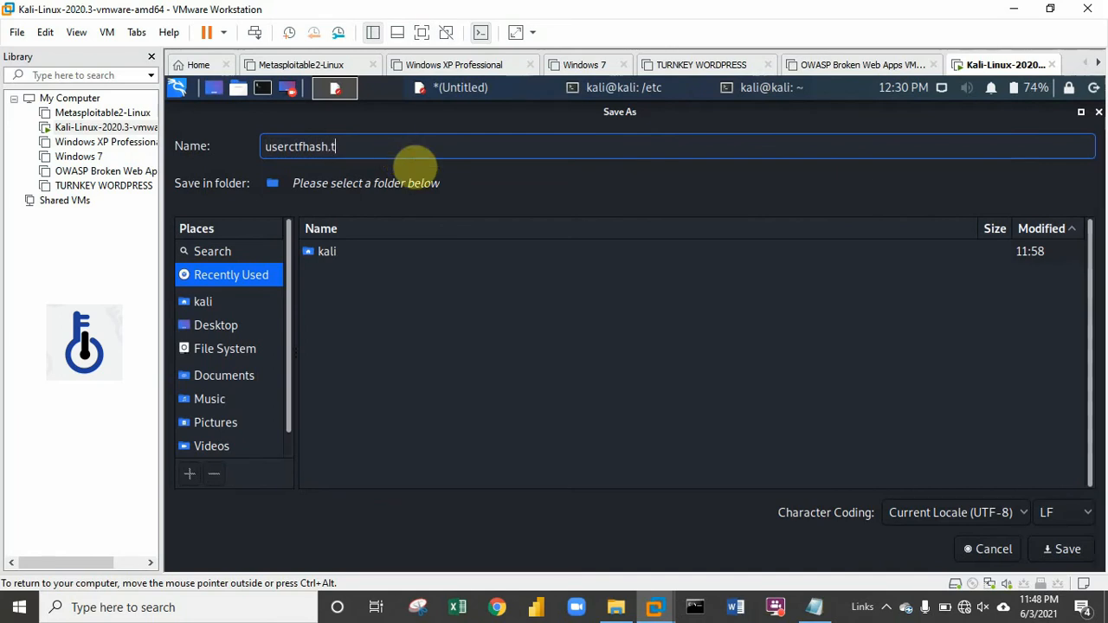
{"action": "type", "text": "xt"}
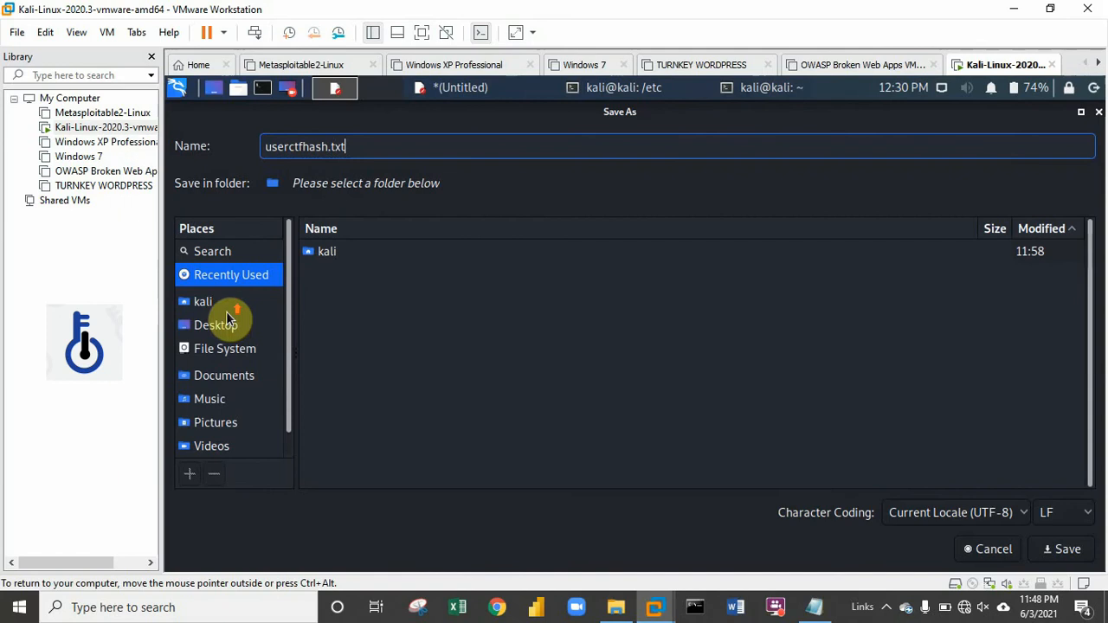
{"action": "left_click", "coordinate": [203, 301]}
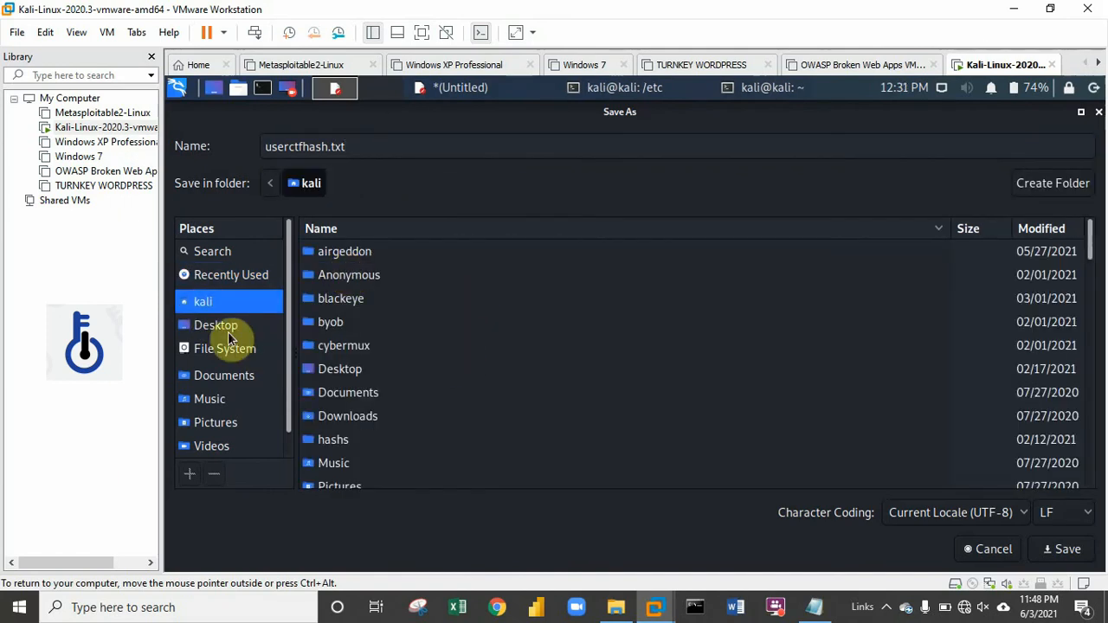
{"action": "mouse_move", "coordinate": [1067, 549]}
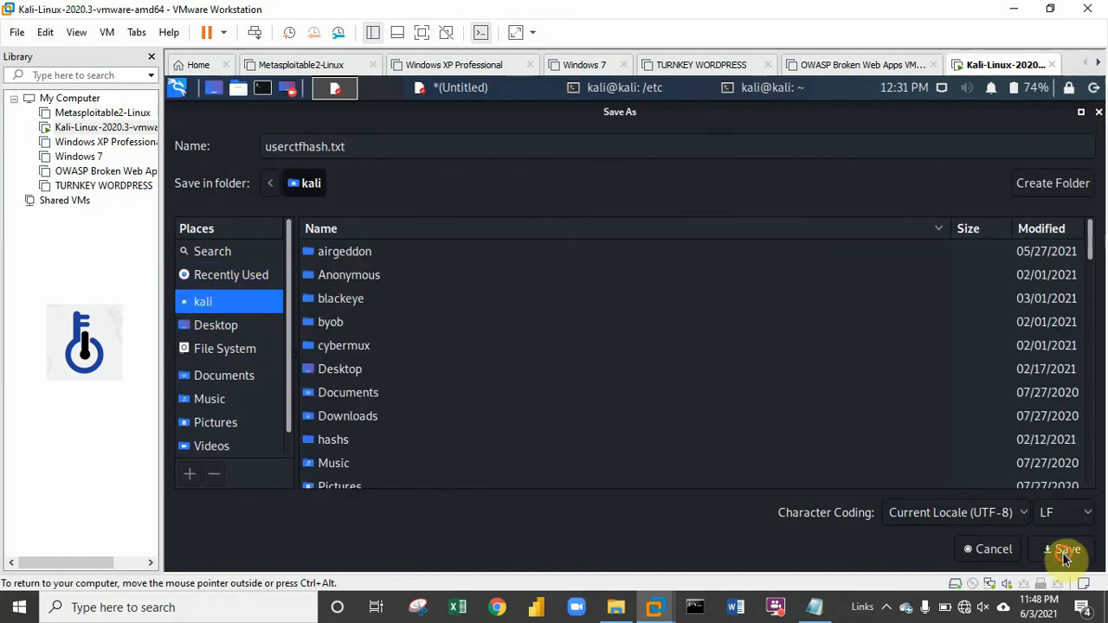
{"action": "left_click", "coordinate": [1067, 549]}
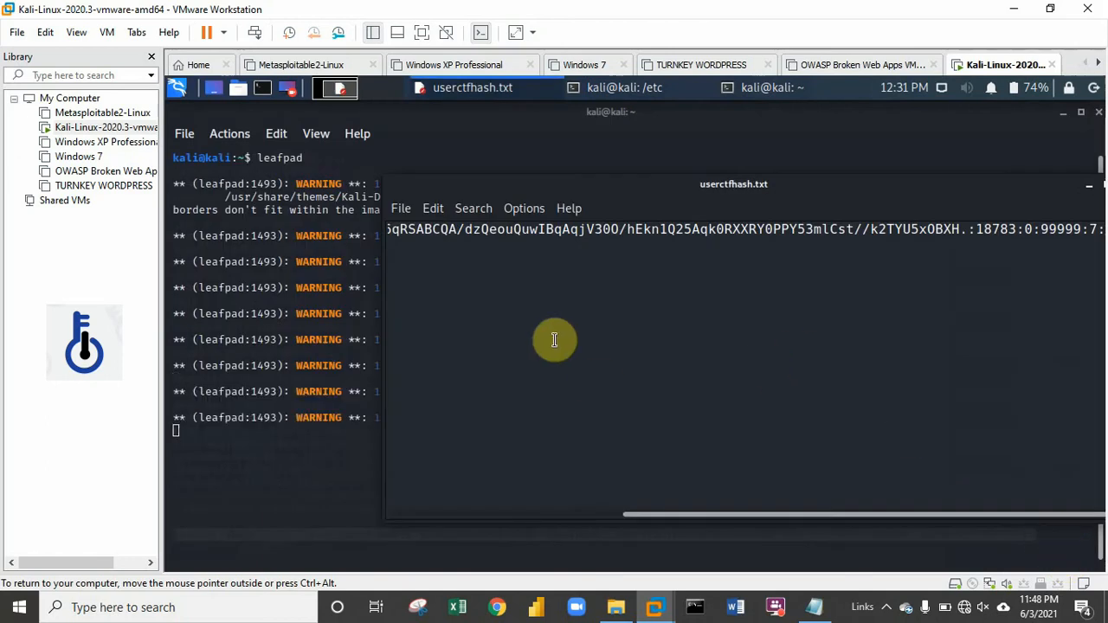
{"action": "mouse_move", "coordinate": [879, 204]}
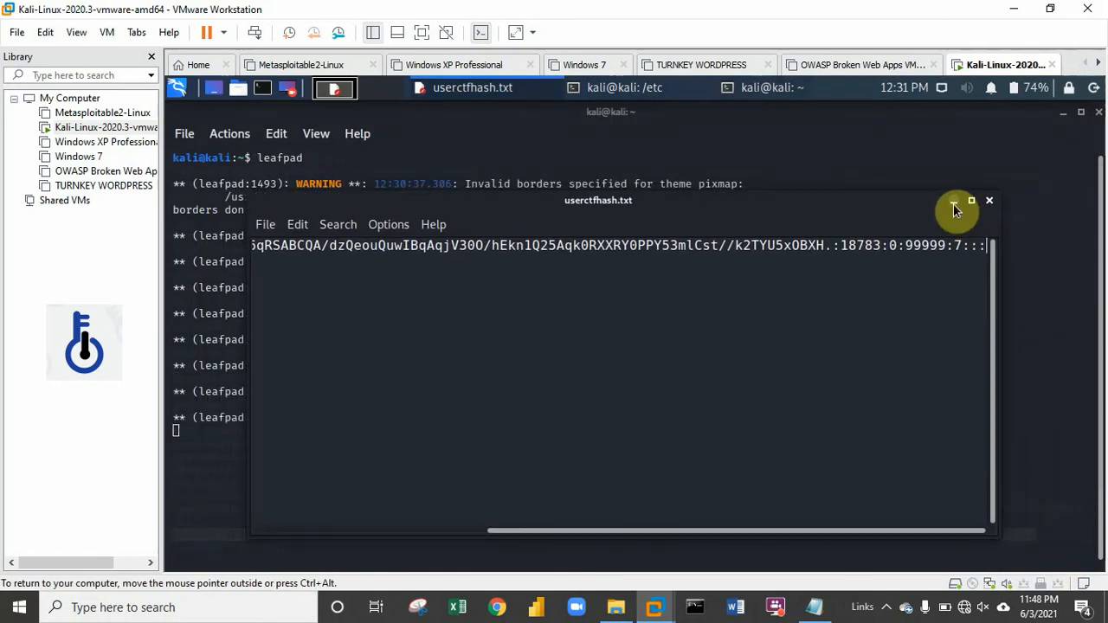
- Close Leafpad and open a new terminal tab via File > New Tab
{"action": "left_click", "coordinate": [991, 201]}
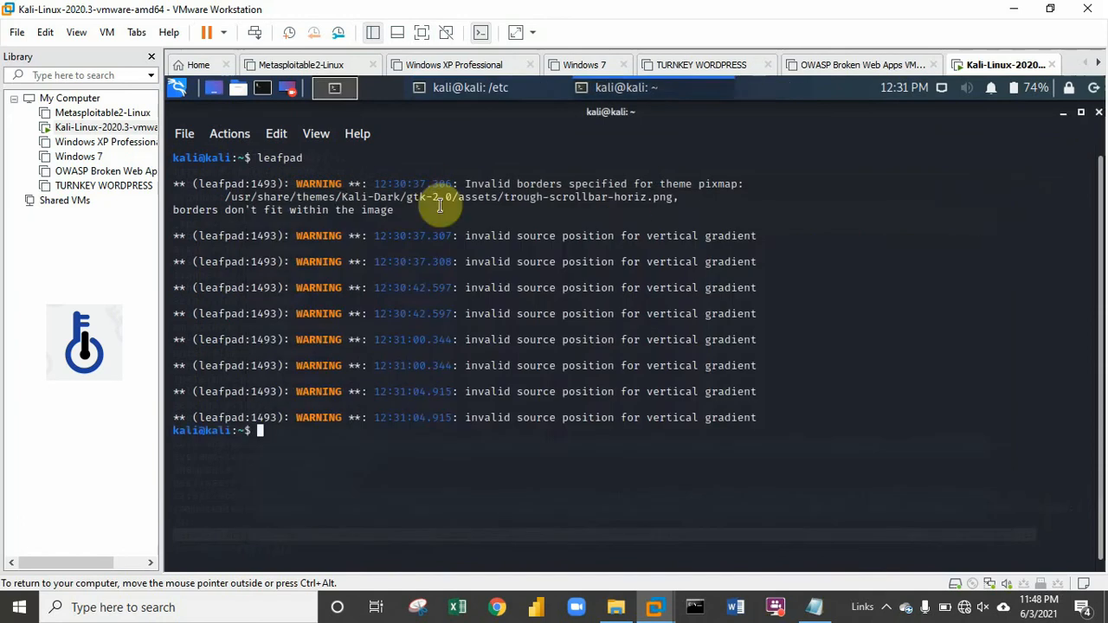
{"action": "left_click", "coordinate": [184, 133]}
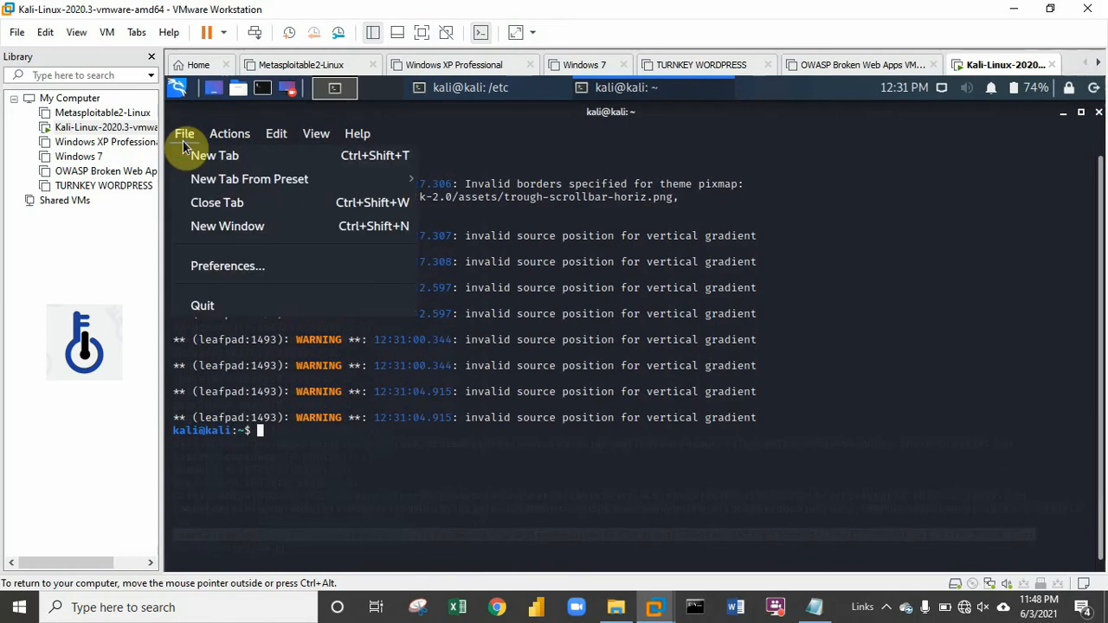
{"action": "mouse_move", "coordinate": [180, 140]}
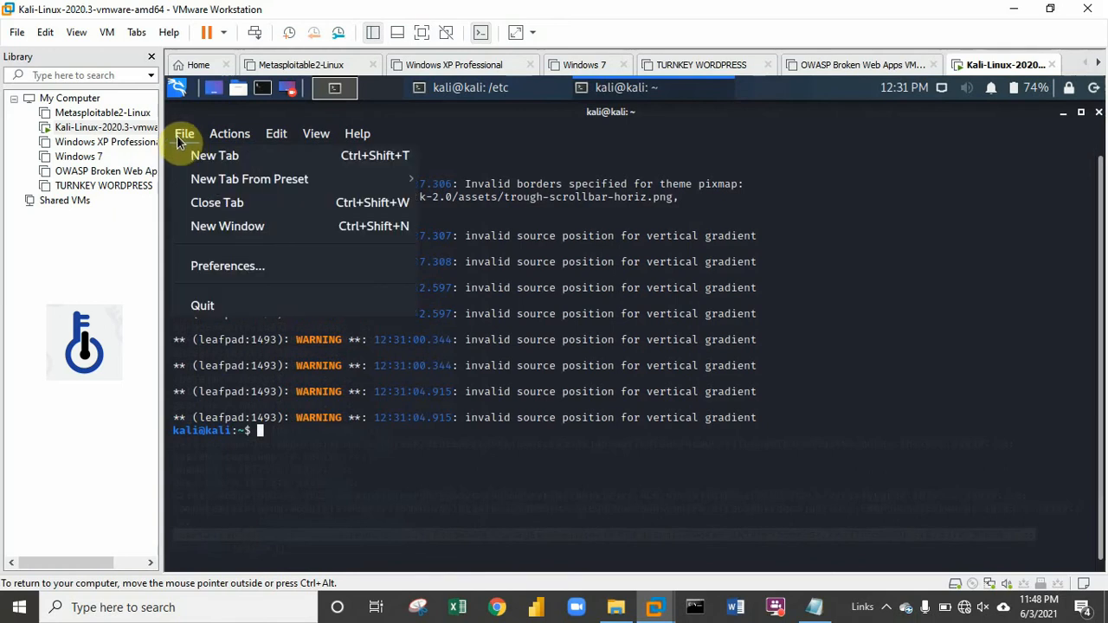
{"action": "mouse_move", "coordinate": [214, 156]}
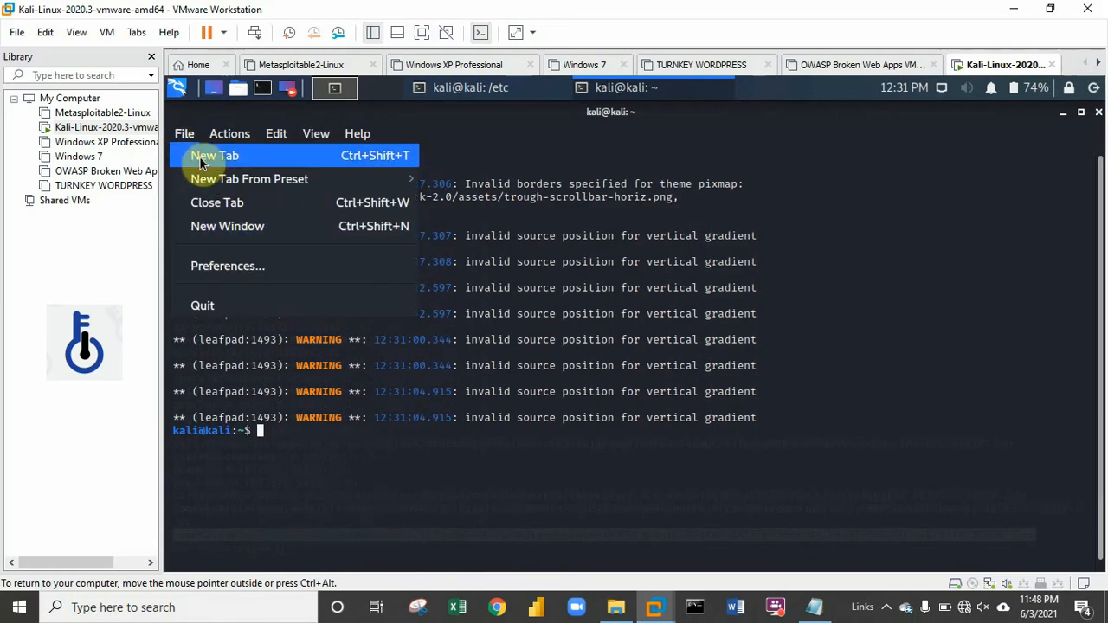
{"action": "left_click", "coordinate": [215, 156]}
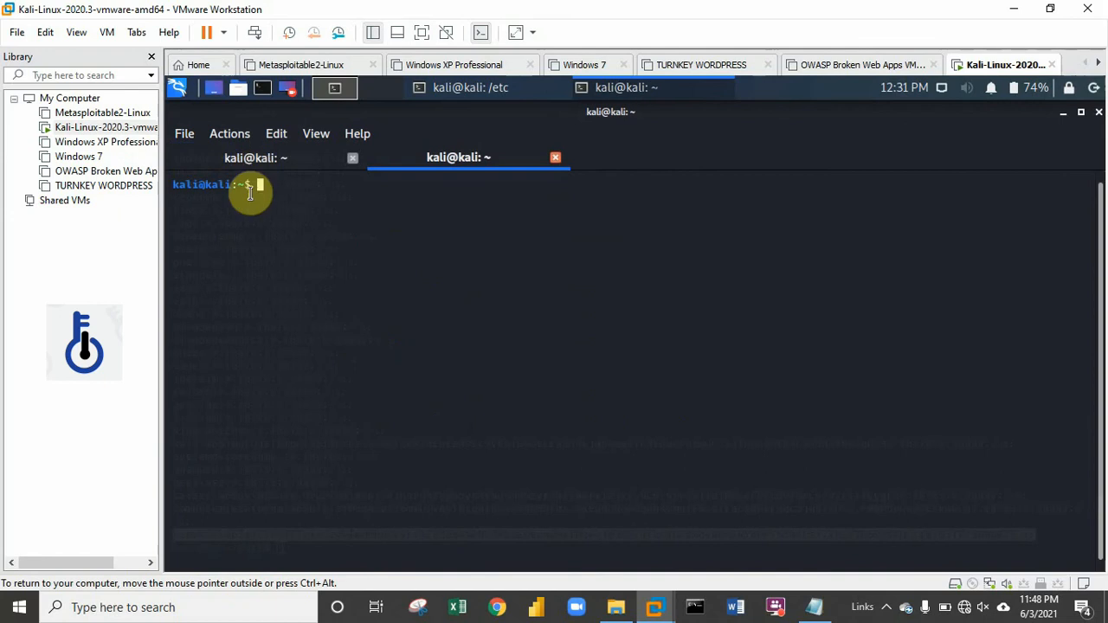
{"action": "mouse_move", "coordinate": [298, 183]}
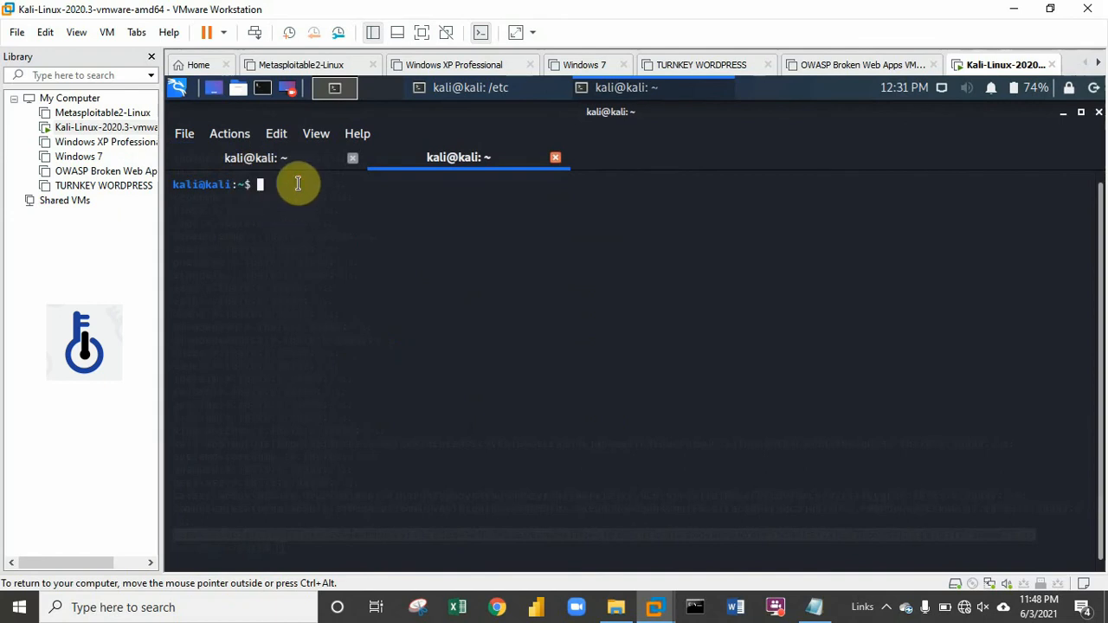
{"action": "mouse_move", "coordinate": [457, 194]}
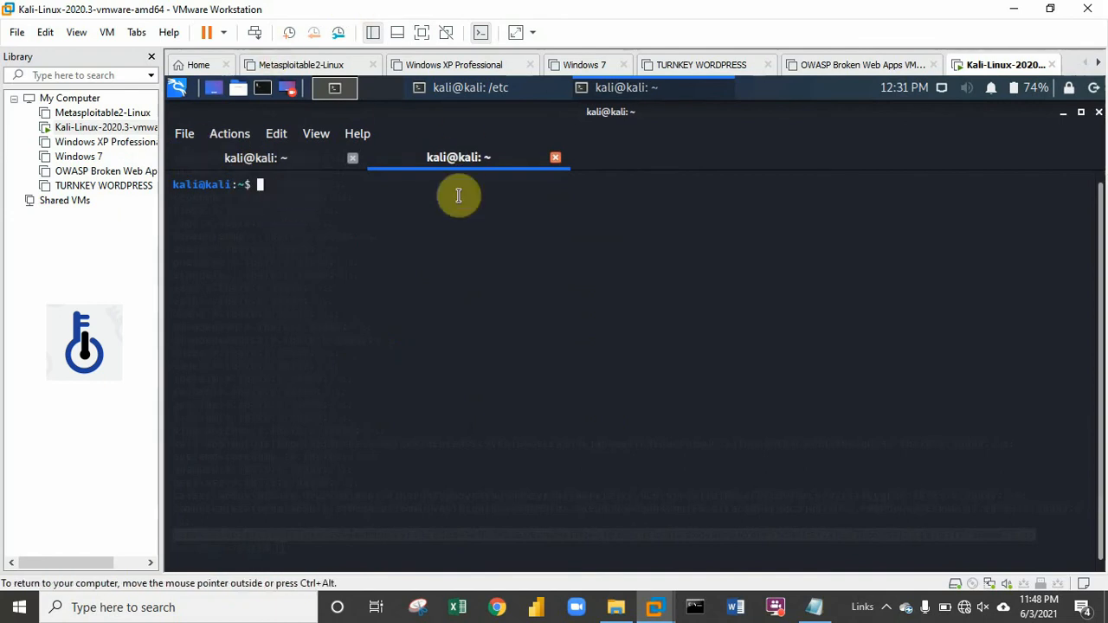
{"action": "mouse_move", "coordinate": [97, 253]}
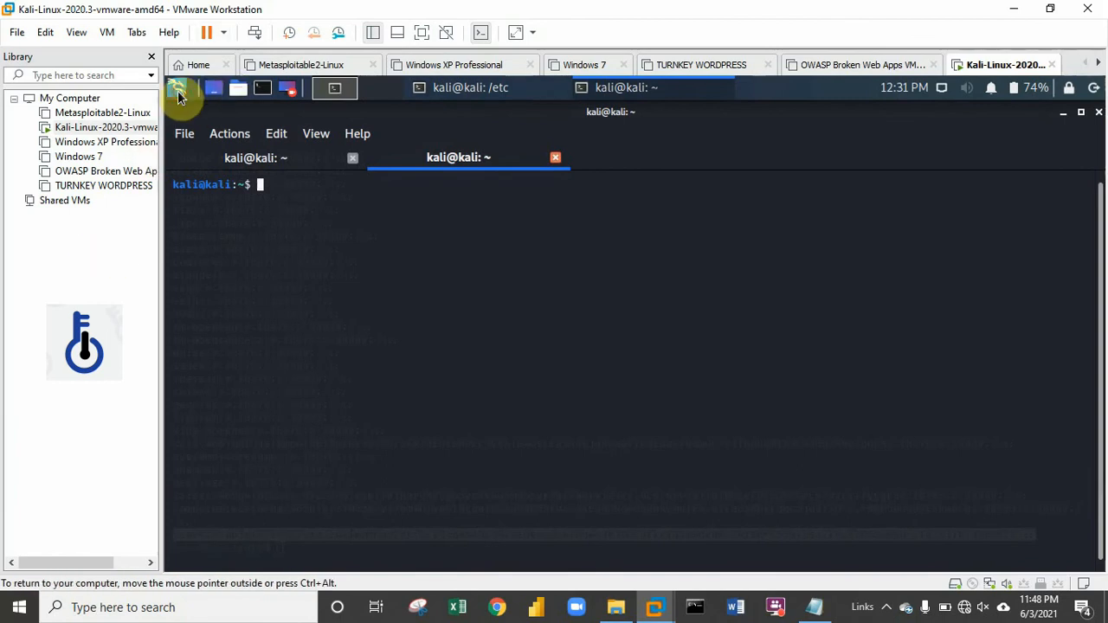
- Launch File Manager from the applications menu and open user.txt in the wordlists folder
{"action": "left_click", "coordinate": [178, 90]}
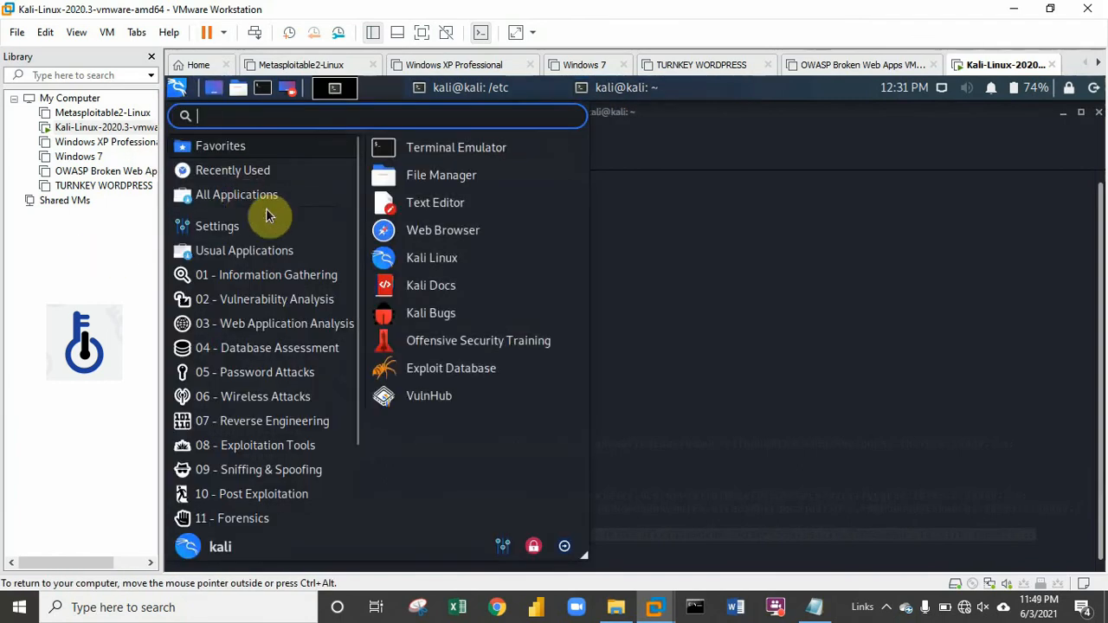
{"action": "mouse_move", "coordinate": [412, 256]}
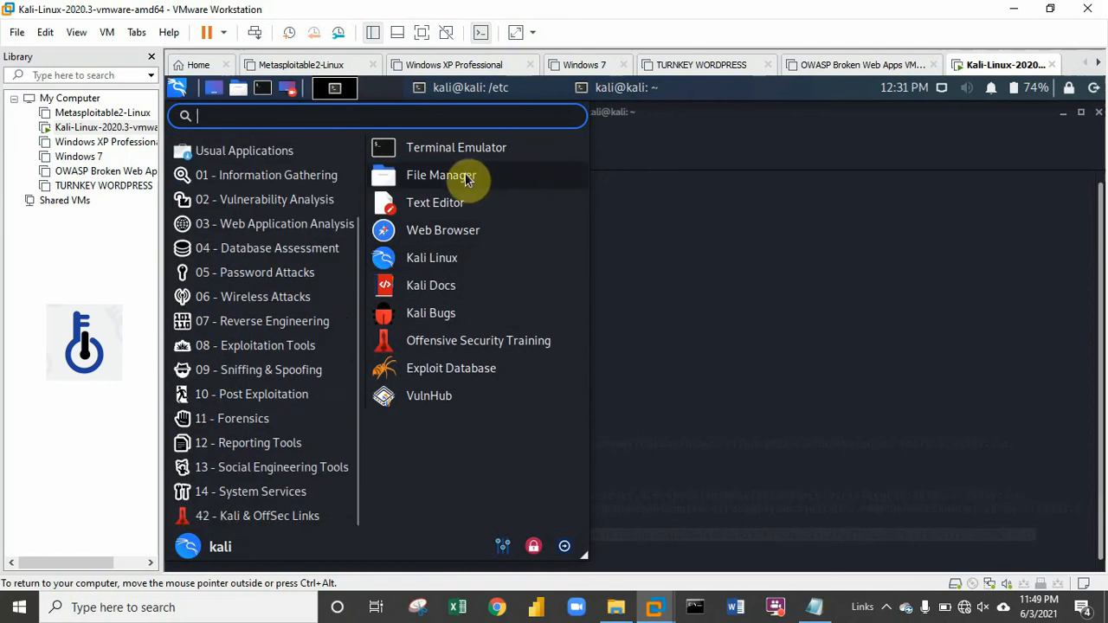
{"action": "left_click", "coordinate": [442, 175]}
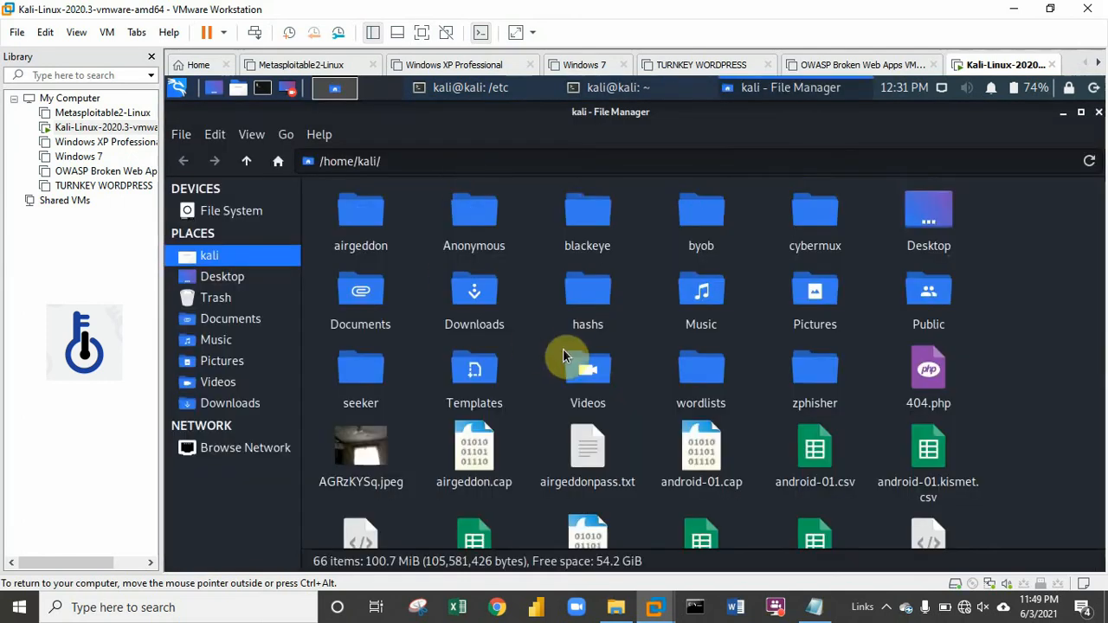
{"action": "mouse_move", "coordinate": [874, 408]}
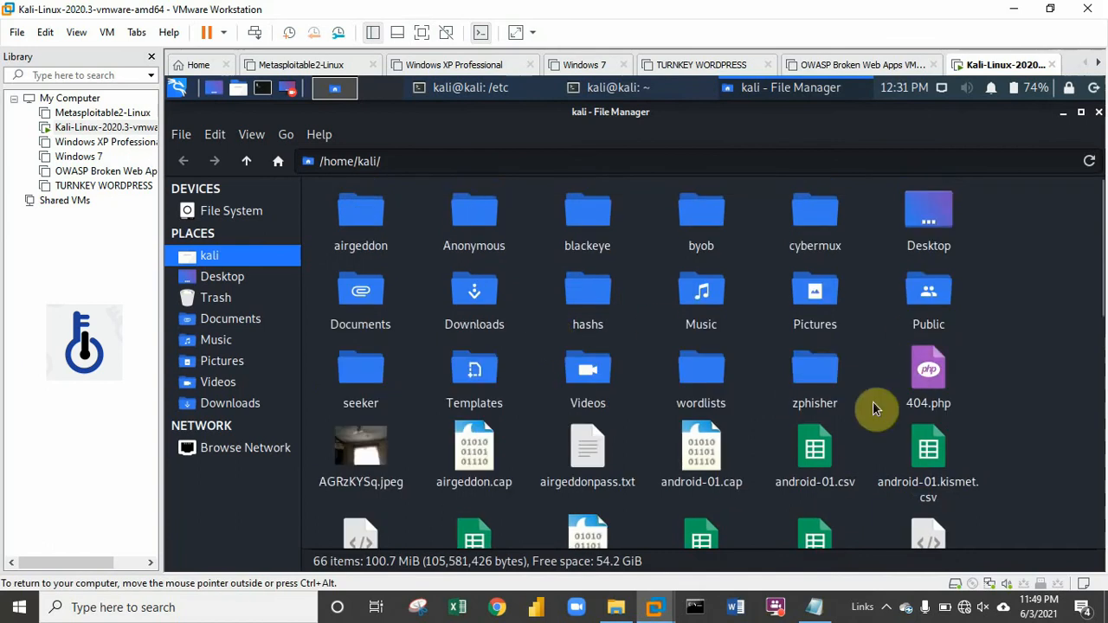
{"action": "double_click", "coordinate": [700, 367]}
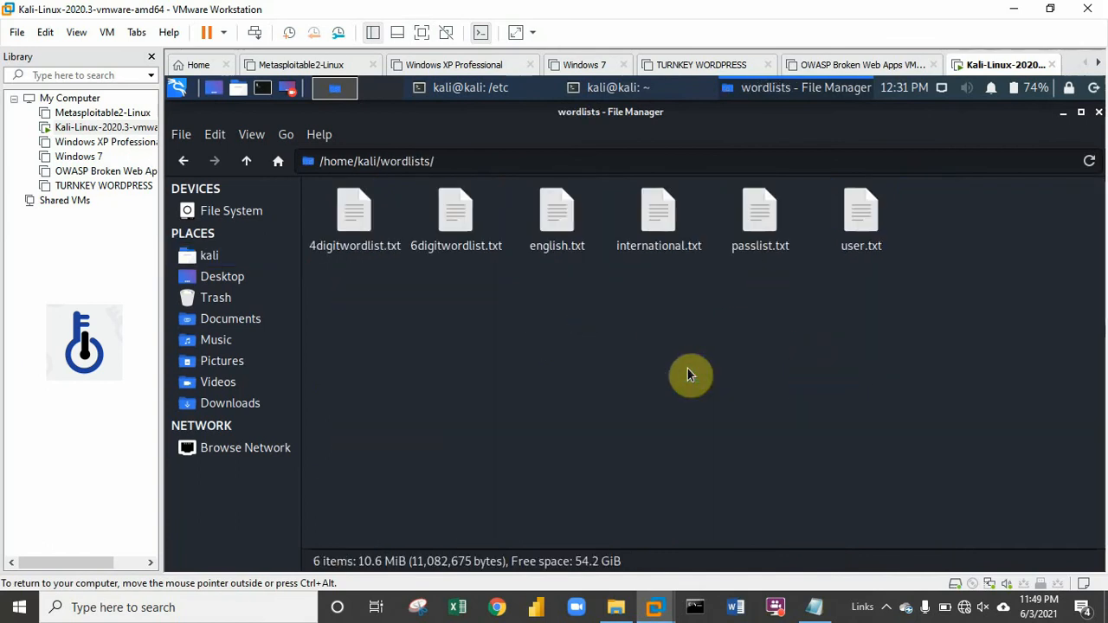
{"action": "double_click", "coordinate": [860, 212]}
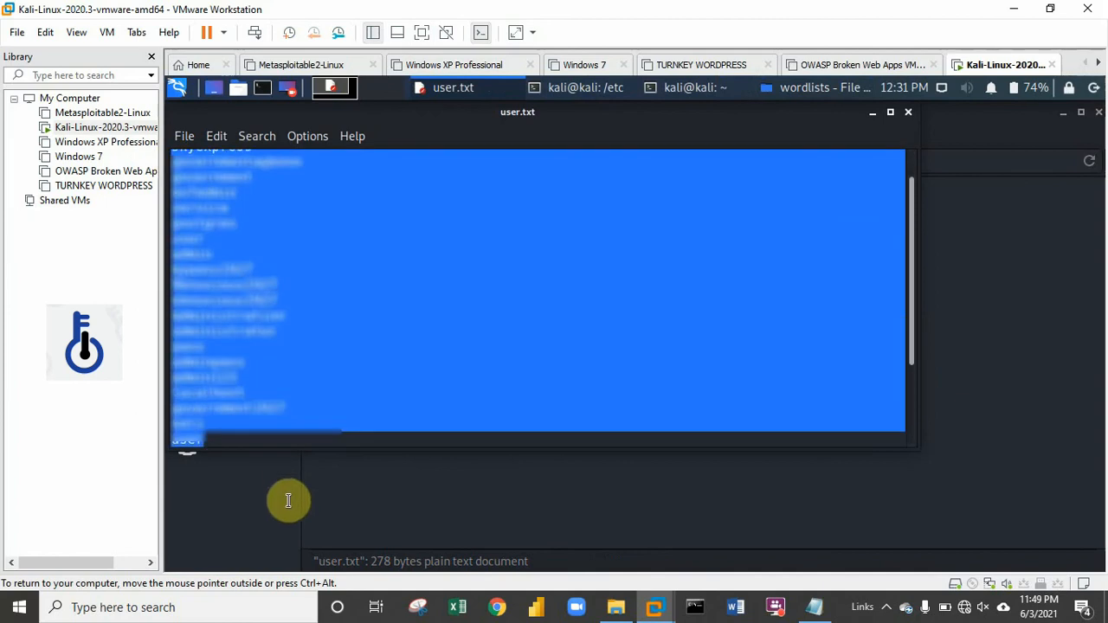
- Copy the selected wordlist entries from user.txt and start a new empty Leafpad document
{"action": "scroll", "scroll_direction": "down", "scroll_amount": 3}
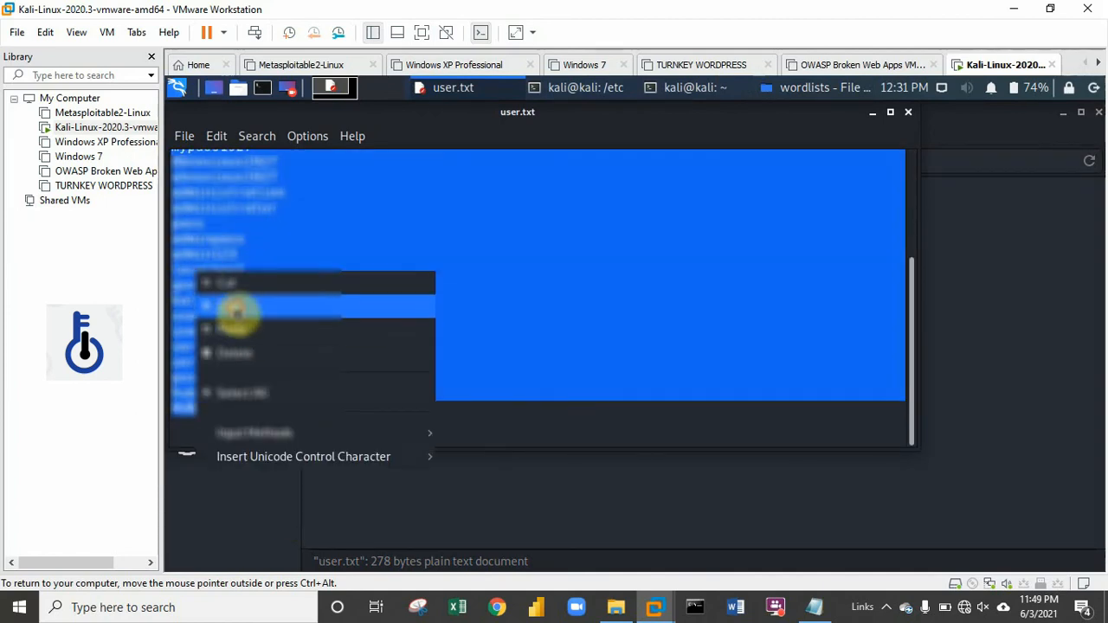
{"action": "left_click", "coordinate": [523, 246]}
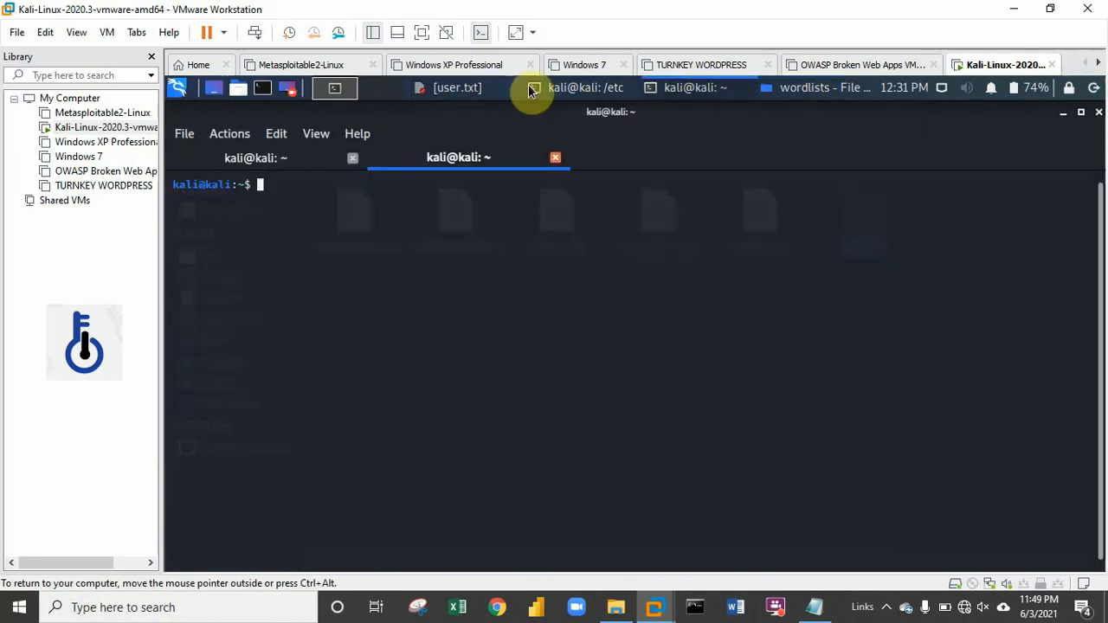
{"action": "left_click", "coordinate": [457, 86]}
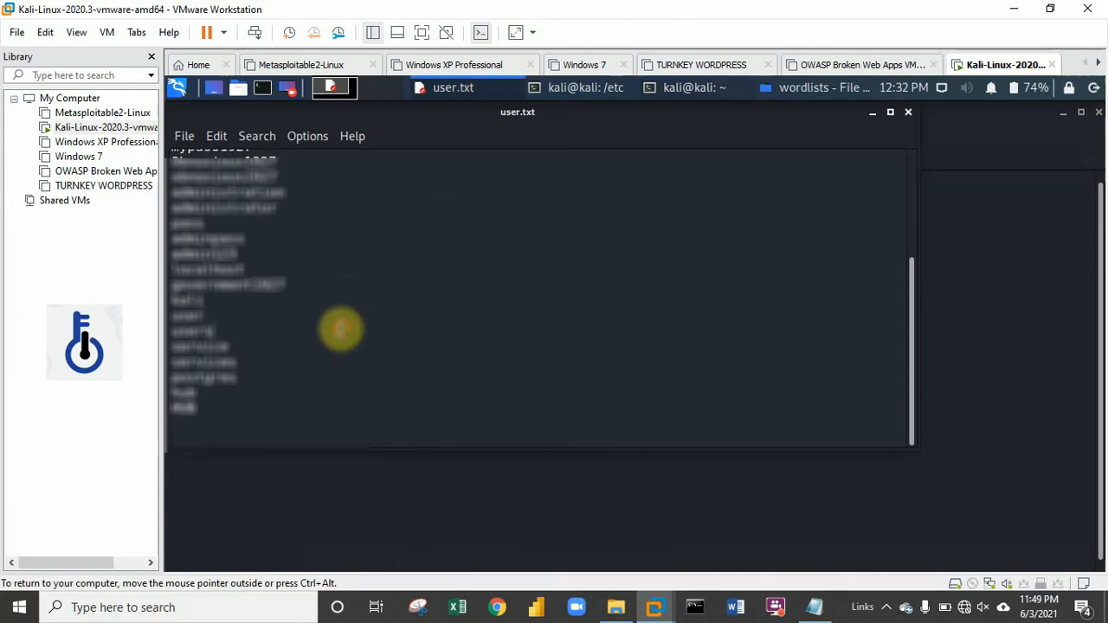
{"action": "left_click", "coordinate": [184, 135]}
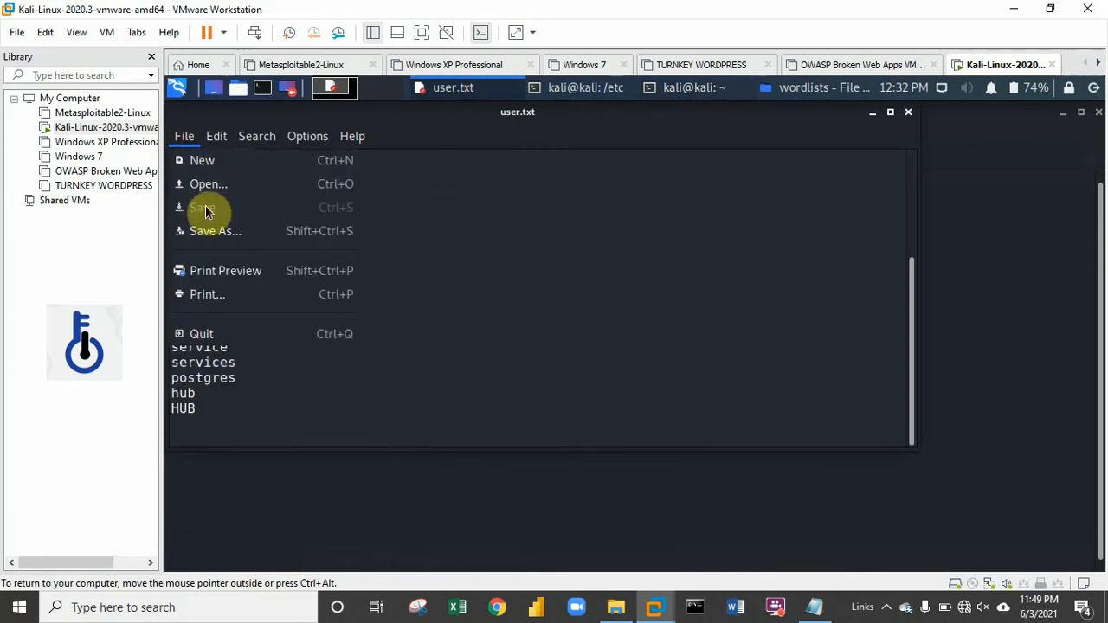
{"action": "left_click", "coordinate": [201, 159]}
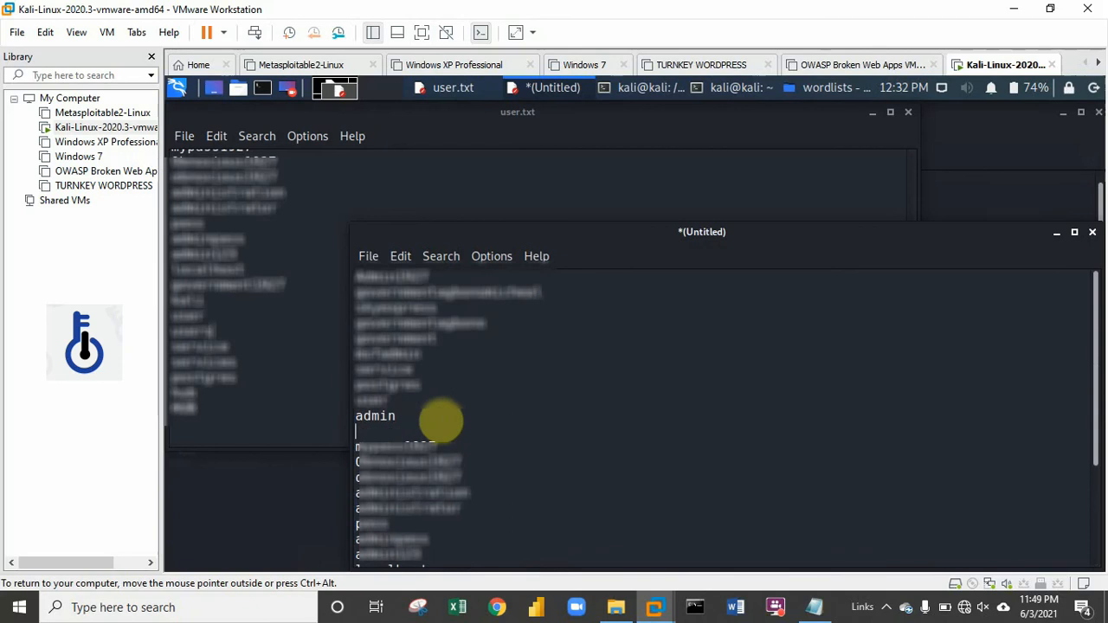
- Add 'password' on the line below admin in the new untitled wordlist
{"action": "type", "text": "pas"}
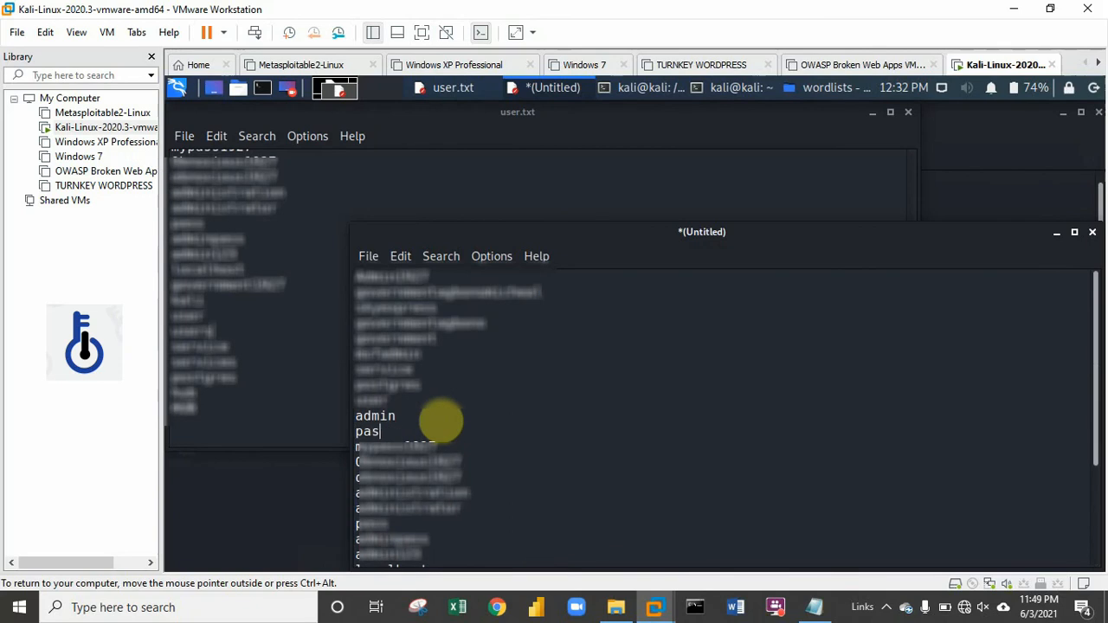
{"action": "type", "text": "sword"}
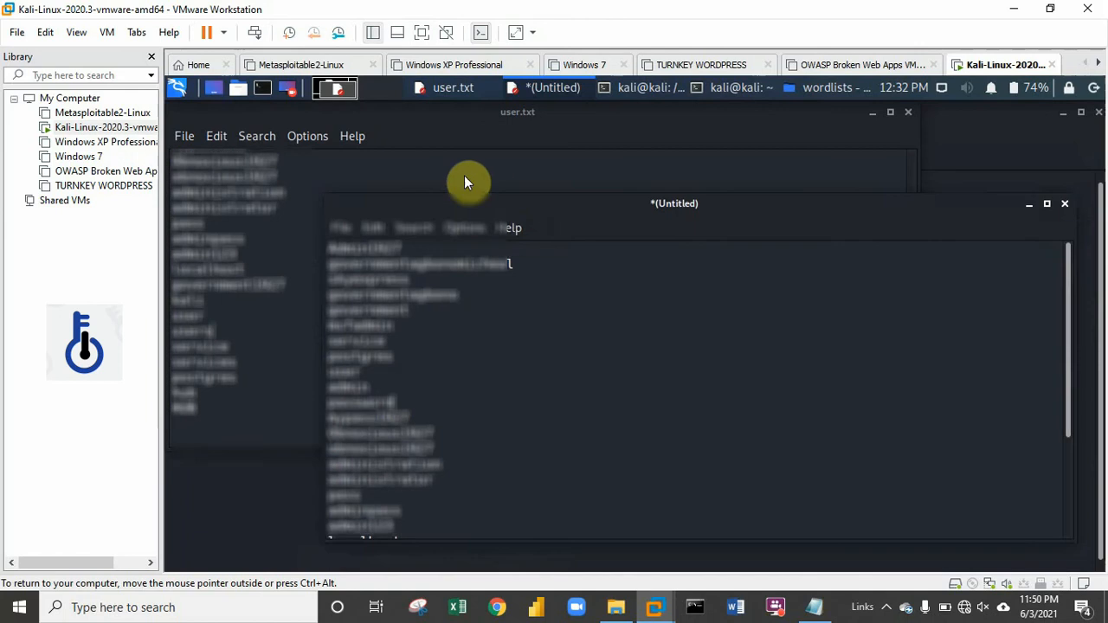
{"action": "left_click_drag", "start_coordinate": [674, 205], "coordinate": [612, 153]}
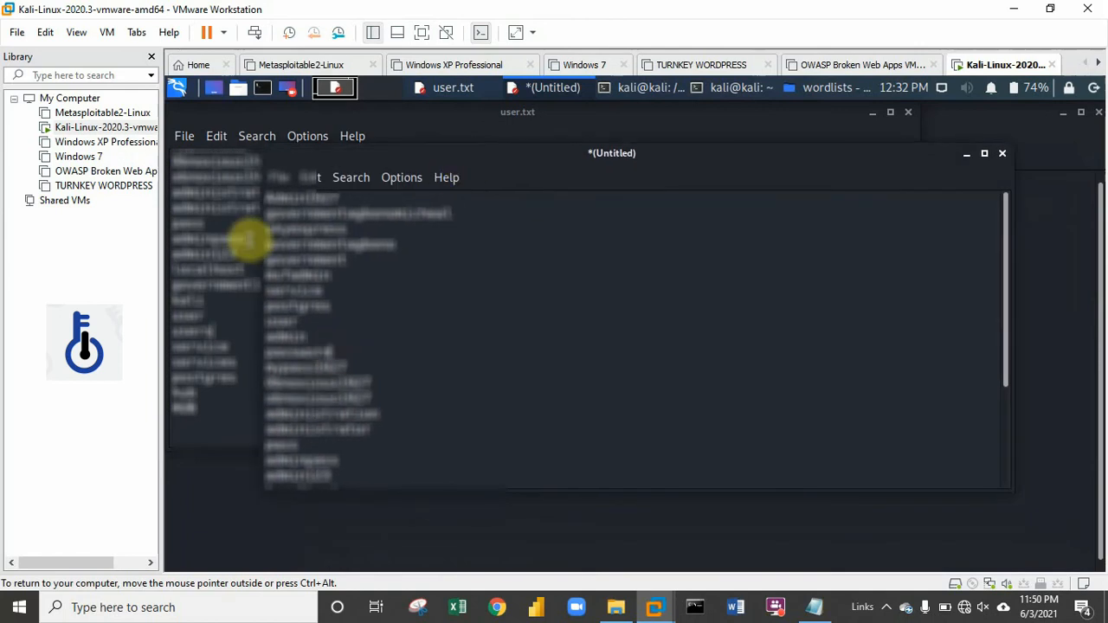
{"action": "mouse_move", "coordinate": [355, 333]}
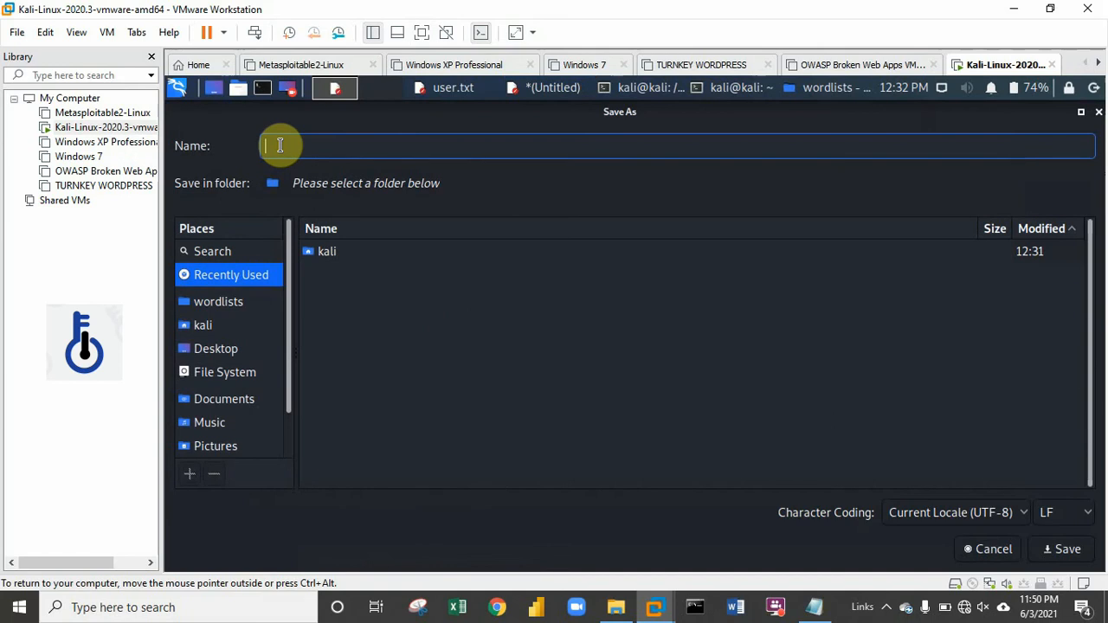
- Save the list as userctfwordlist.txt in kali's home folder and close the document
{"action": "type", "text": "userc"}
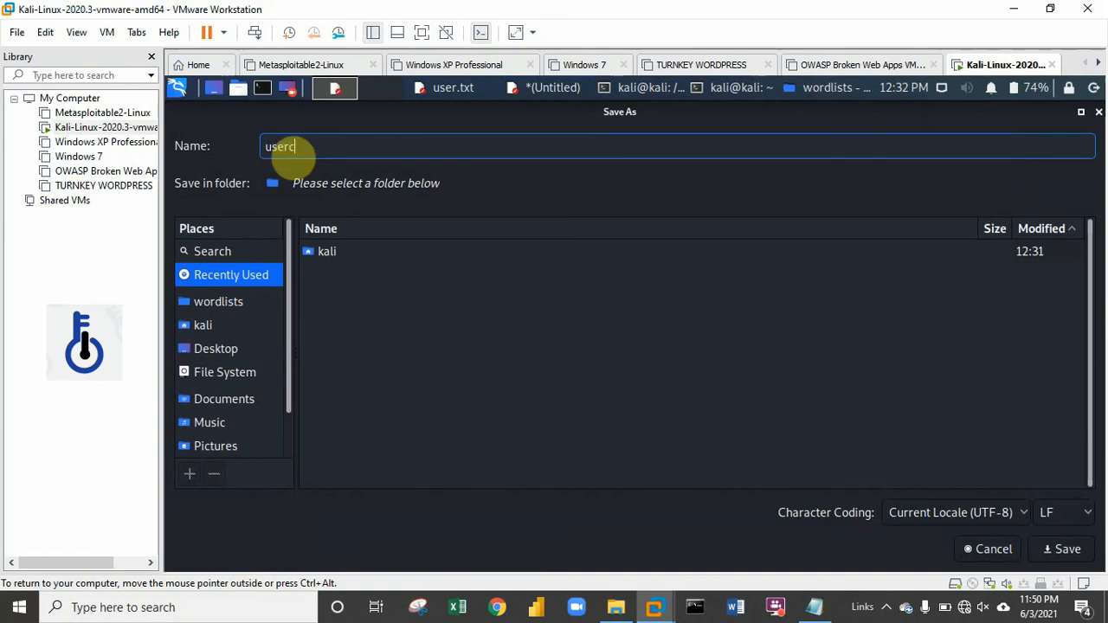
{"action": "type", "text": "tfpa"}
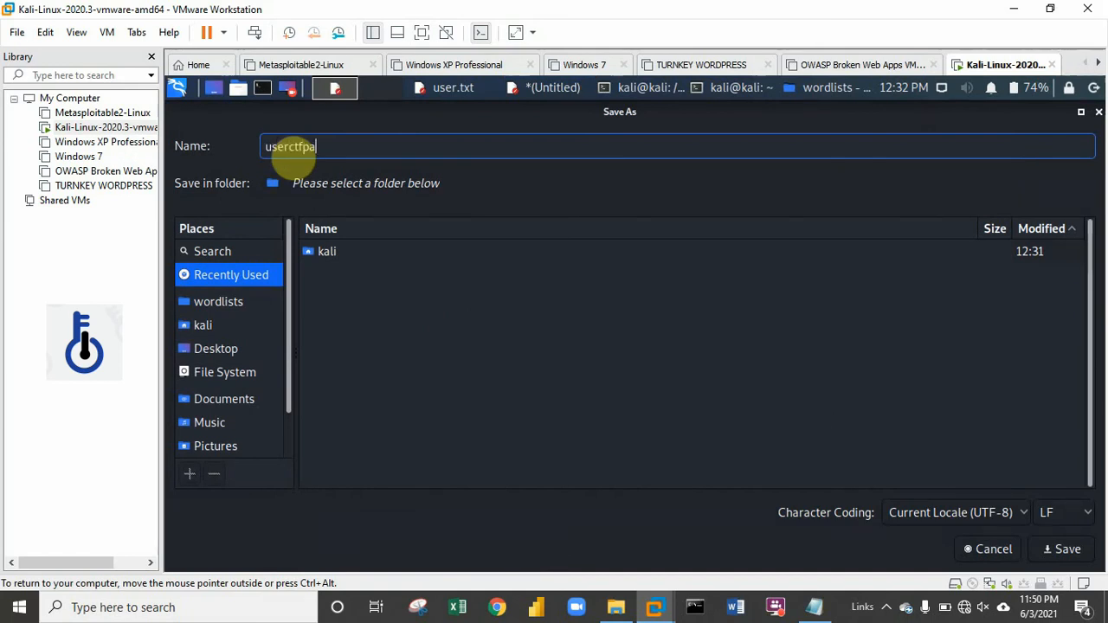
{"action": "key", "text": "BackSpace"}
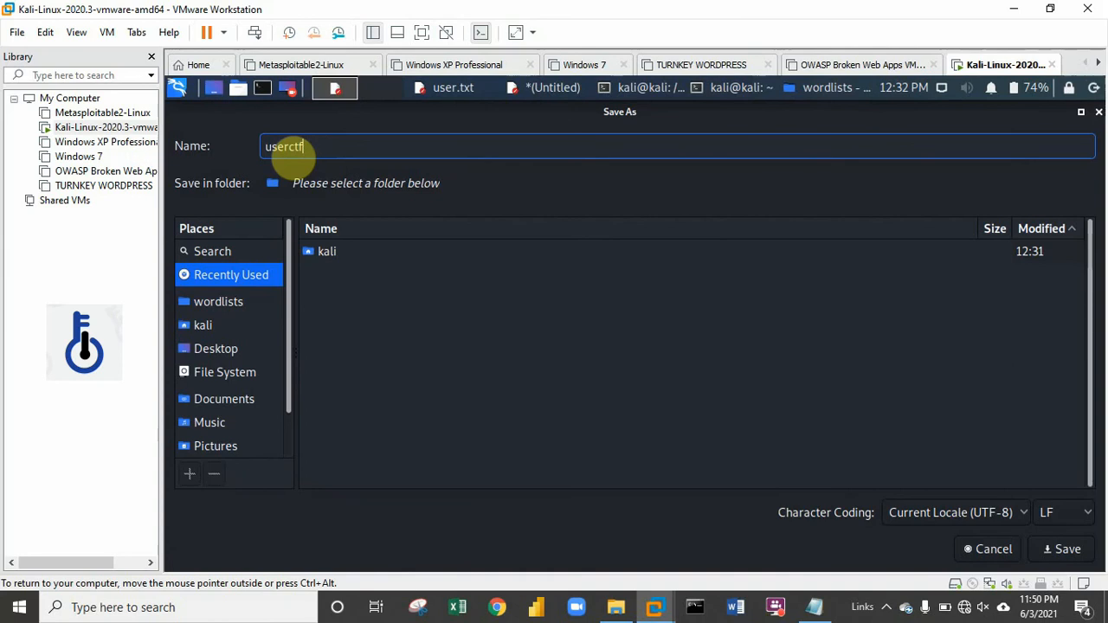
{"action": "type", "text": "wordlist"}
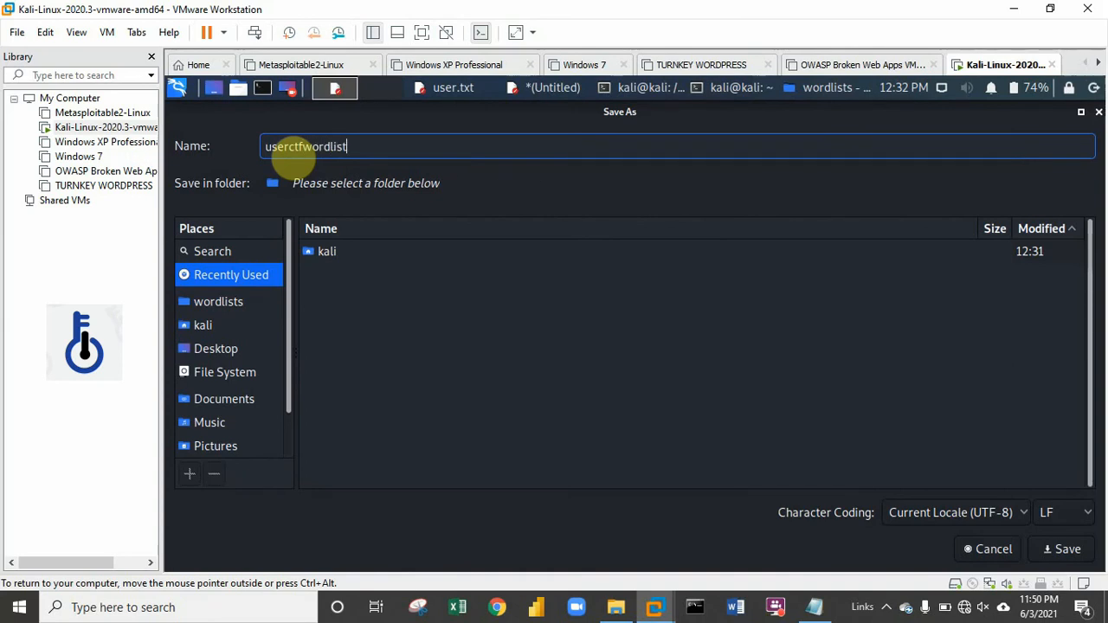
{"action": "type", "text": ".txt"}
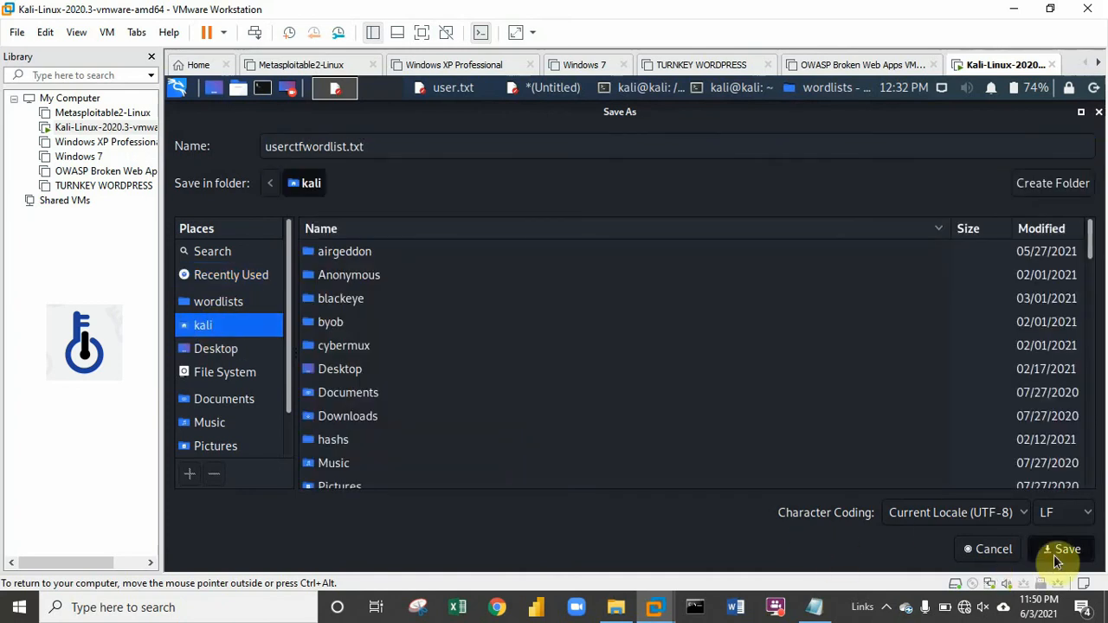
{"action": "left_click", "coordinate": [1067, 549]}
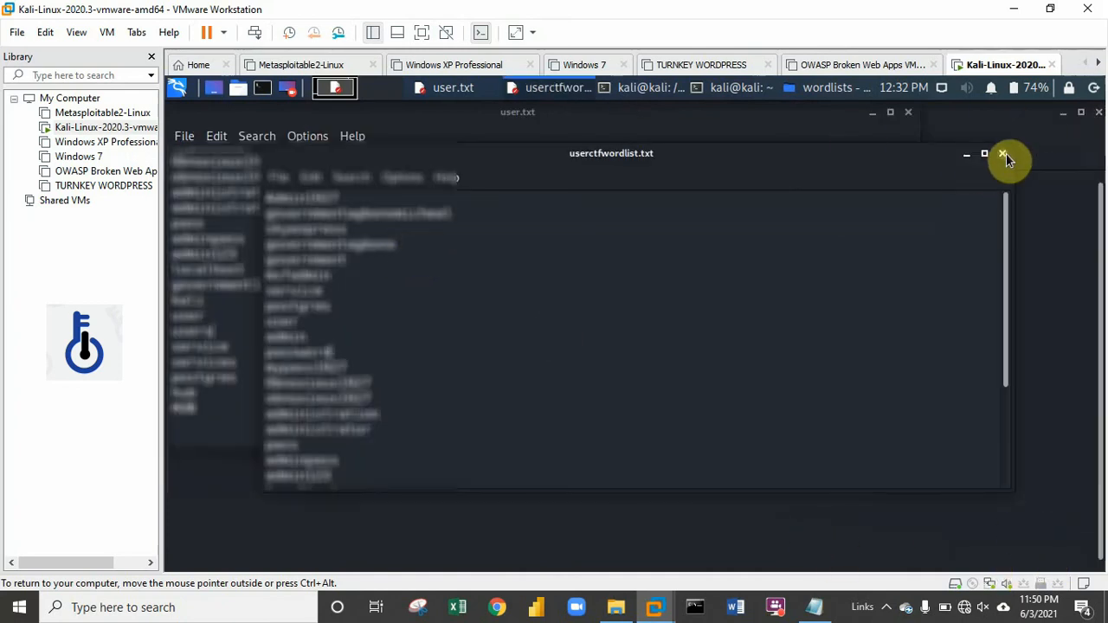
{"action": "left_click", "coordinate": [1004, 152]}
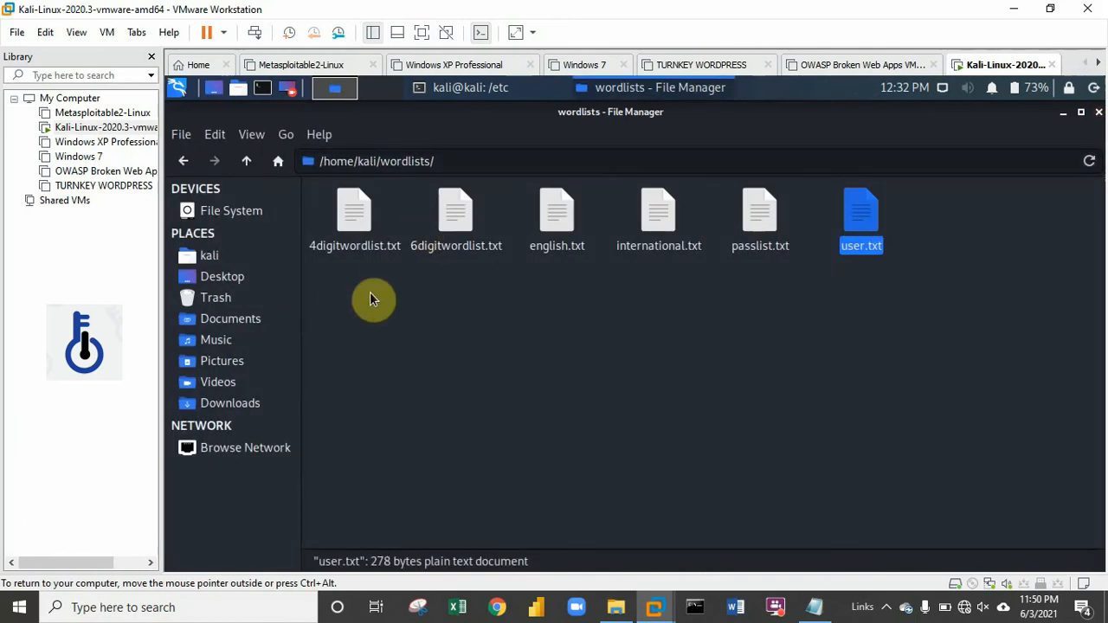
{"action": "mouse_move", "coordinate": [315, 161]}
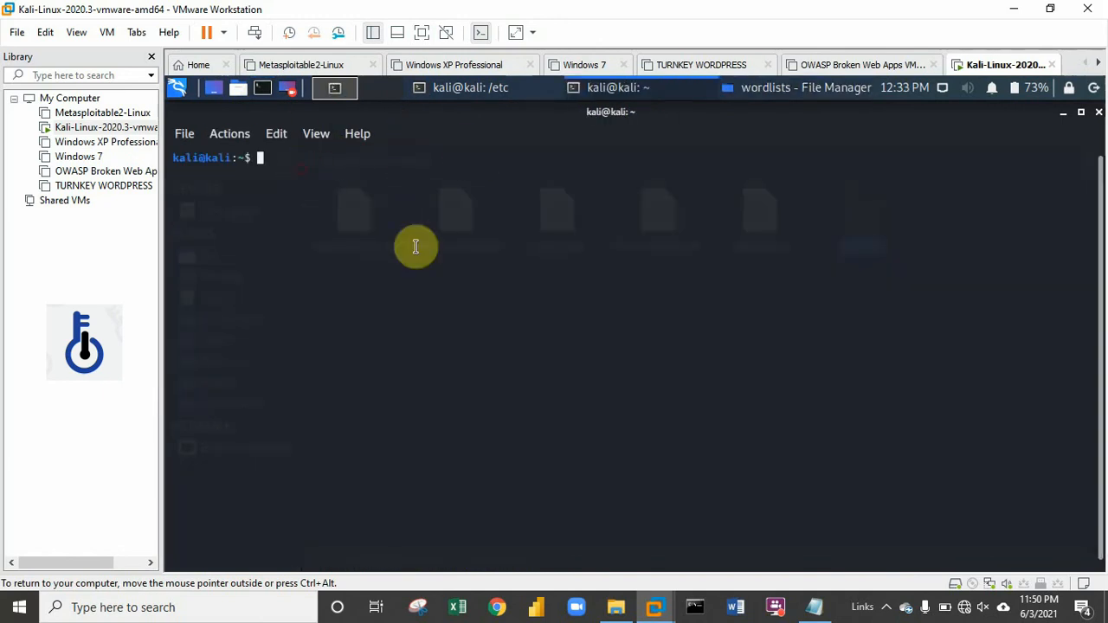
{"action": "mouse_move", "coordinate": [793, 464]}
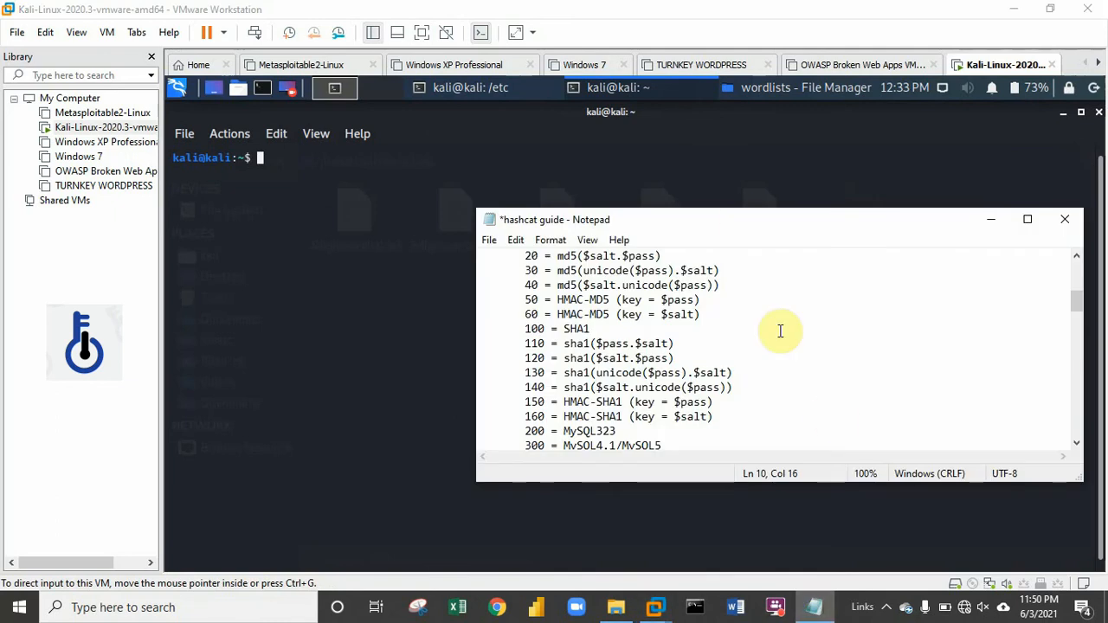
{"action": "scroll", "scroll_direction": "down", "scroll_amount": 3}
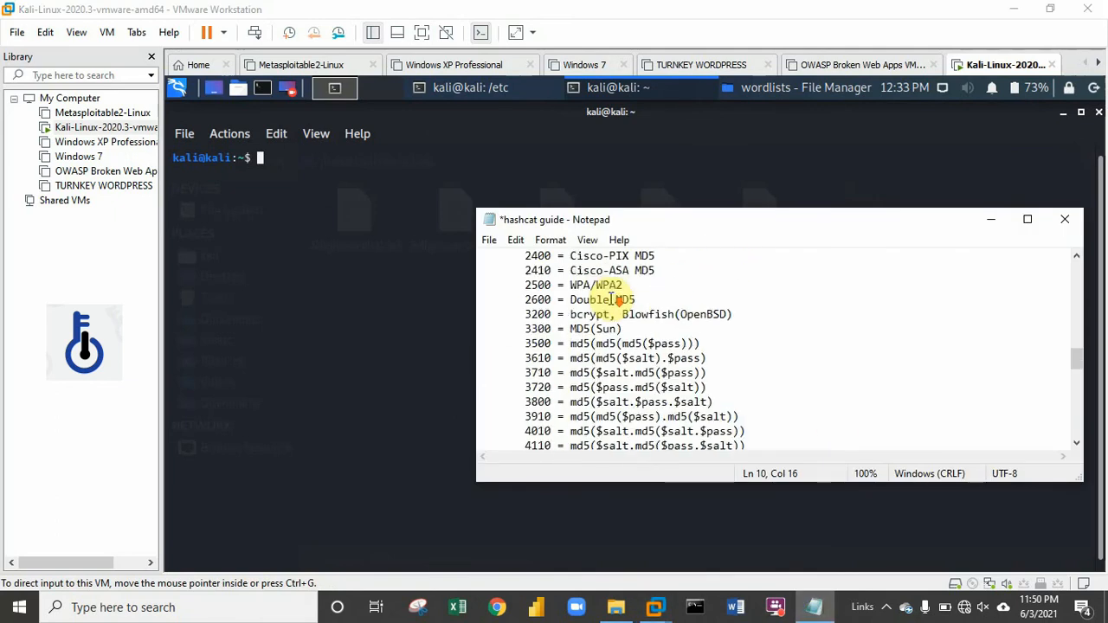
{"action": "scroll", "scroll_direction": "up", "scroll_amount": 3}
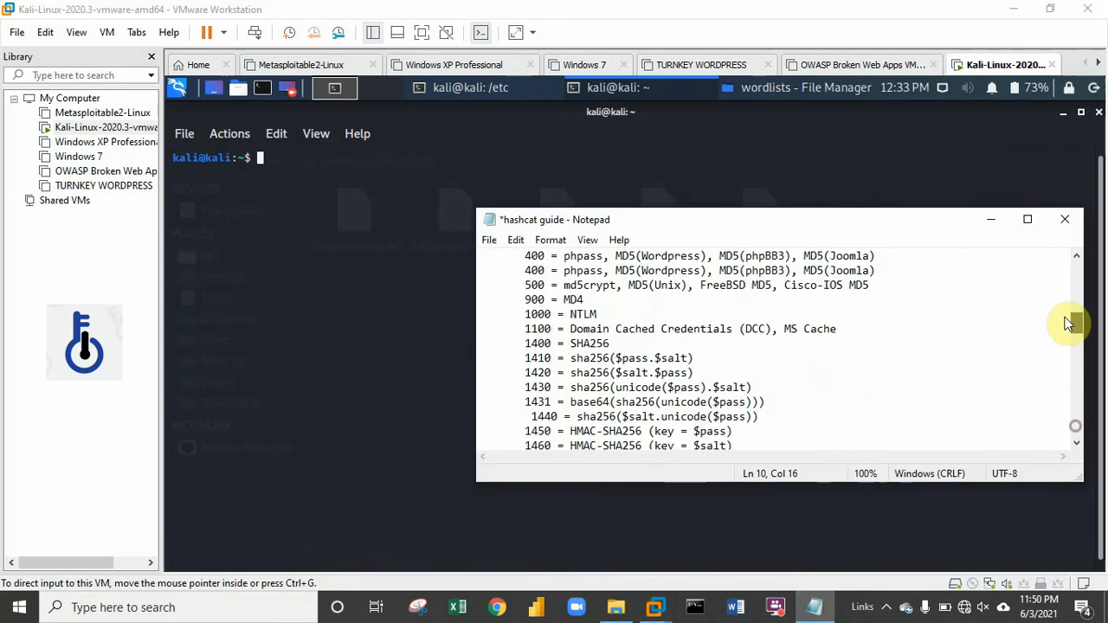
{"action": "scroll", "scroll_direction": "up", "scroll_amount": 3}
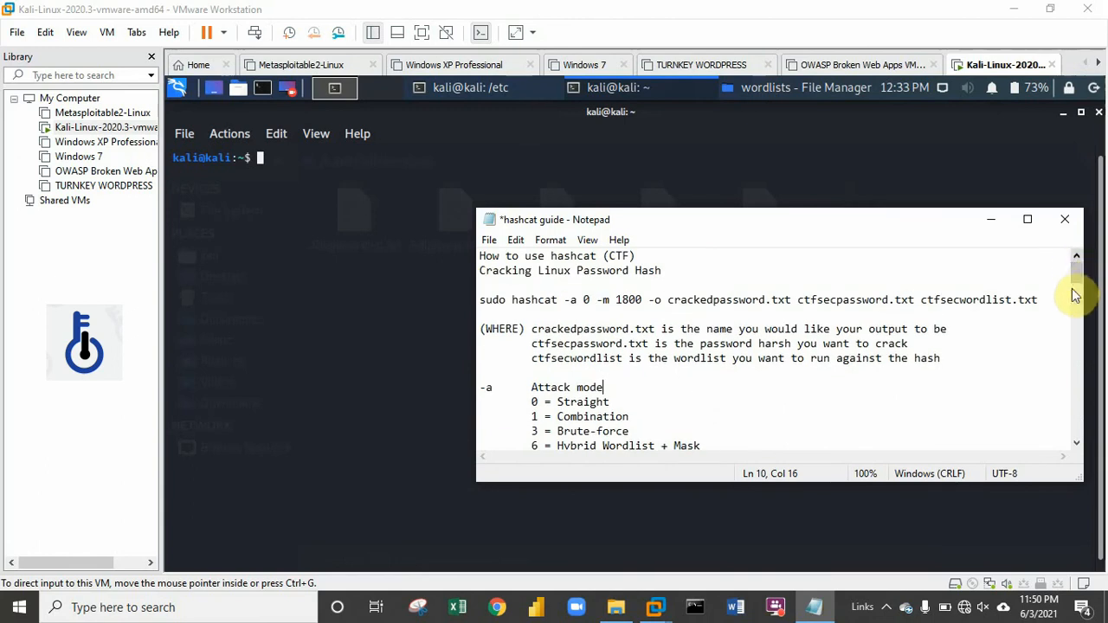
{"action": "scroll", "scroll_direction": "down", "scroll_amount": 3}
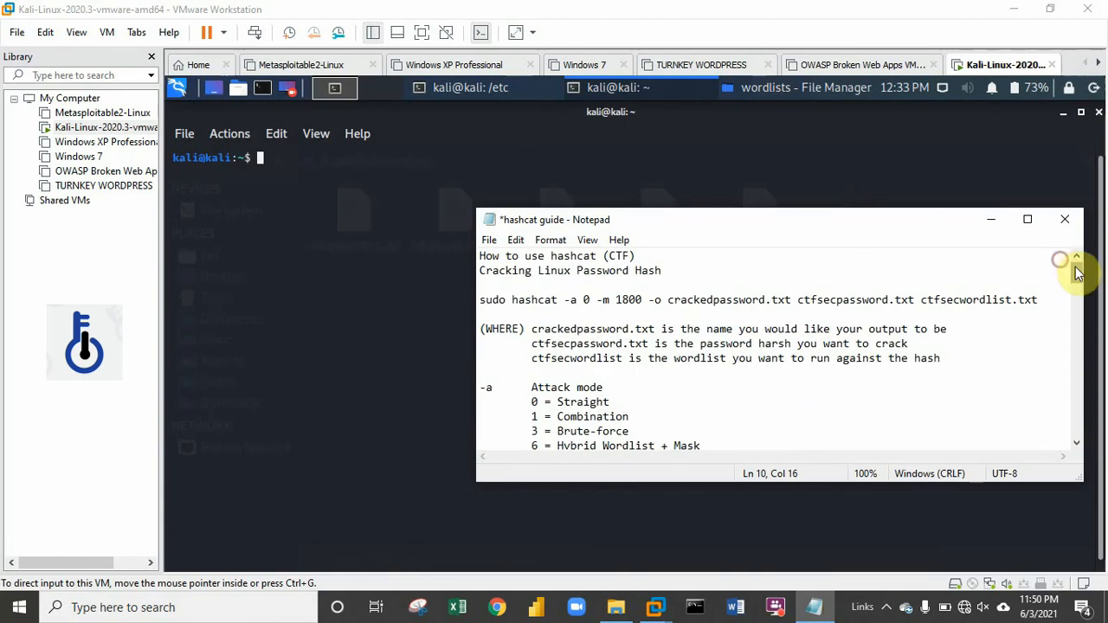
{"action": "scroll", "scroll_direction": "down", "scroll_amount": 3}
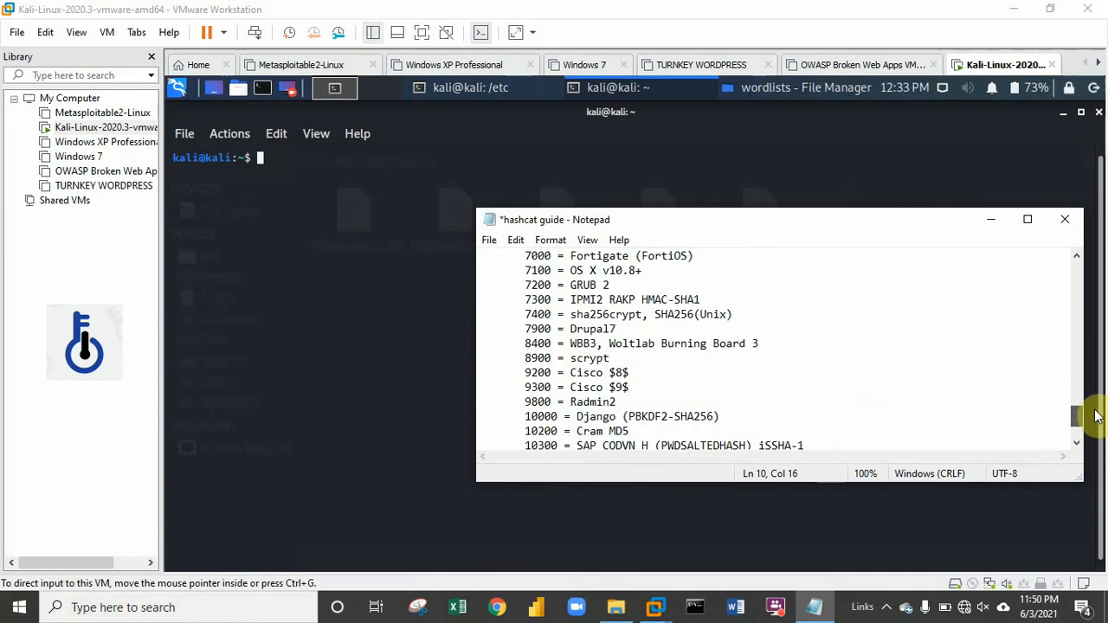
{"action": "scroll", "scroll_direction": "up", "scroll_amount": 3}
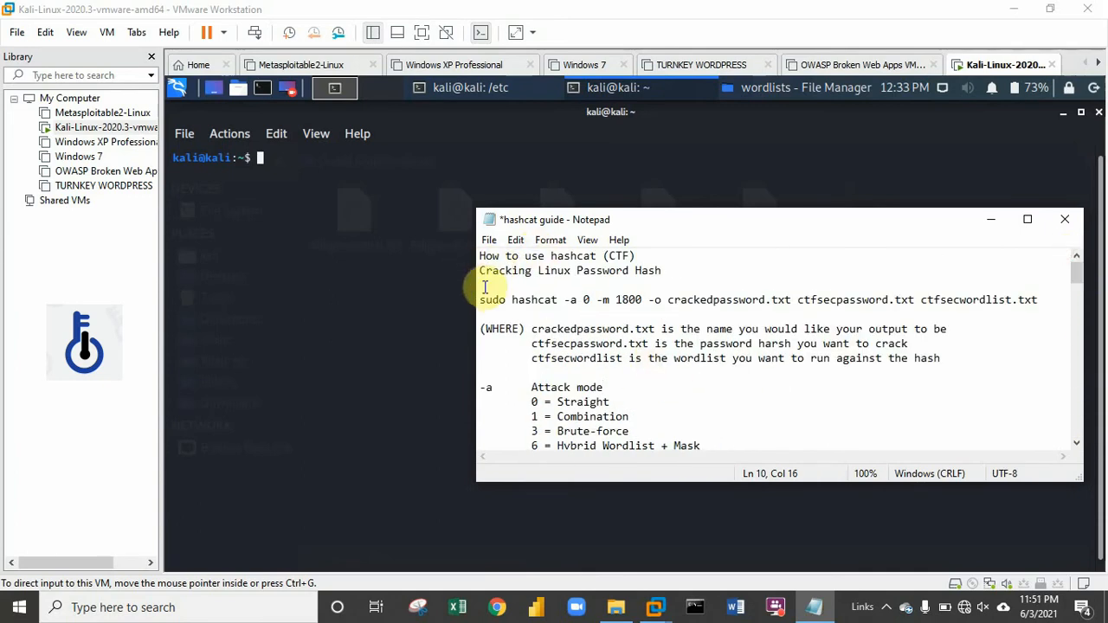
{"action": "mouse_move", "coordinate": [655, 297]}
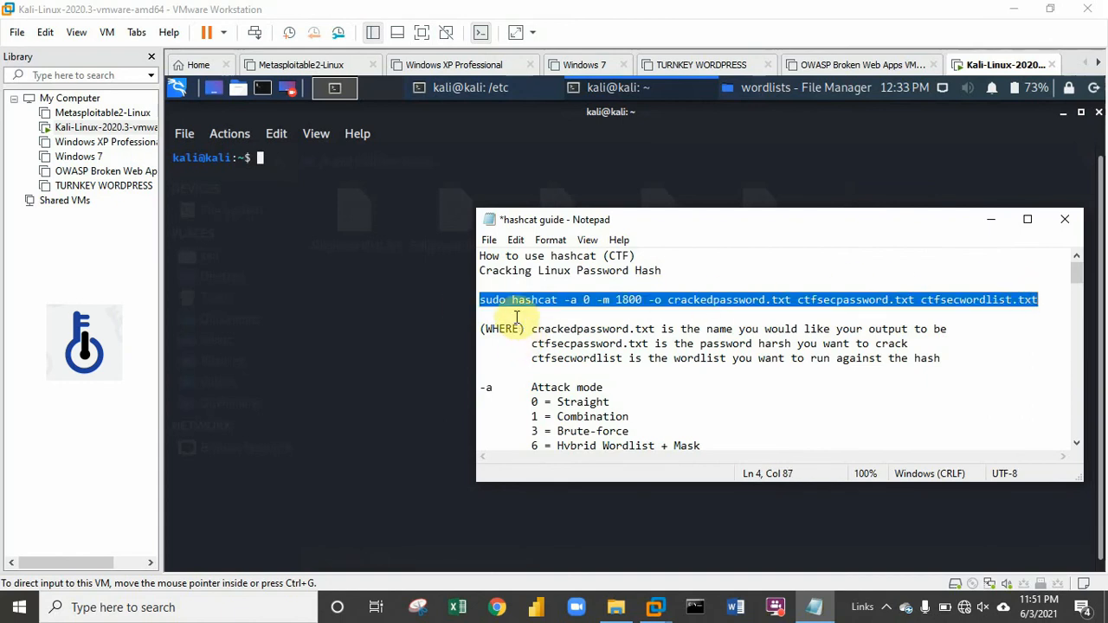
{"action": "left_click", "coordinate": [585, 299]}
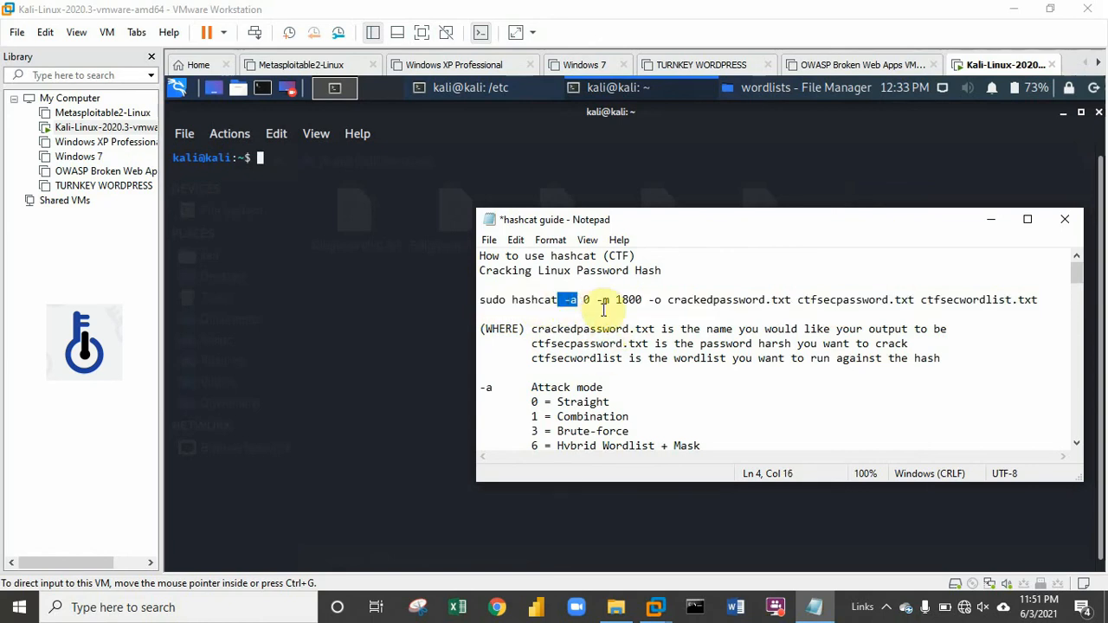
{"action": "scroll", "scroll_direction": "down", "scroll_amount": 3}
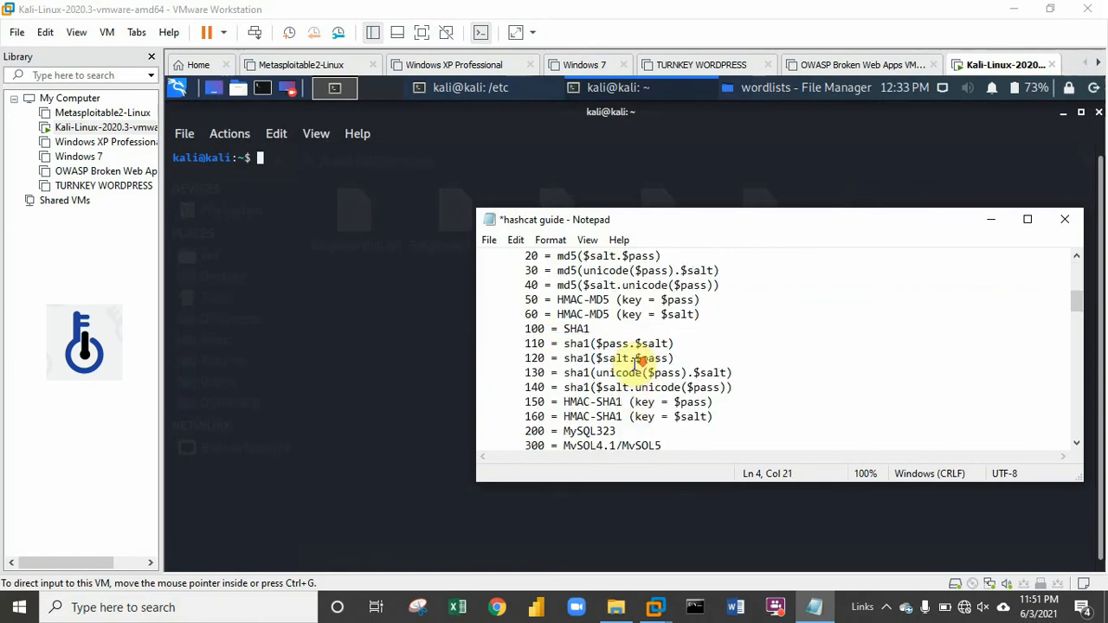
{"action": "scroll", "scroll_direction": "down", "scroll_amount": 3}
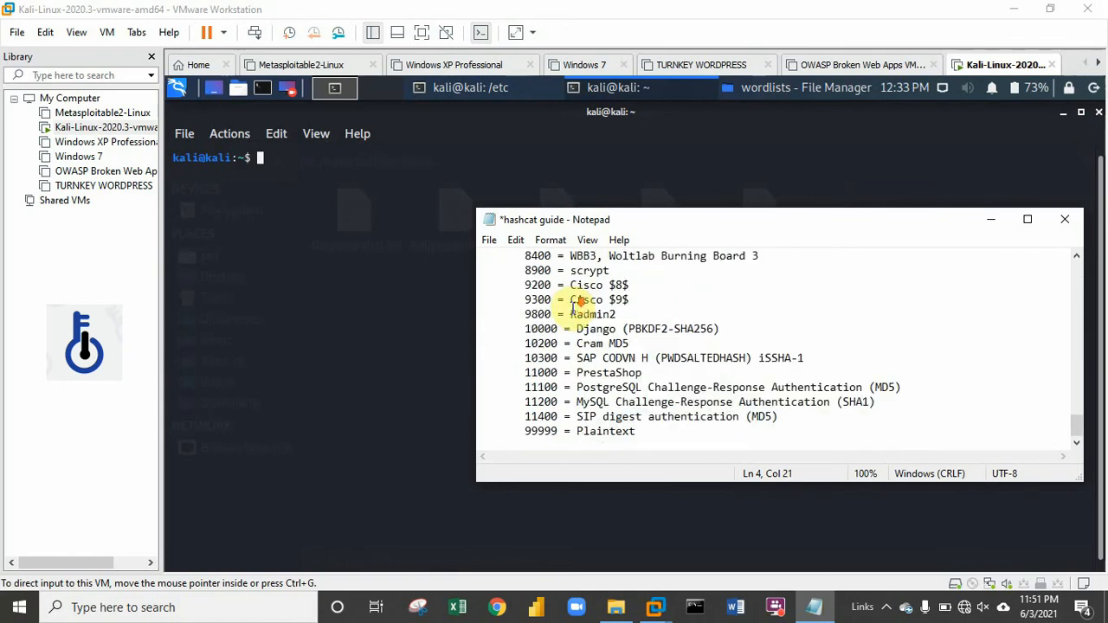
{"action": "scroll", "scroll_direction": "up", "scroll_amount": 3}
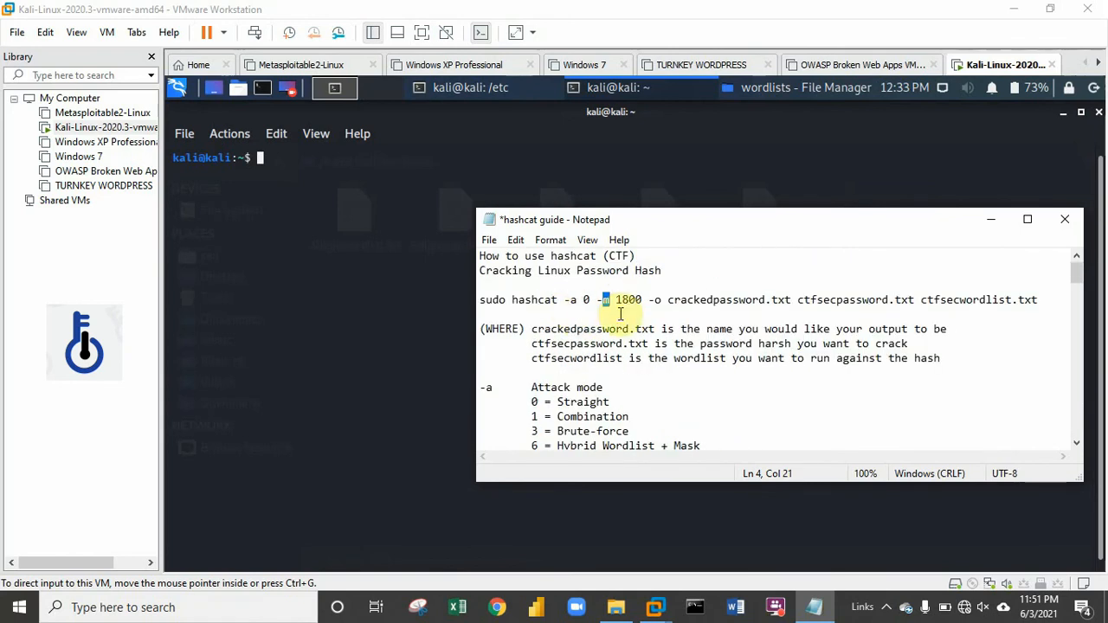
{"action": "double_click", "coordinate": [627, 300]}
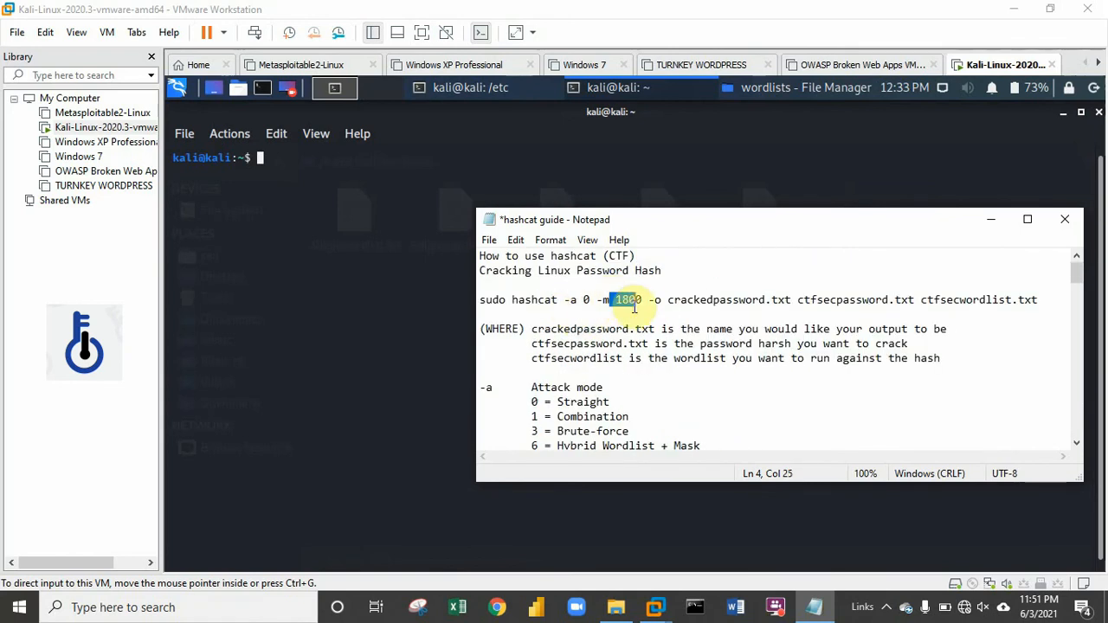
{"action": "scroll", "scroll_direction": "down", "scroll_amount": 3}
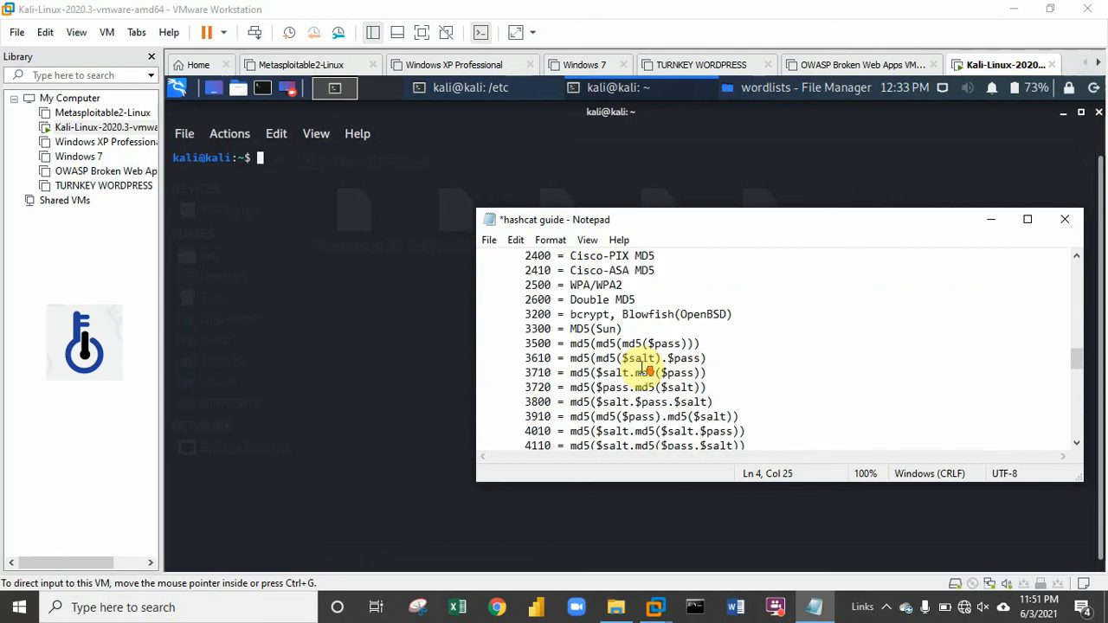
{"action": "scroll", "scroll_direction": "up", "scroll_amount": 3}
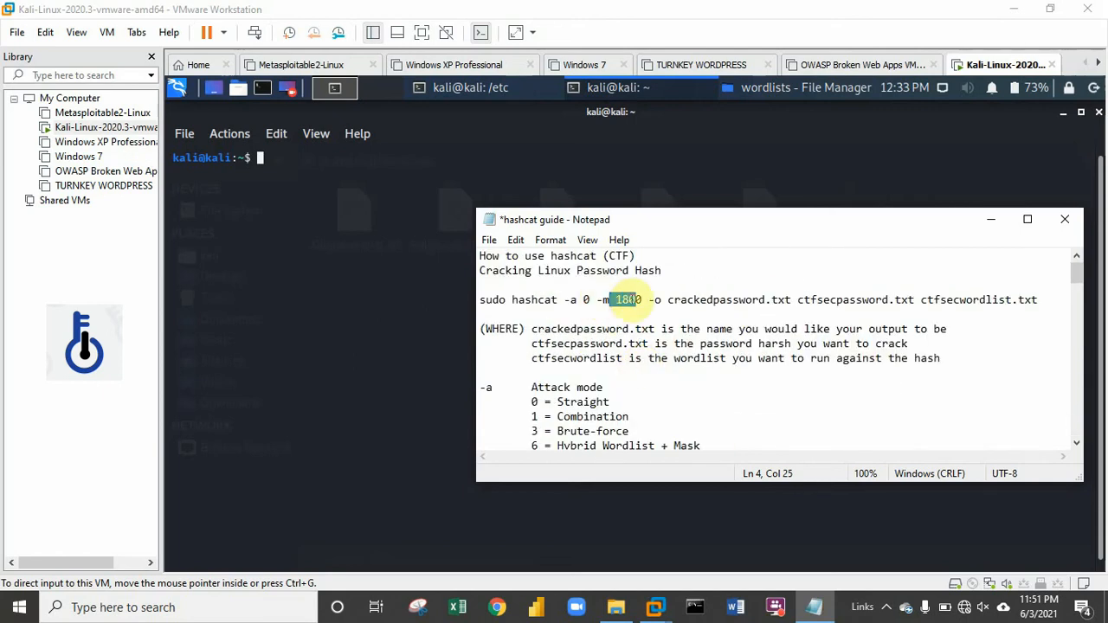
{"action": "scroll", "scroll_direction": "down", "scroll_amount": 3}
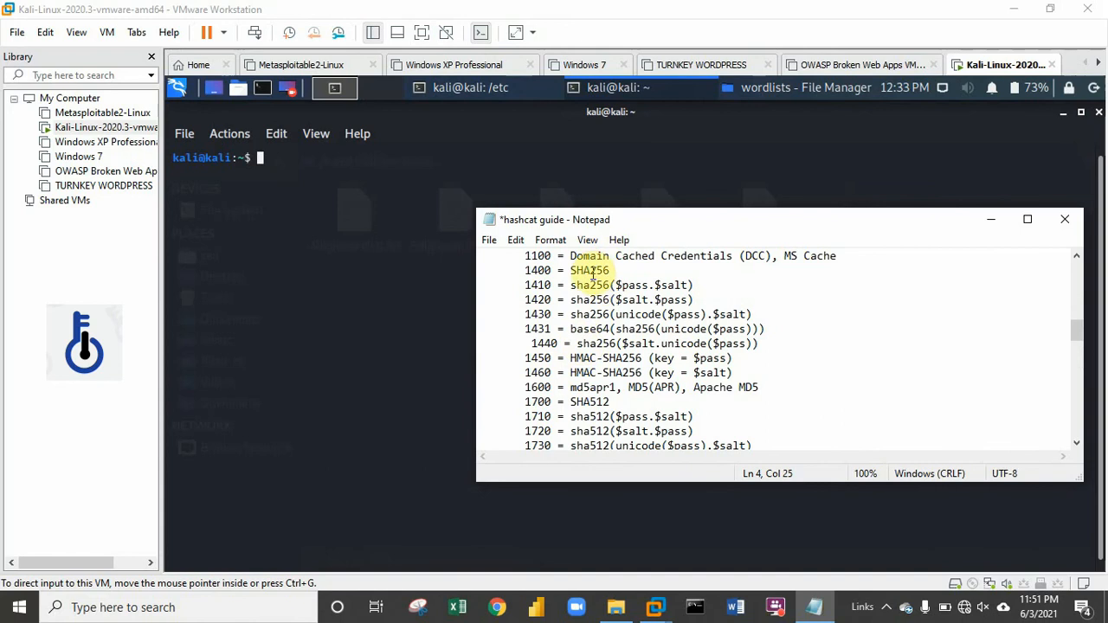
{"action": "scroll", "scroll_direction": "down", "scroll_amount": 3}
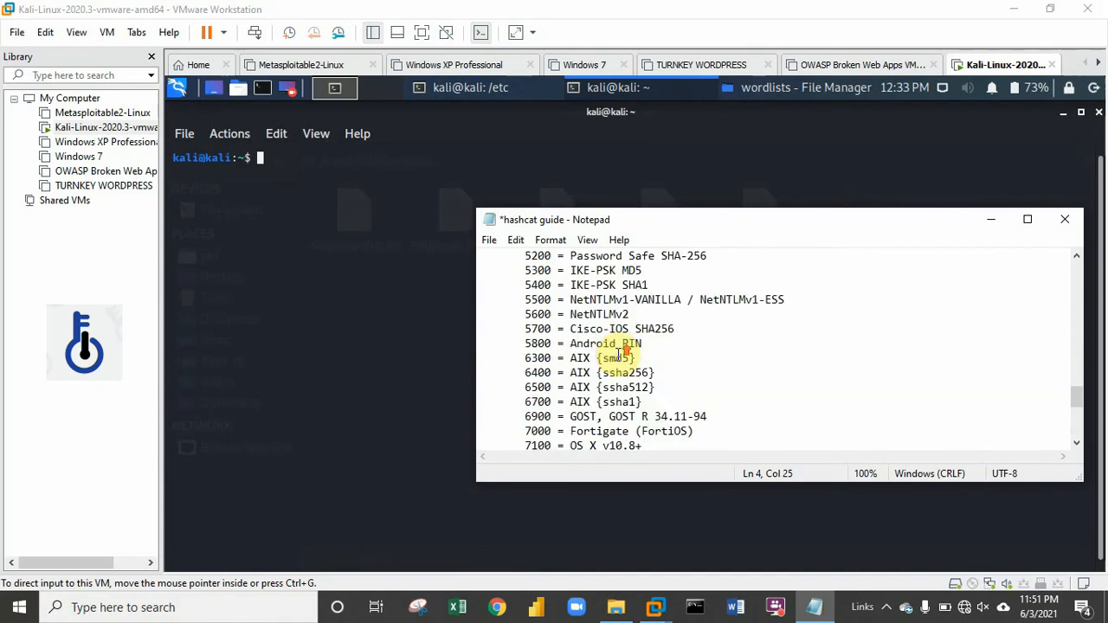
{"action": "scroll", "scroll_direction": "up", "scroll_amount": 3}
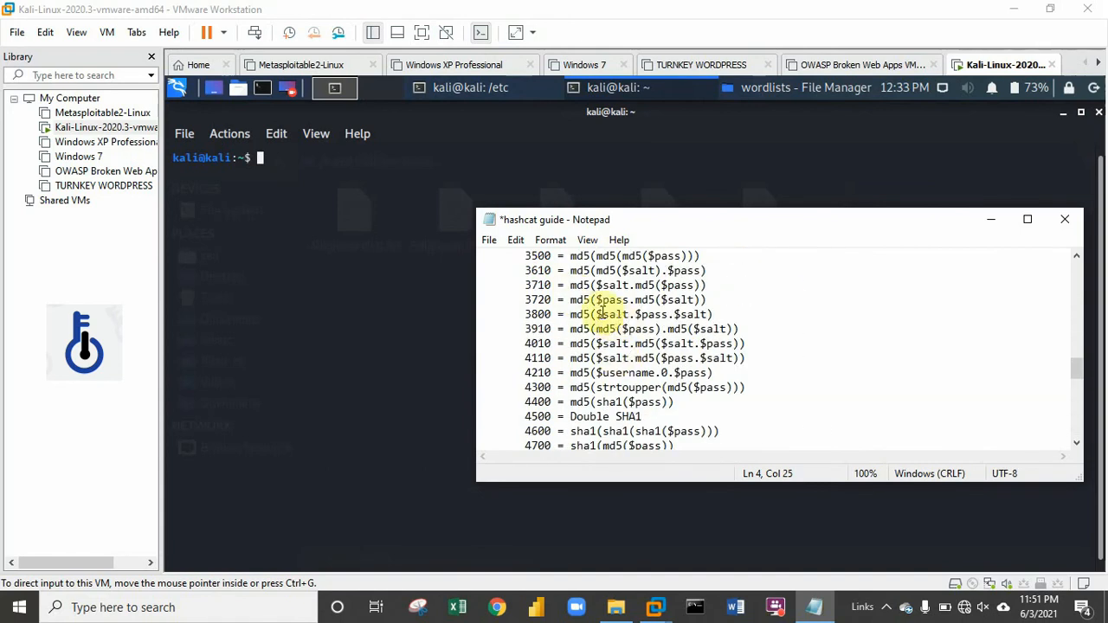
{"action": "scroll", "scroll_direction": "up", "scroll_amount": 3}
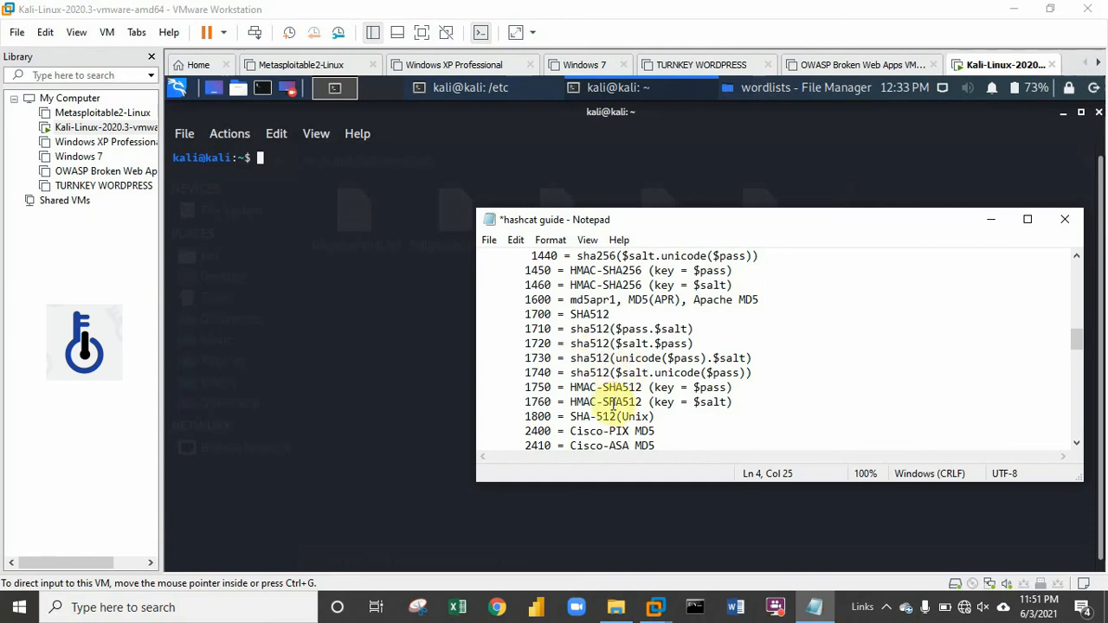
{"action": "left_click", "coordinate": [573, 415]}
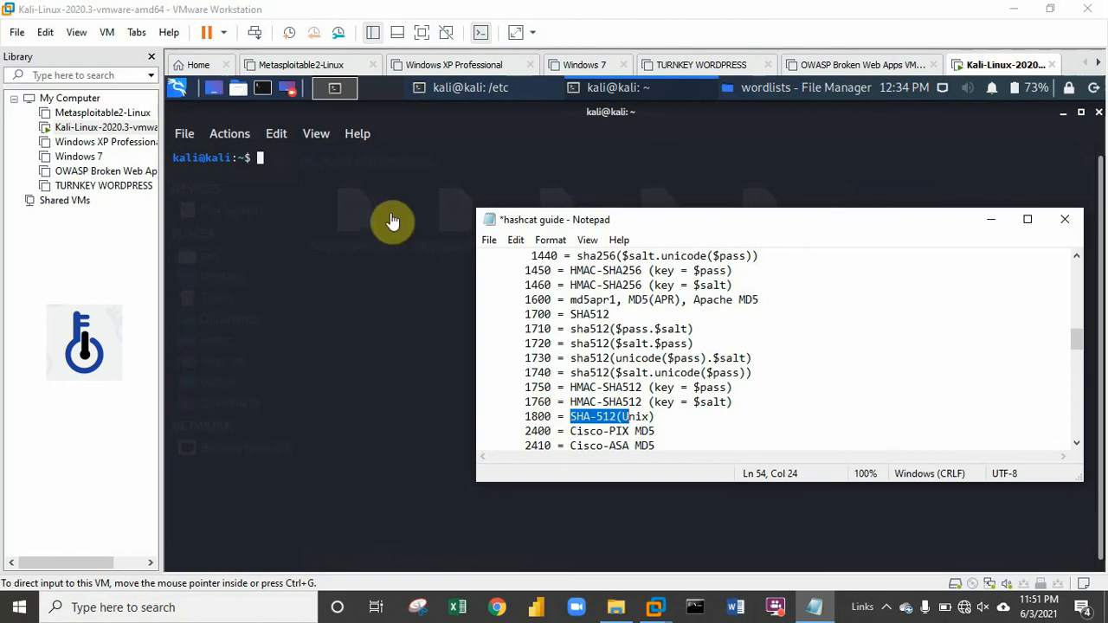
{"action": "scroll", "scroll_direction": "up", "scroll_amount": 3}
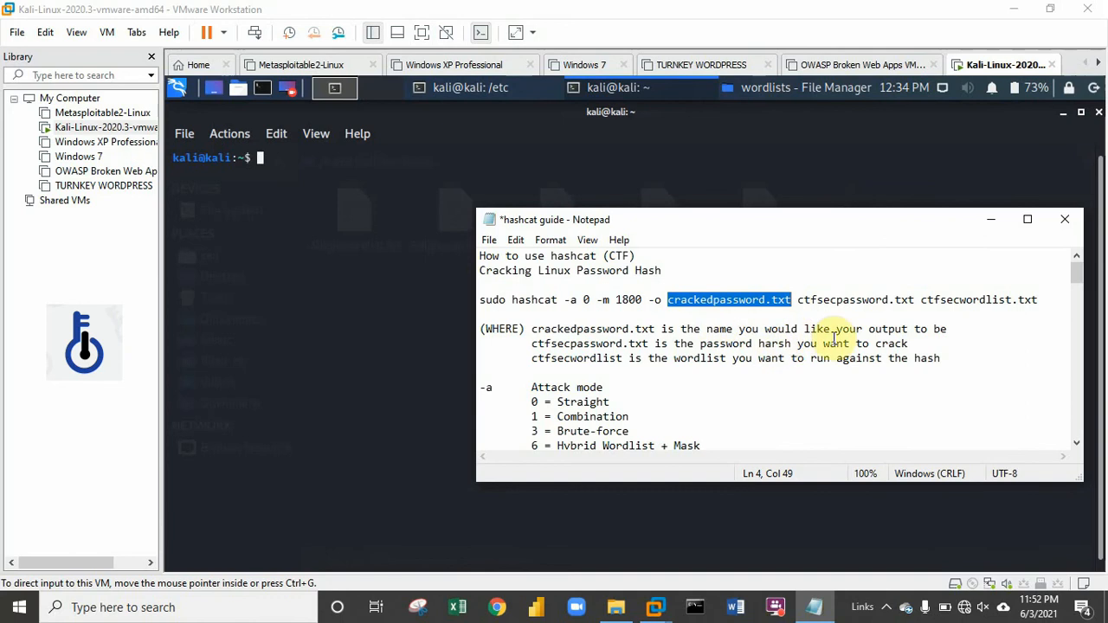
{"action": "mouse_move", "coordinate": [920, 329]}
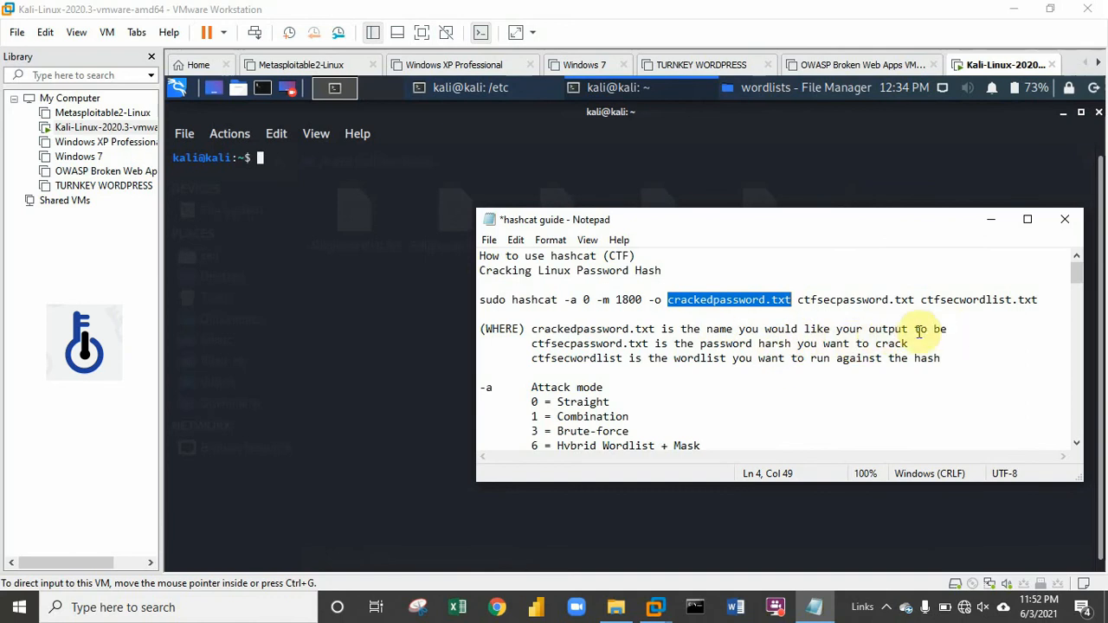
{"action": "left_click", "coordinate": [672, 300]}
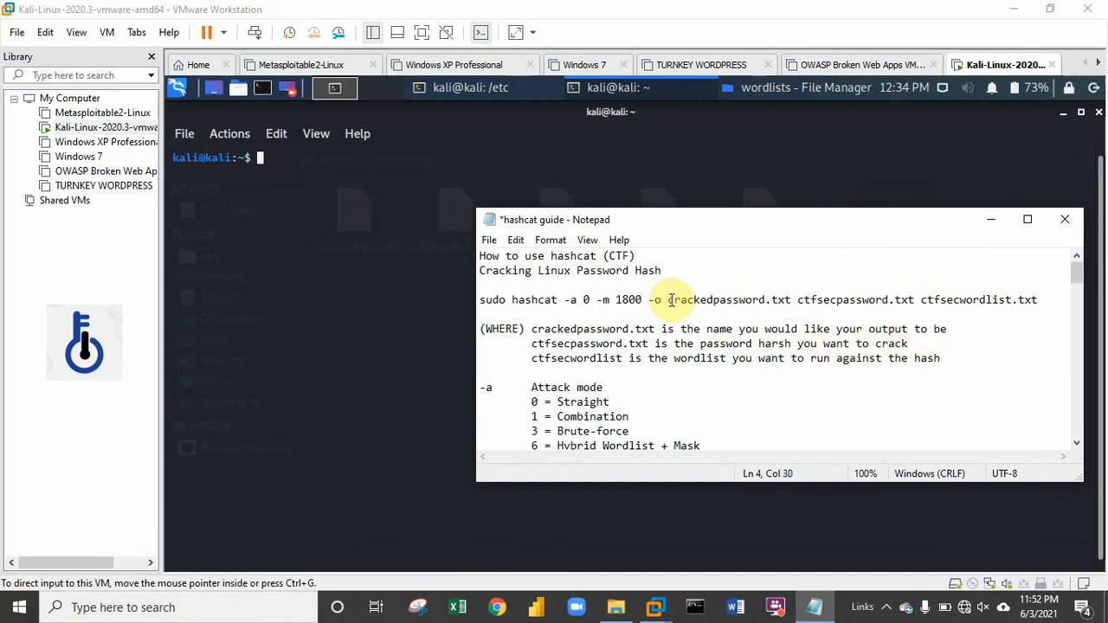
{"action": "double_click", "coordinate": [718, 300]}
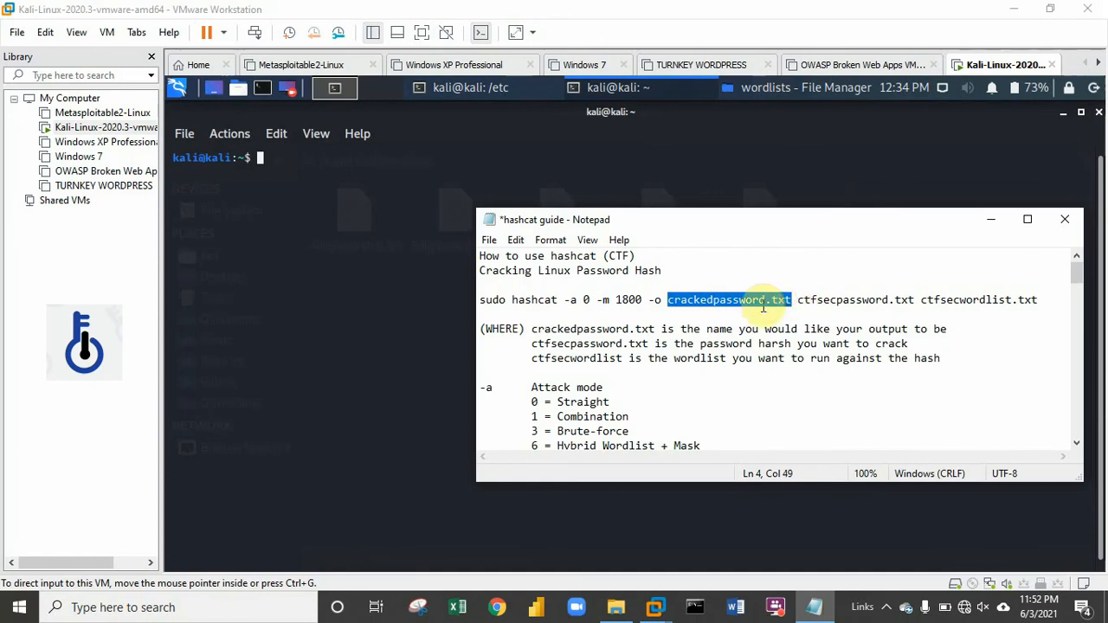
{"action": "double_click", "coordinate": [845, 300]}
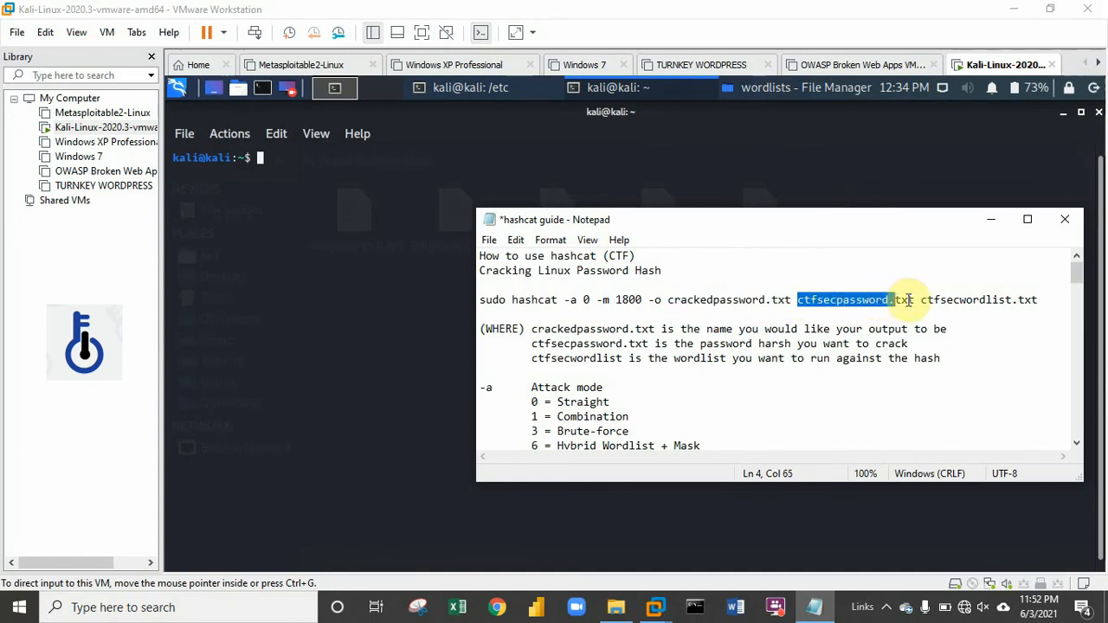
{"action": "left_click", "coordinate": [911, 300]}
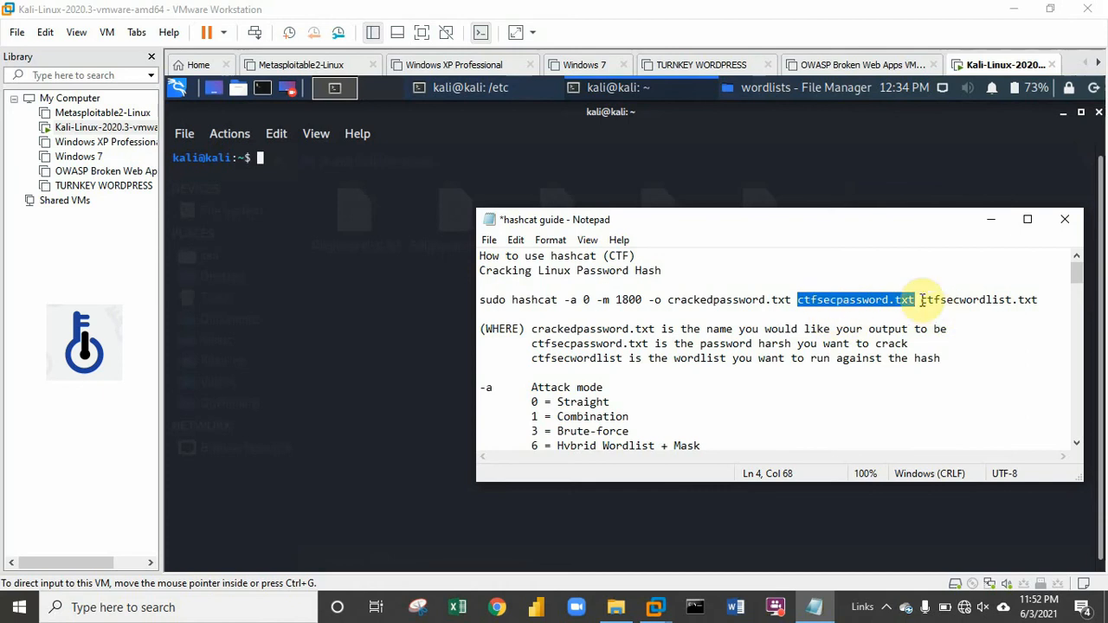
{"action": "double_click", "coordinate": [980, 300]}
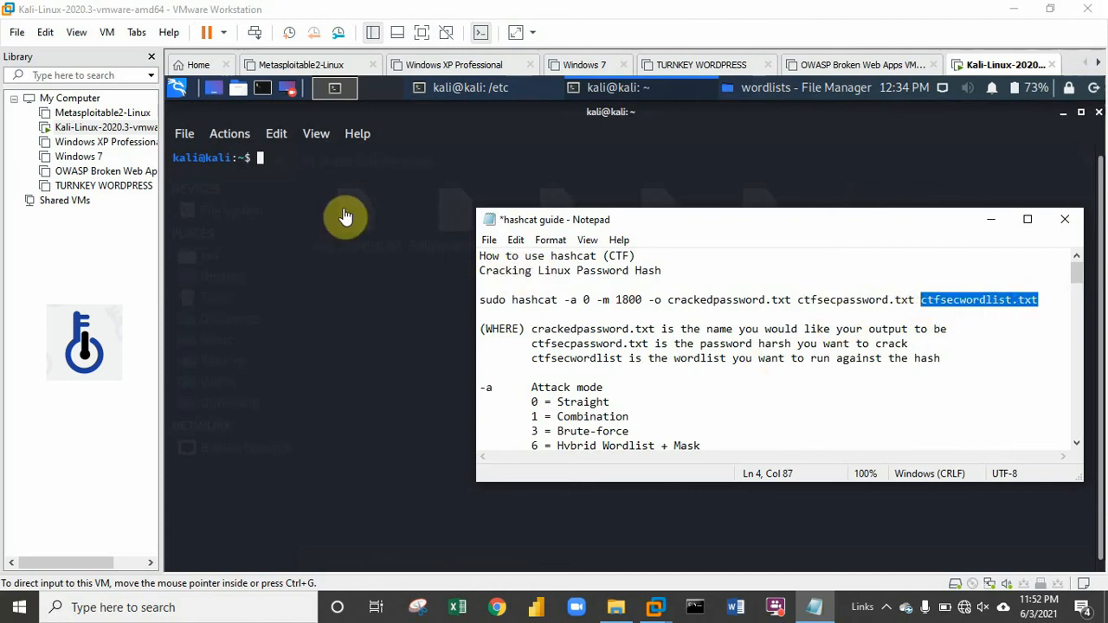
{"action": "mouse_move", "coordinate": [296, 182]}
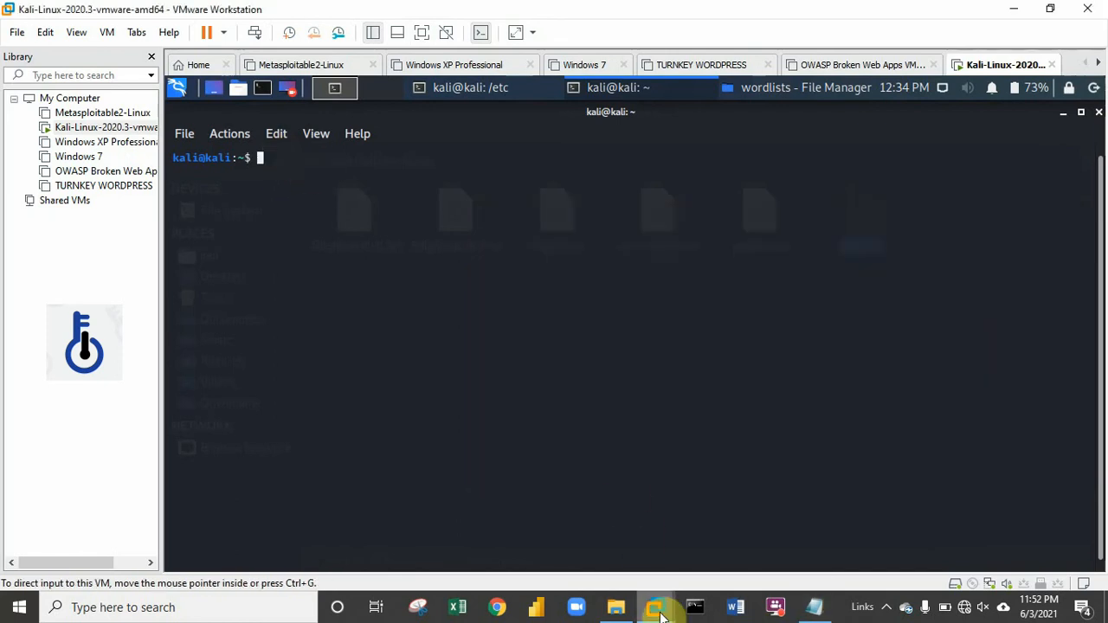
- Paste the guide's hashcat command at the Kali prompt and move the cursor back to the output file name
{"action": "left_click", "coordinate": [655, 606]}
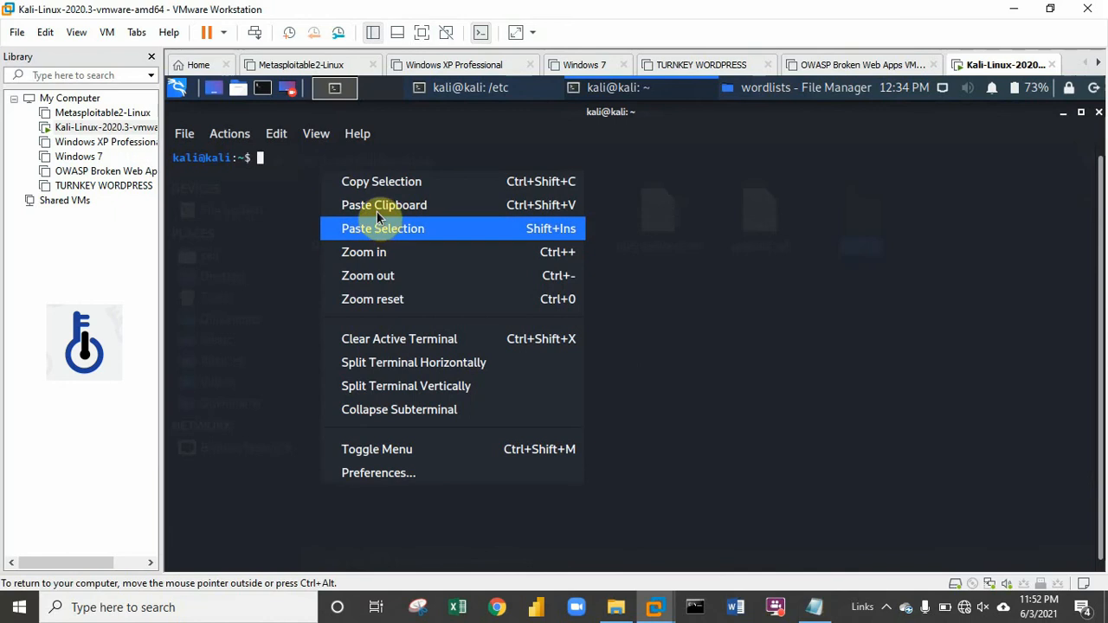
{"action": "left_click", "coordinate": [385, 204]}
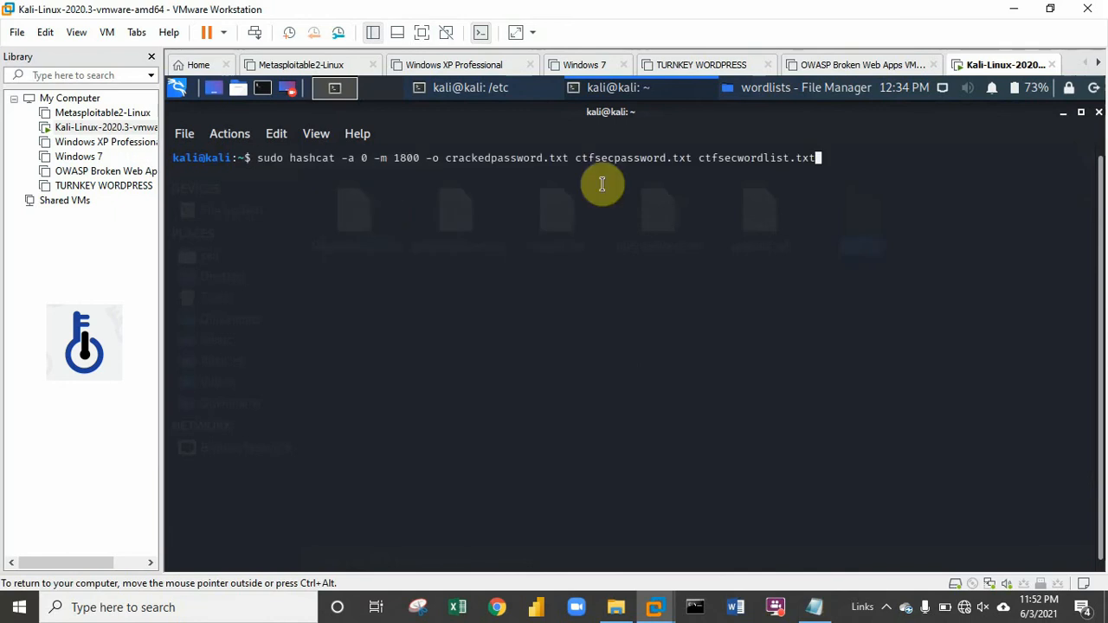
{"action": "key", "text": "Left"}
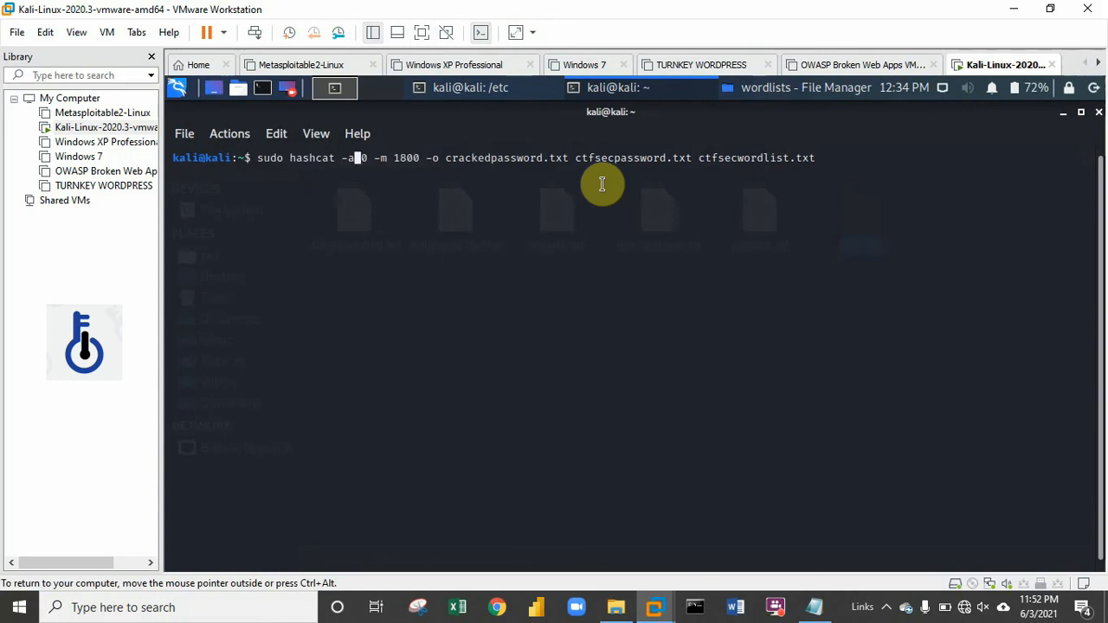
{"action": "mouse_move", "coordinate": [810, 606]}
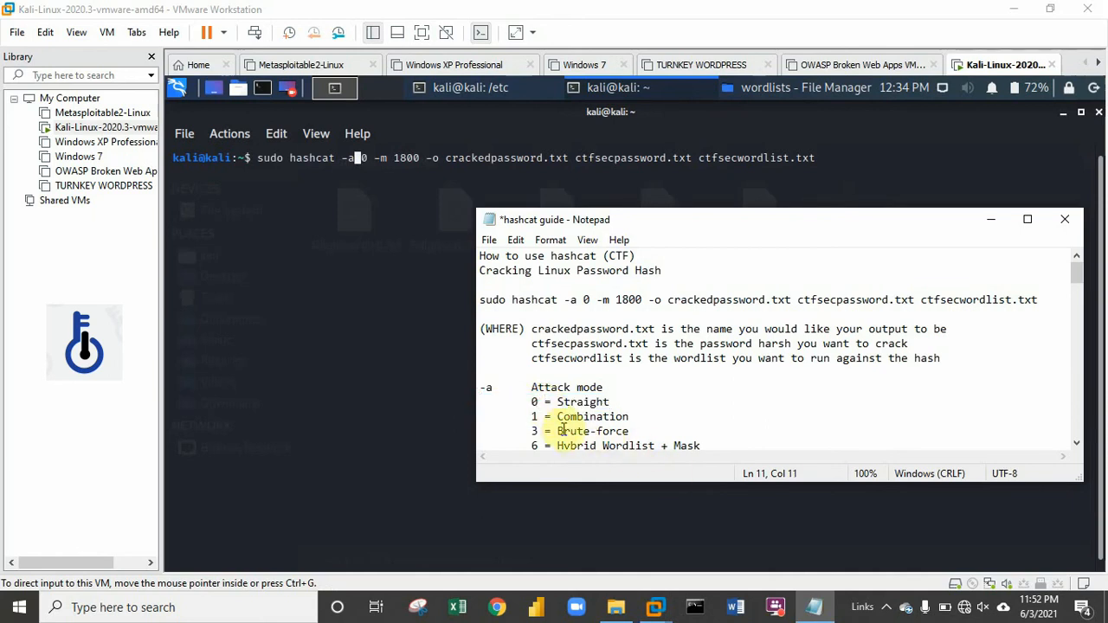
{"action": "double_click", "coordinate": [592, 429]}
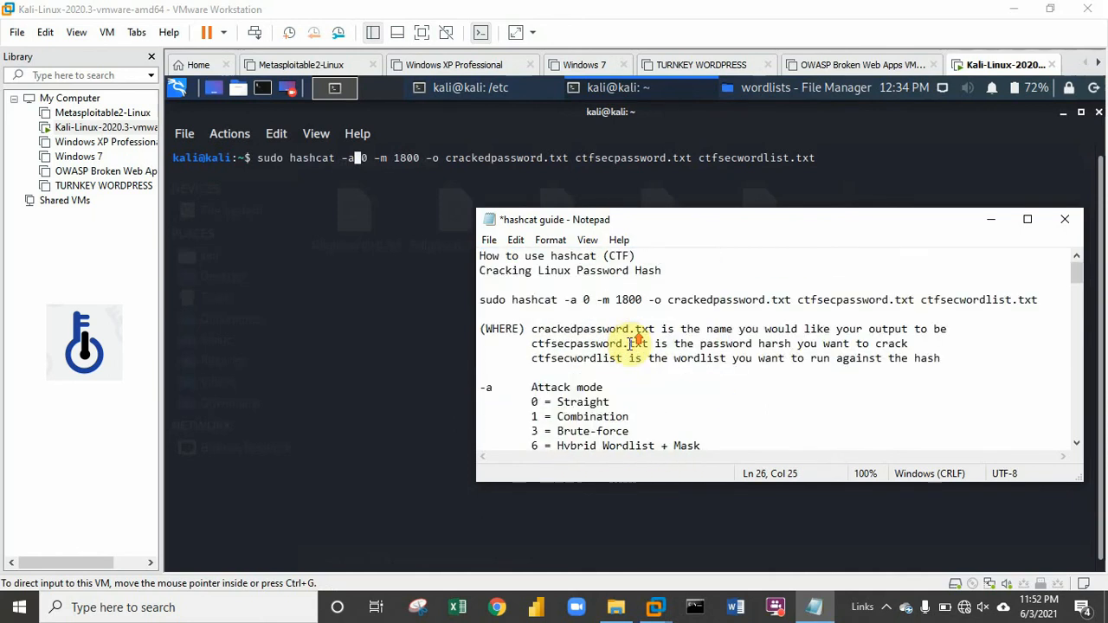
{"action": "scroll", "scroll_direction": "down", "scroll_amount": 3}
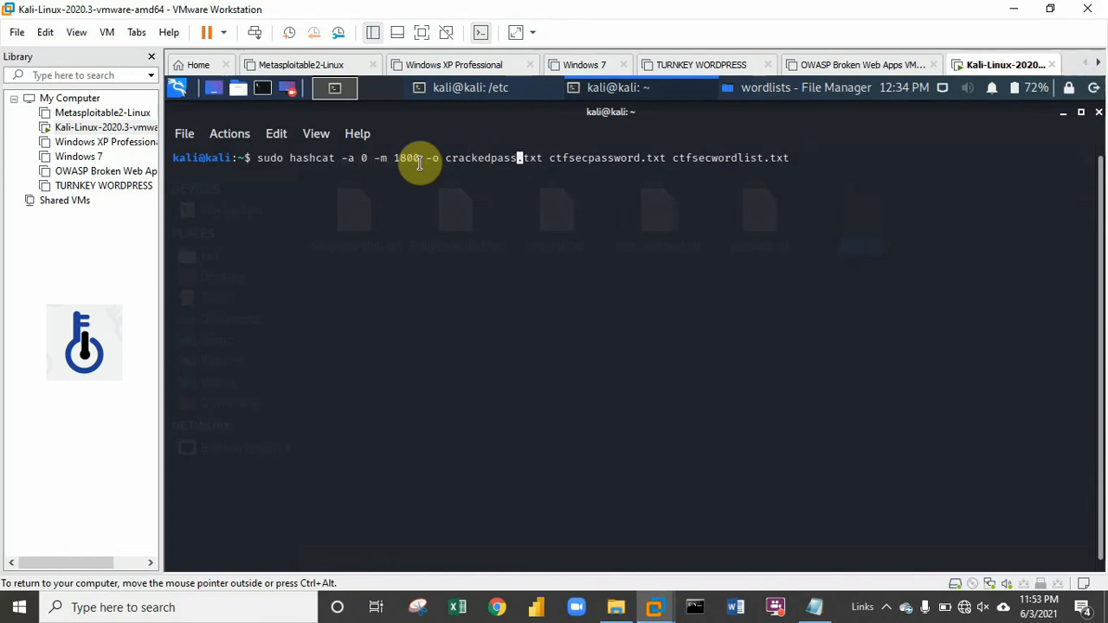
- Change the hashcat output file name to userctfcracked.txt
{"action": "key", "text": "BackSpace"}
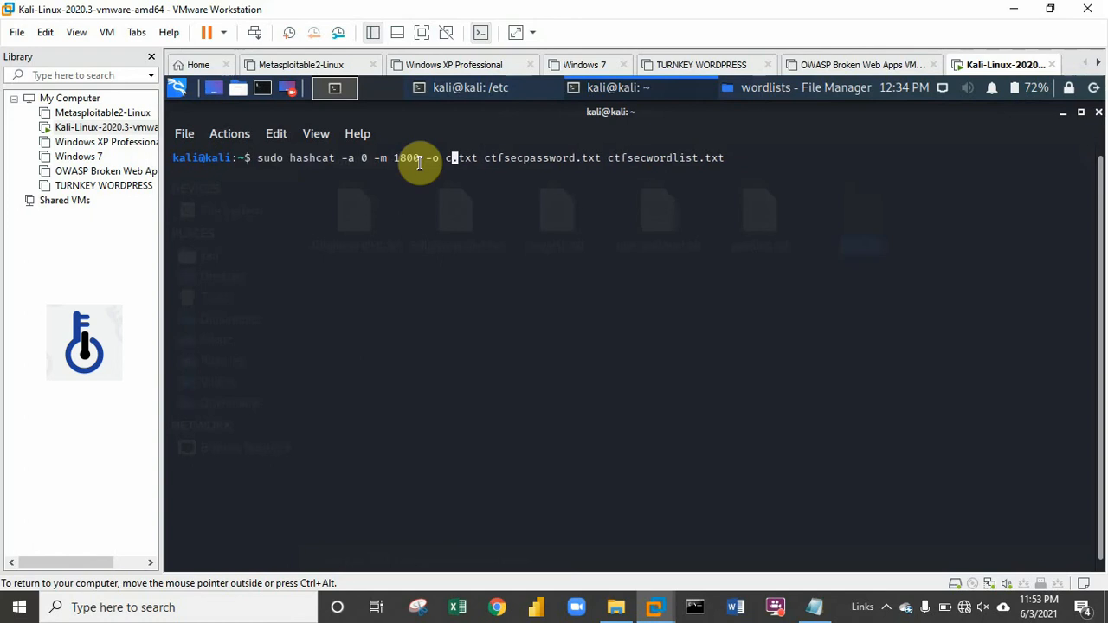
{"action": "type", "text": "us"}
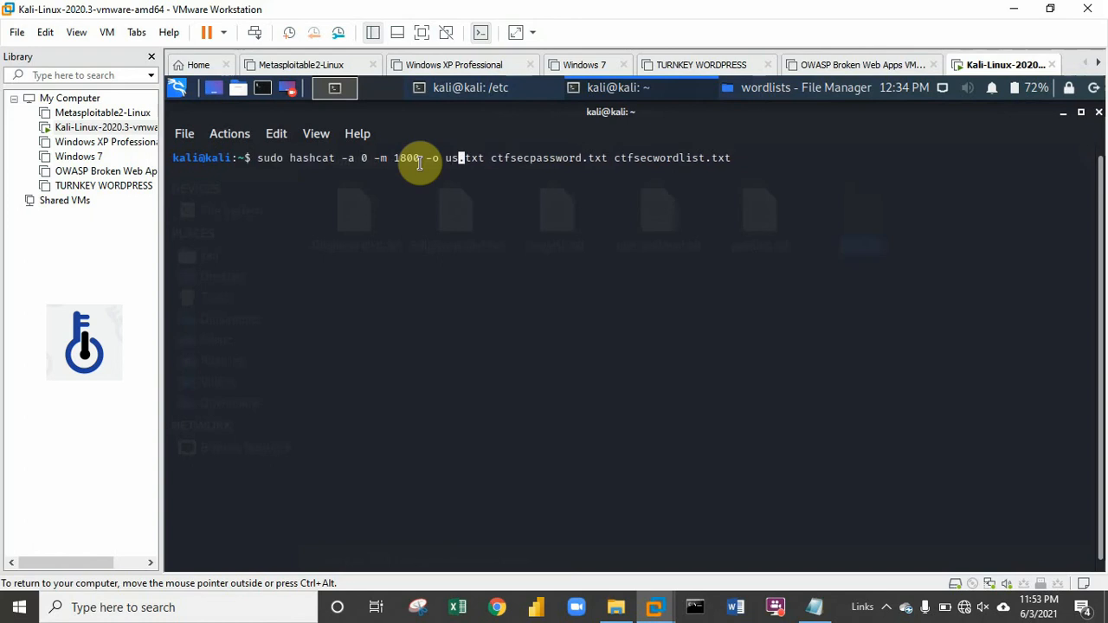
{"action": "type", "text": "erc"}
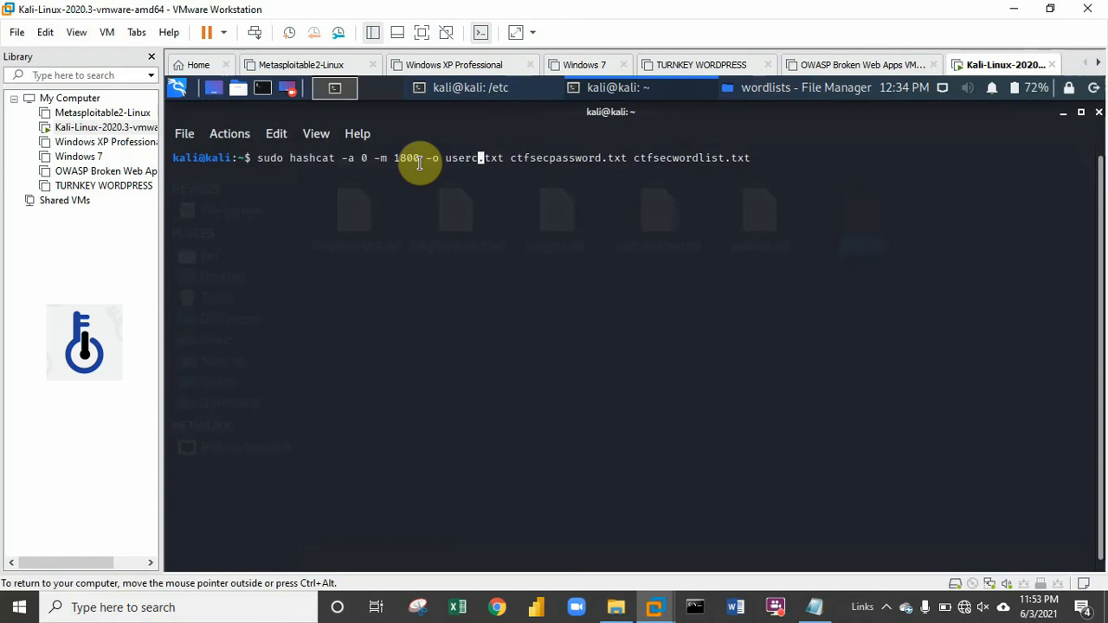
{"action": "type", "text": "tfcra"}
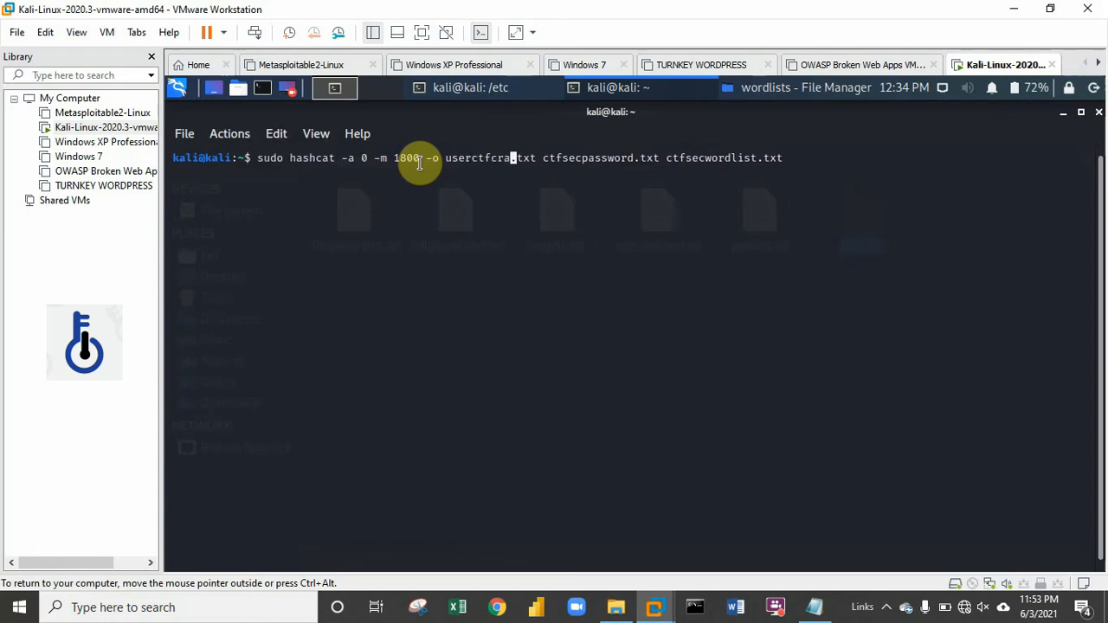
{"action": "type", "text": "cked"}
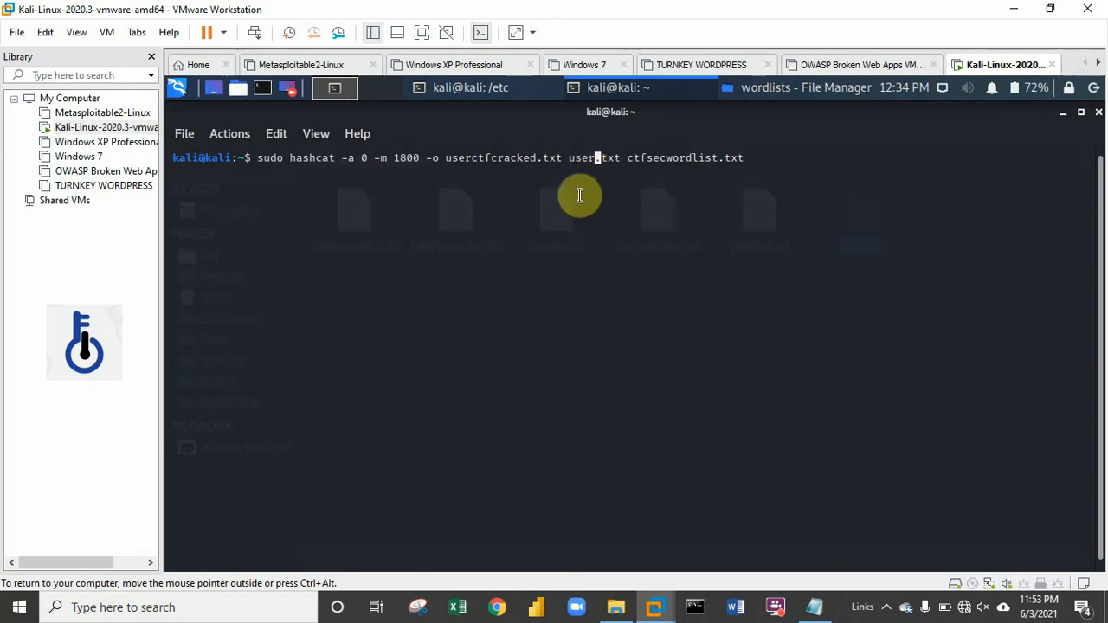
- Point the command at userctfhash.txt and userctfwordlist.txt, then run the -m 1800 dictionary attack
{"action": "type", "text": "ctf"}
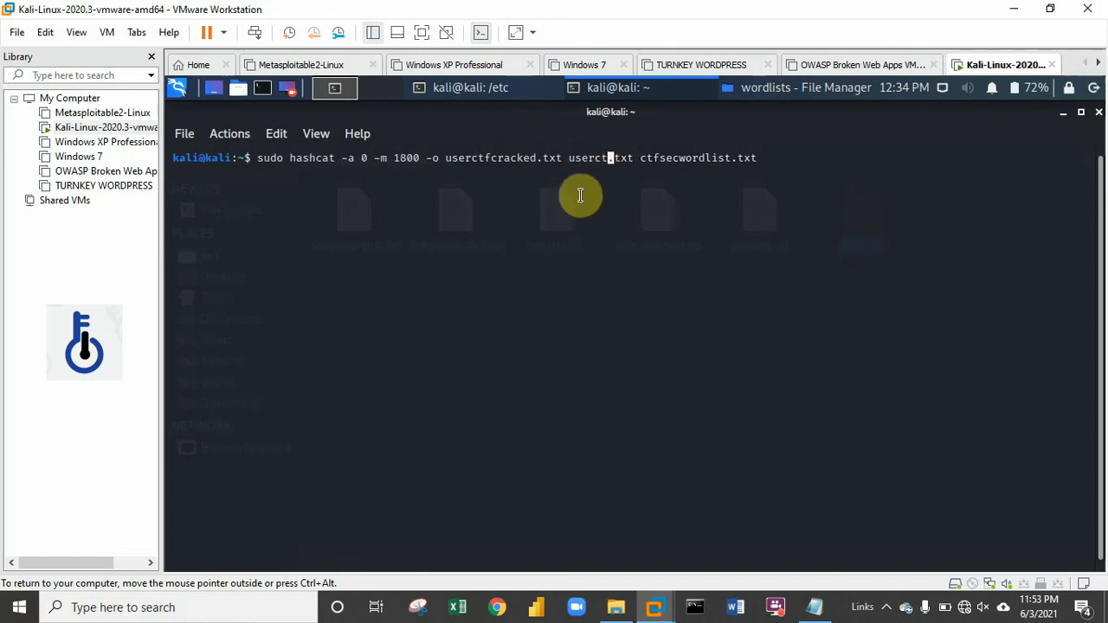
{"action": "type", "text": "hash"}
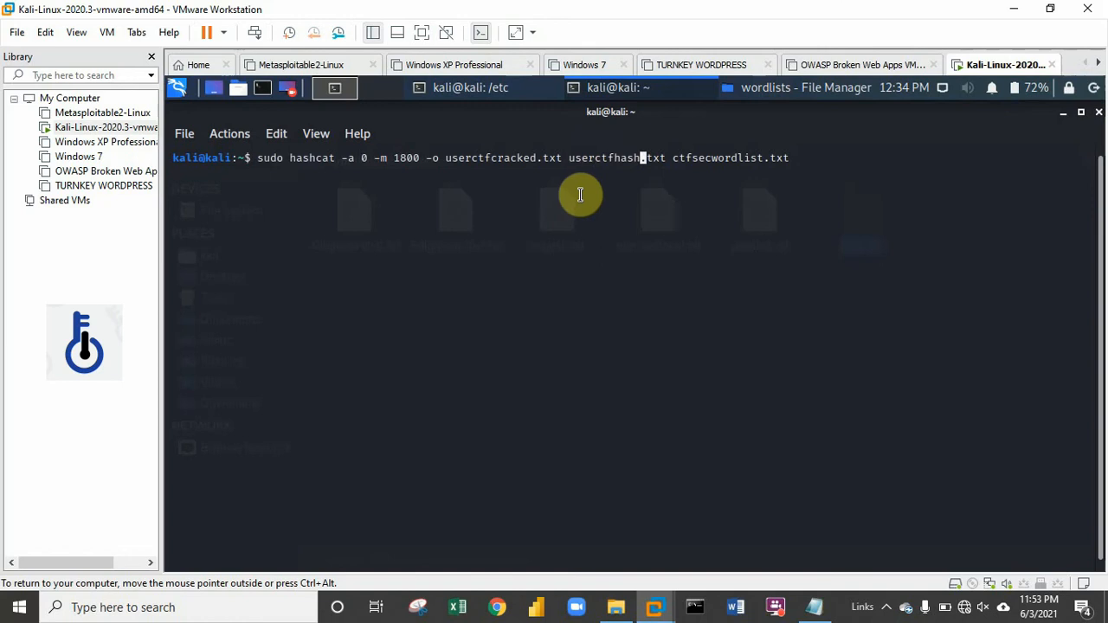
{"action": "mouse_move", "coordinate": [725, 168]}
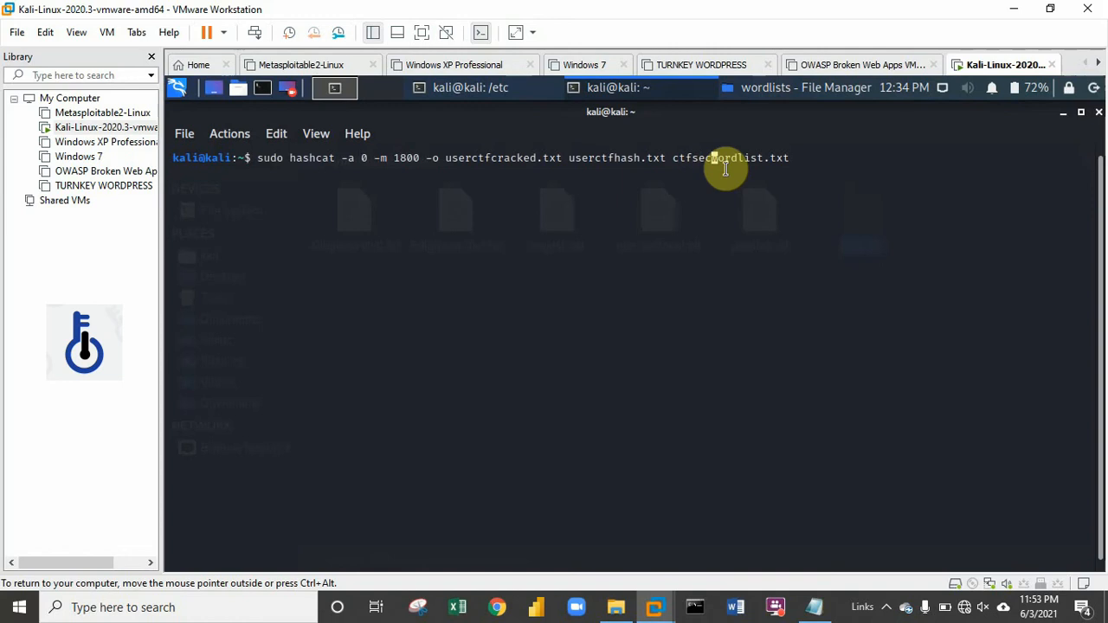
{"action": "key", "text": "BackSpace"}
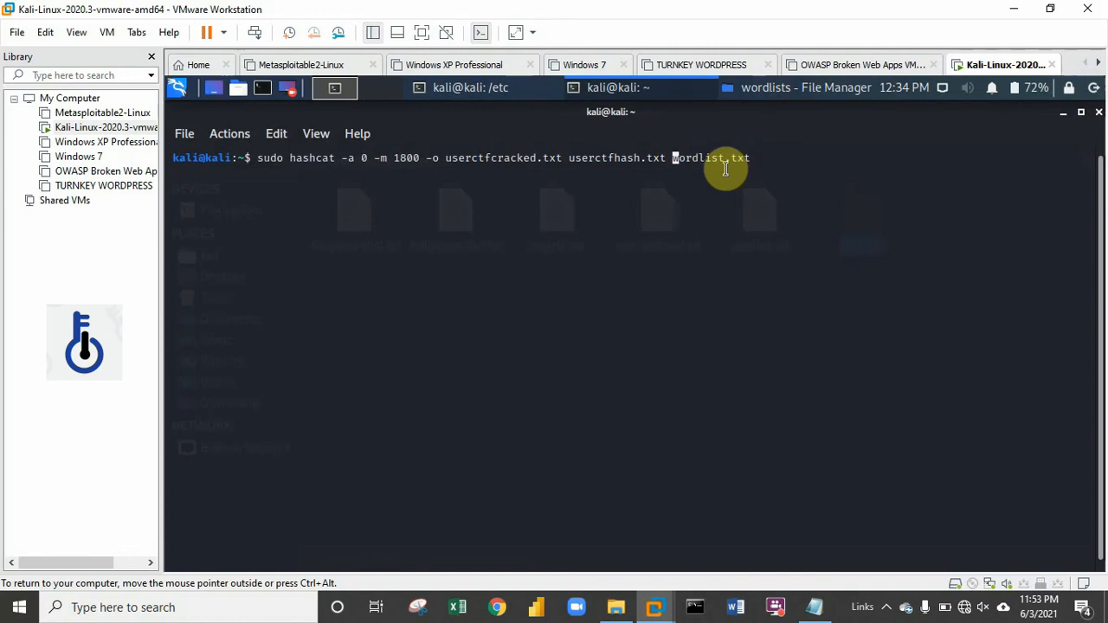
{"action": "type", "text": "userctf"}
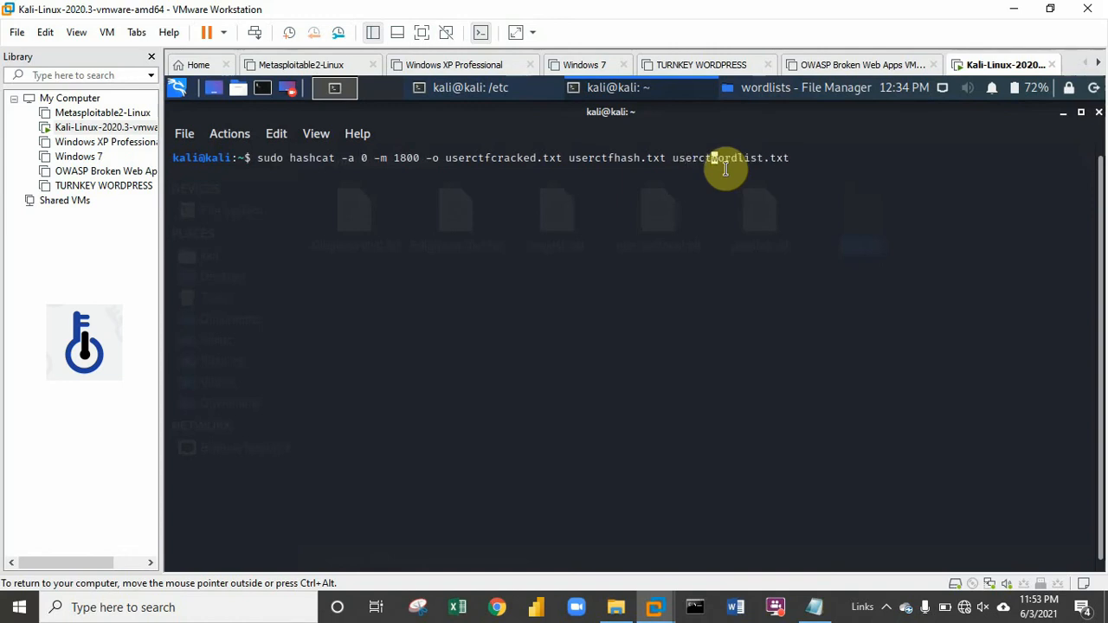
{"action": "mouse_move", "coordinate": [876, 191]}
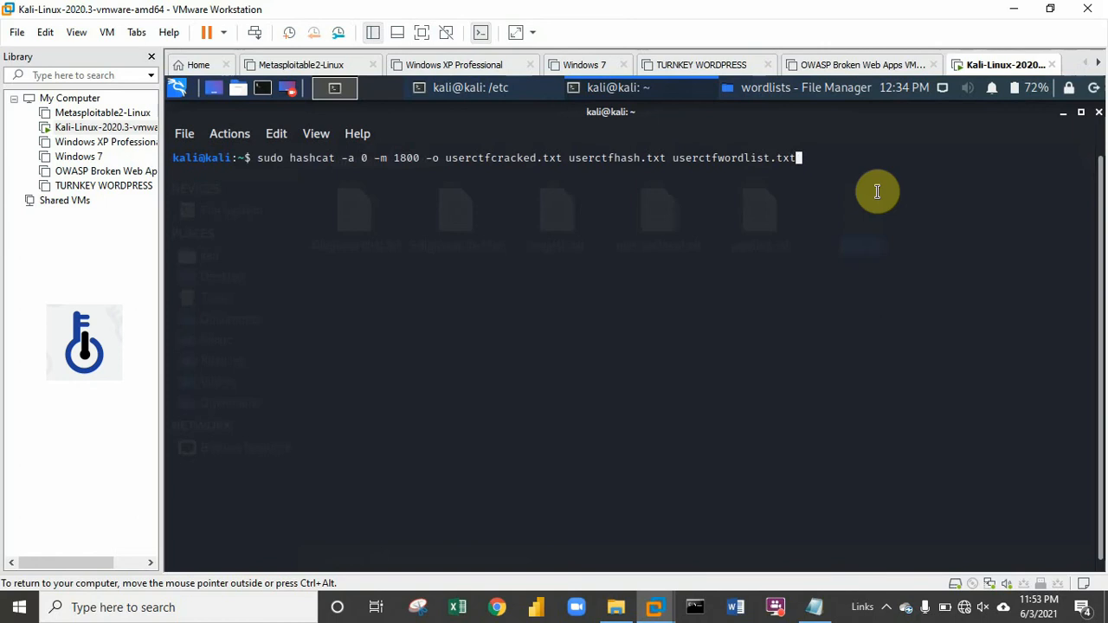
{"action": "key", "text": "Return"}
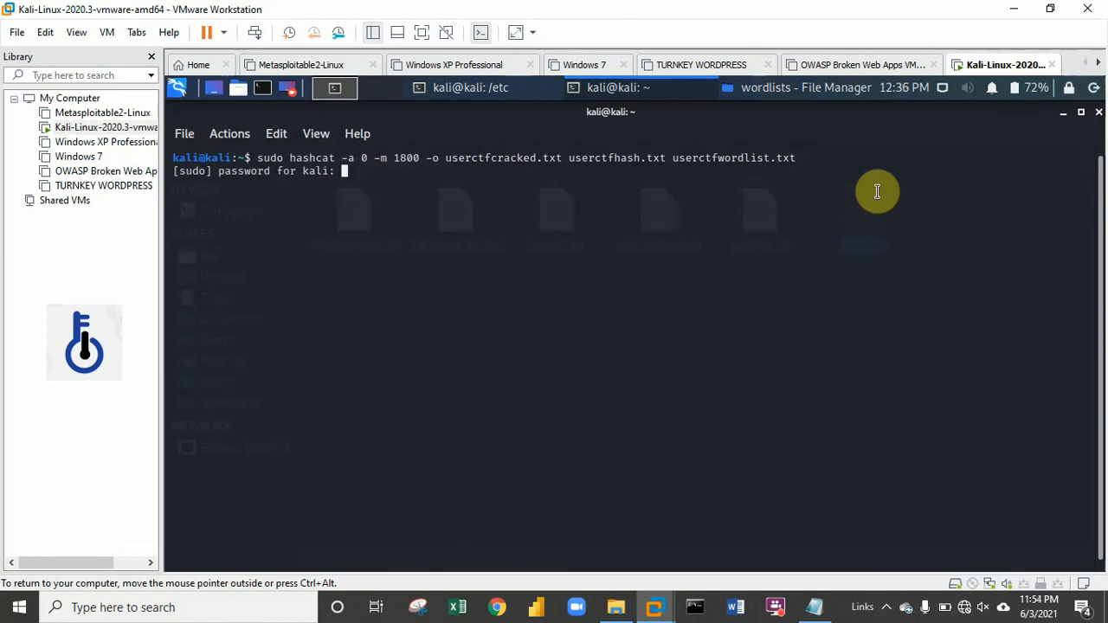
- Submit kali's sudo password so hashcat v6.0.0 begins initializing the attack
{"action": "key", "text": "Return"}
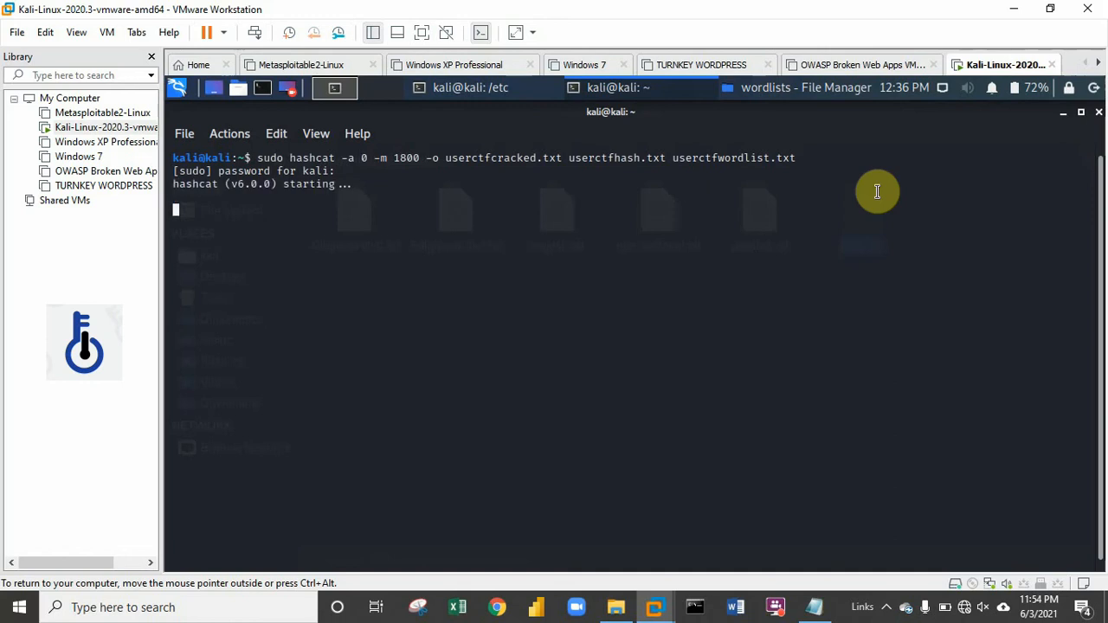
{"action": "mouse_move", "coordinate": [466, 197]}
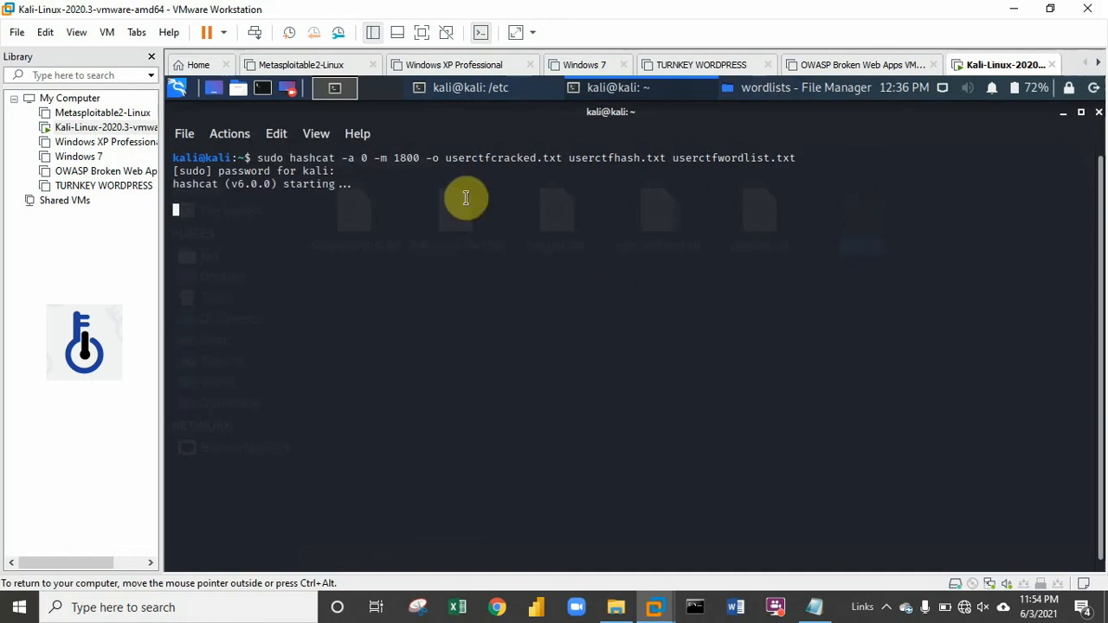
{"action": "mouse_move", "coordinate": [352, 233]}
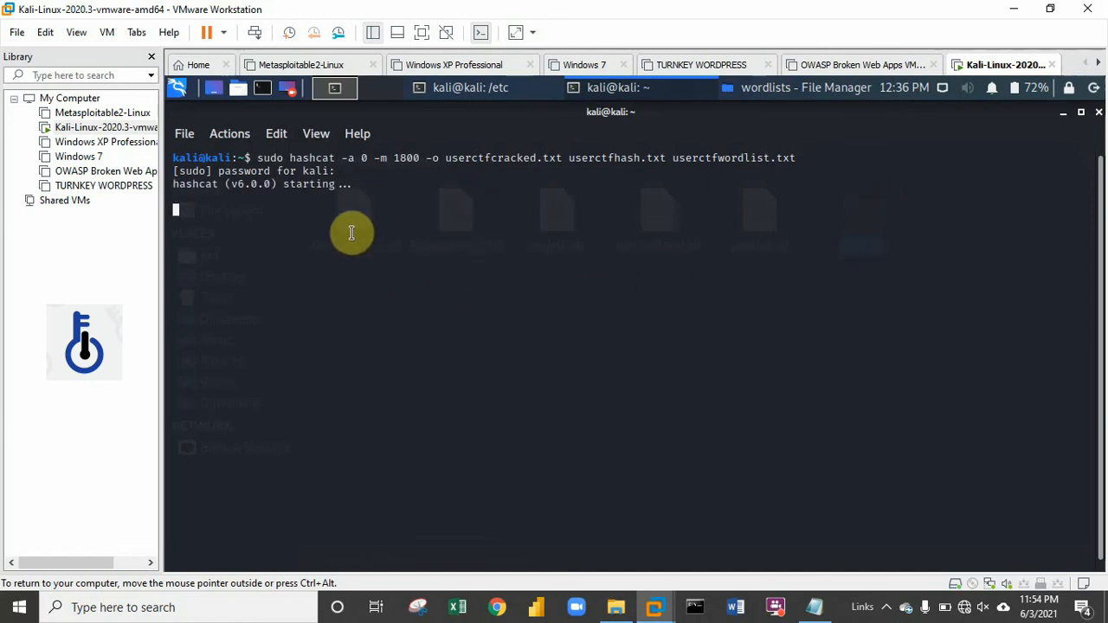
{"action": "mouse_move", "coordinate": [490, 247]}
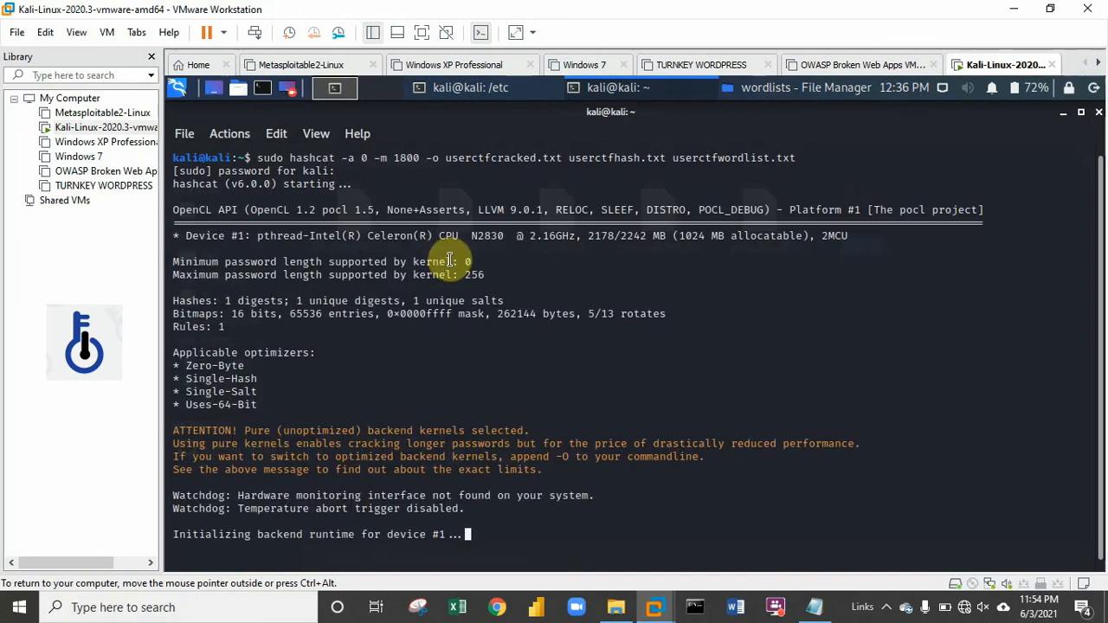
{"action": "mouse_move", "coordinate": [260, 242]}
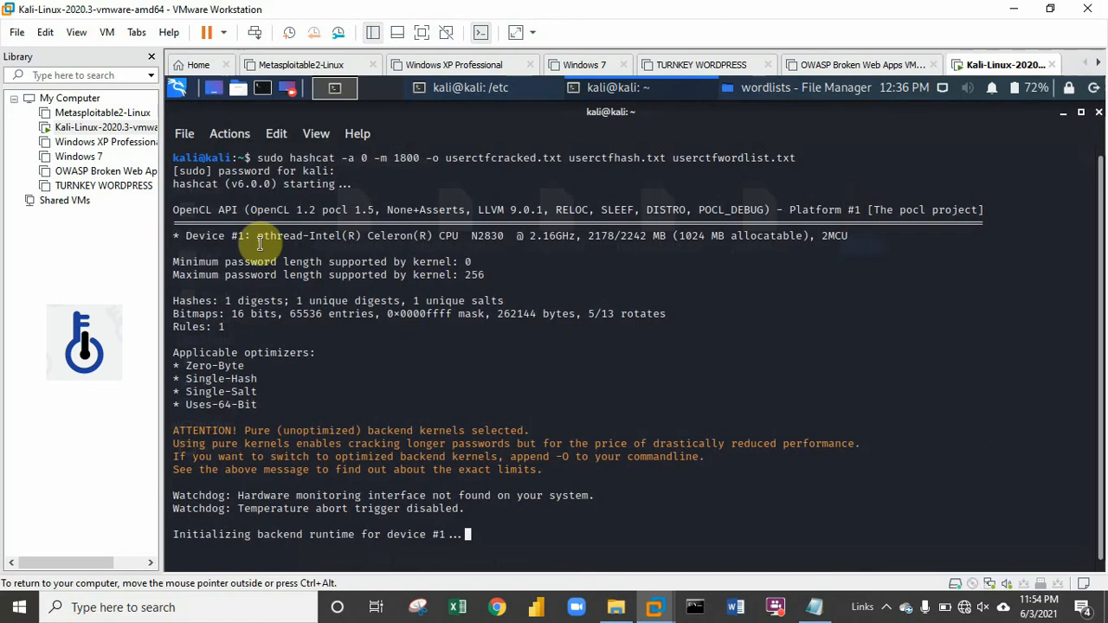
{"action": "mouse_move", "coordinate": [464, 262]}
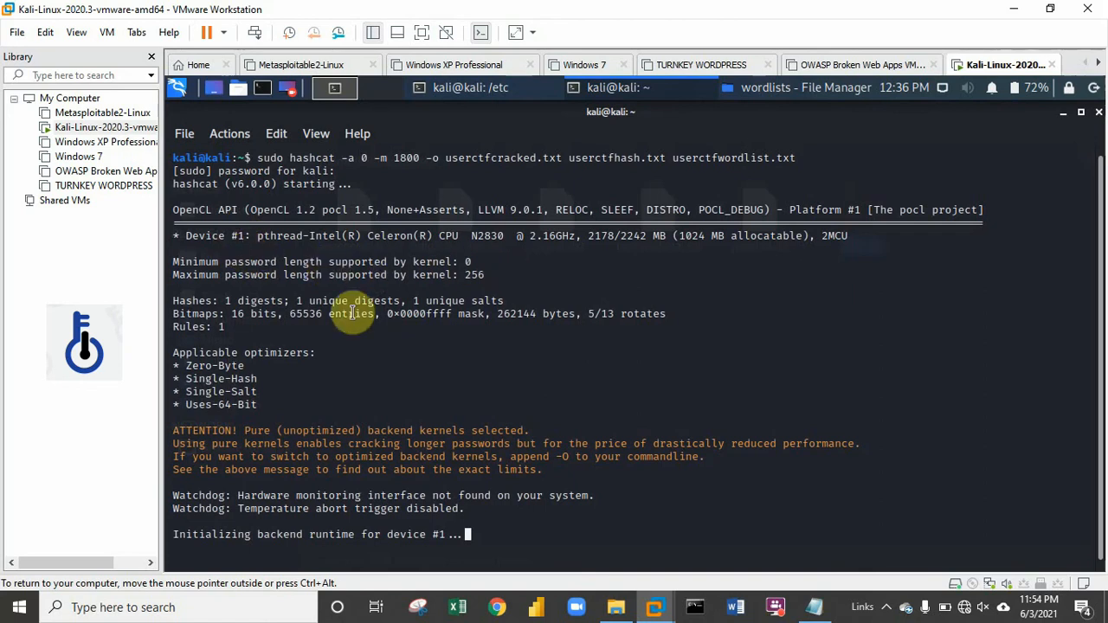
{"action": "mouse_move", "coordinate": [221, 364]}
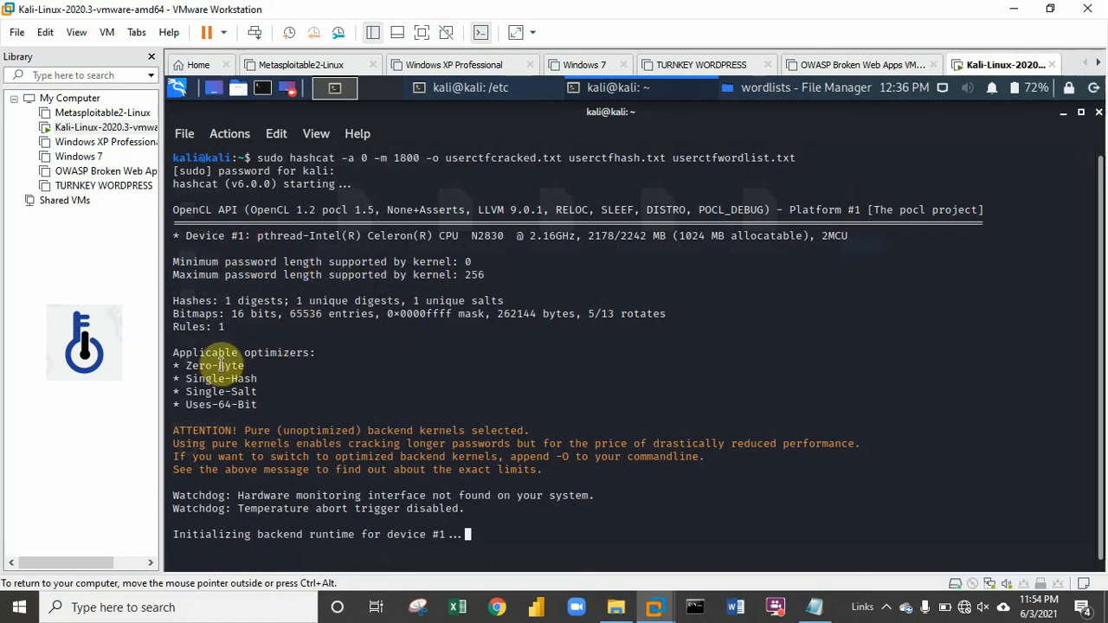
{"action": "mouse_move", "coordinate": [246, 371]}
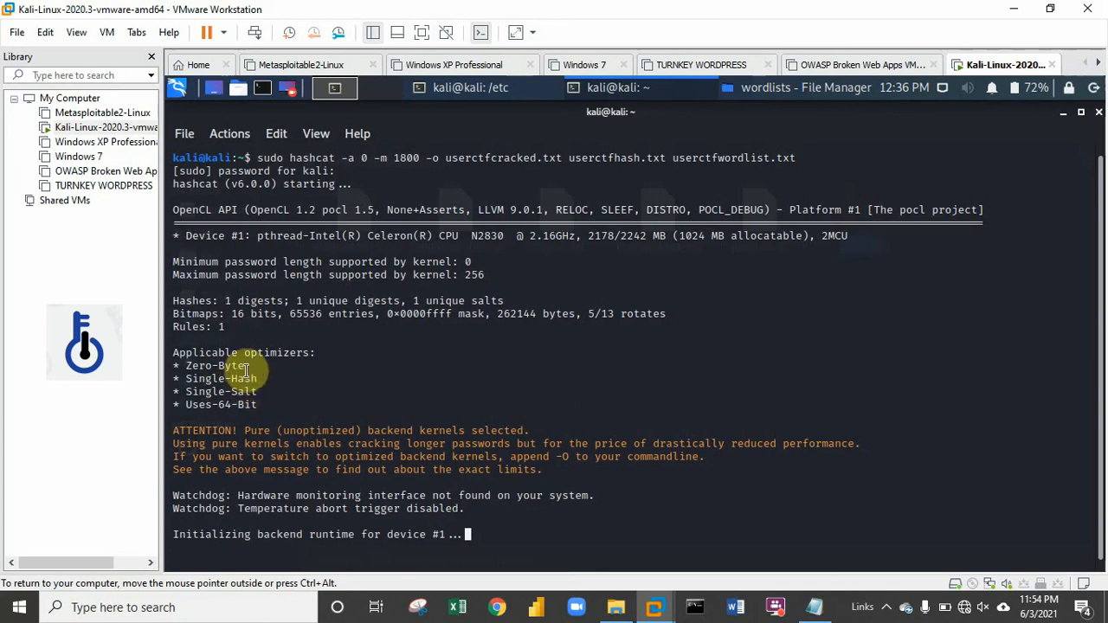
{"action": "mouse_move", "coordinate": [398, 398]}
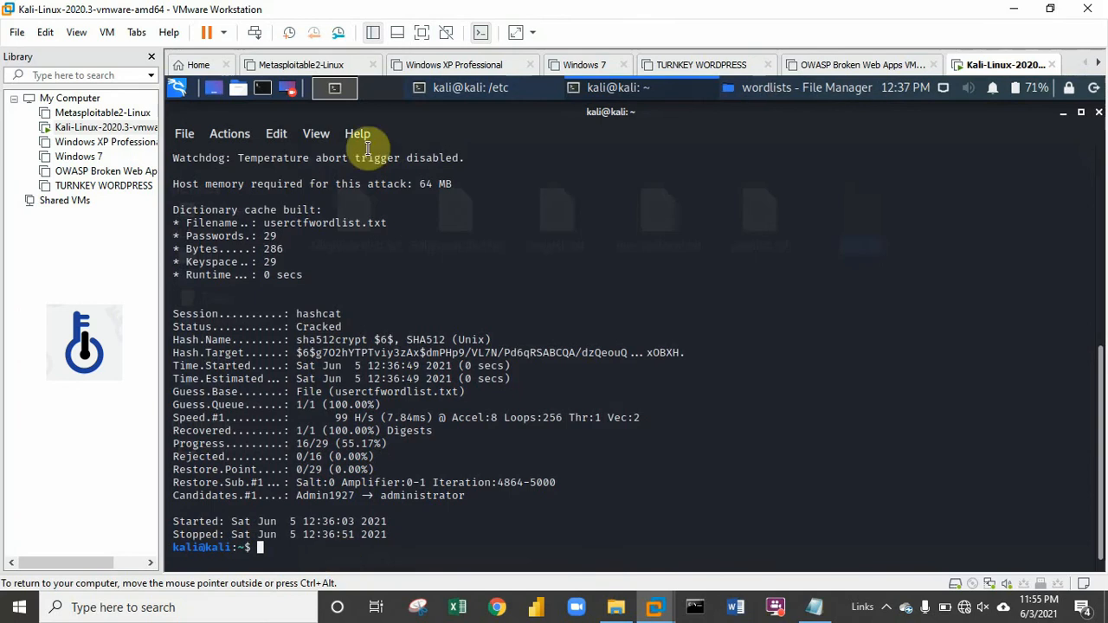
{"action": "mouse_move", "coordinate": [364, 558]}
{"action": "type", "text": "ls"}
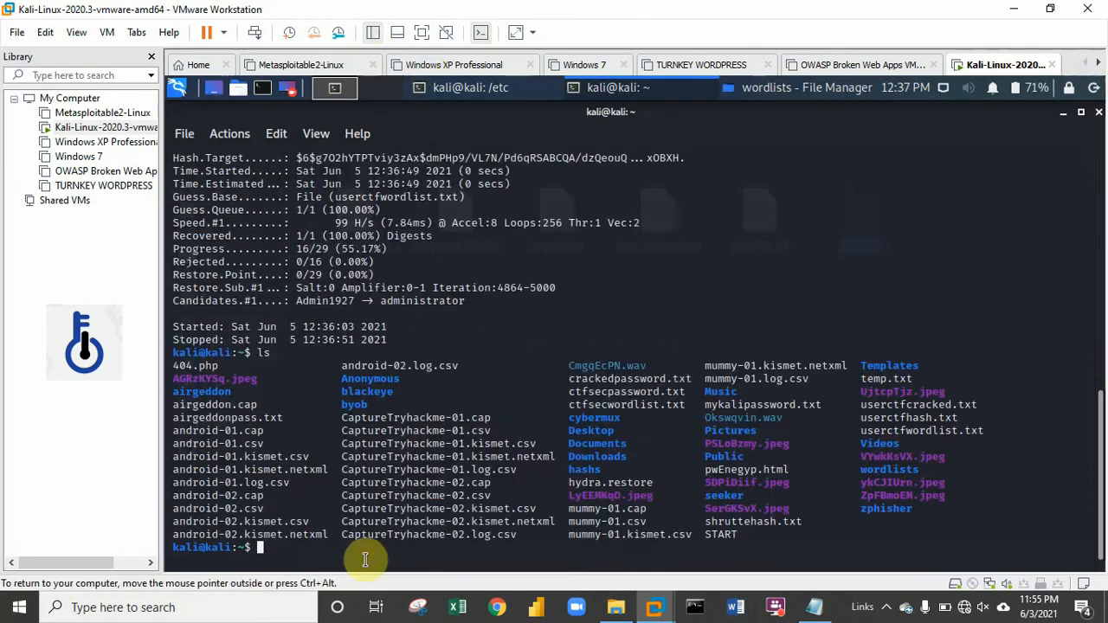
{"action": "mouse_move", "coordinate": [615, 332]}
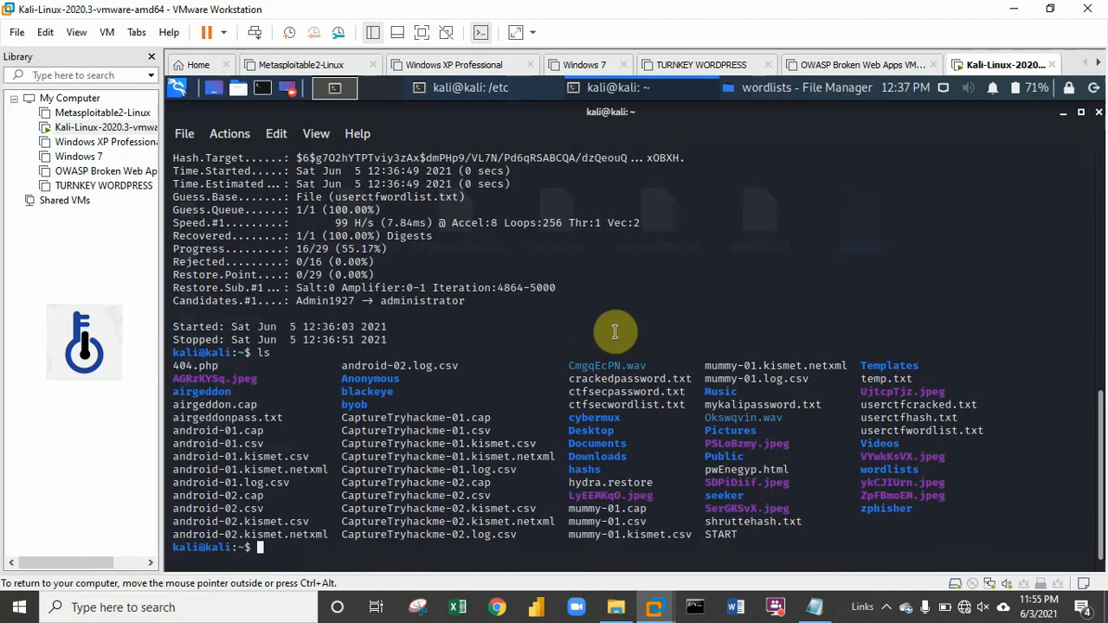
{"action": "mouse_move", "coordinate": [568, 405]}
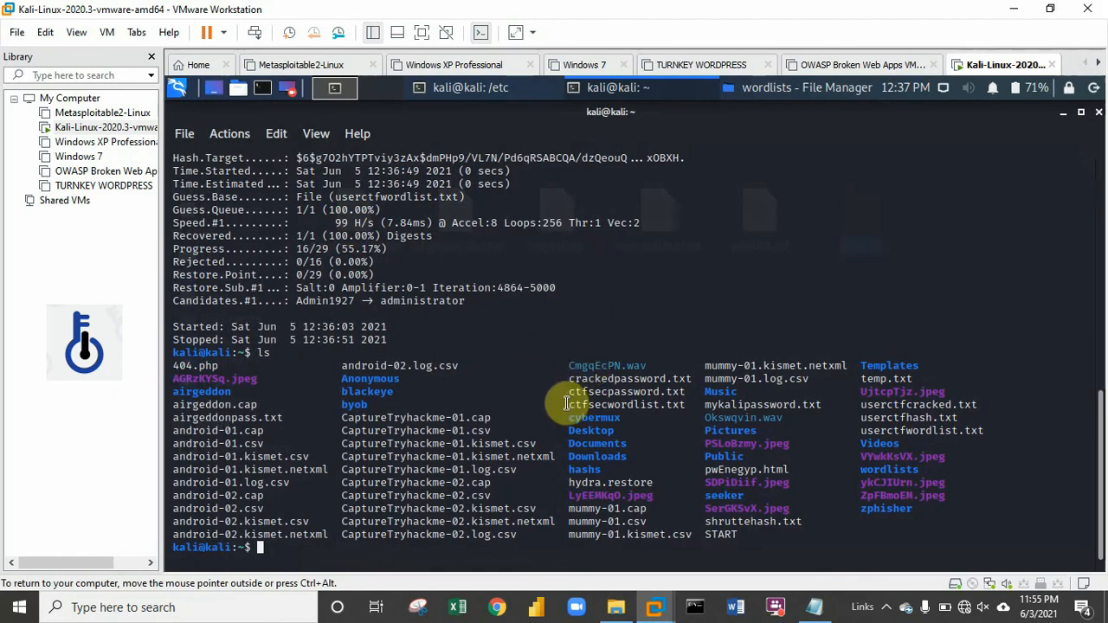
{"action": "mouse_move", "coordinate": [260, 528]}
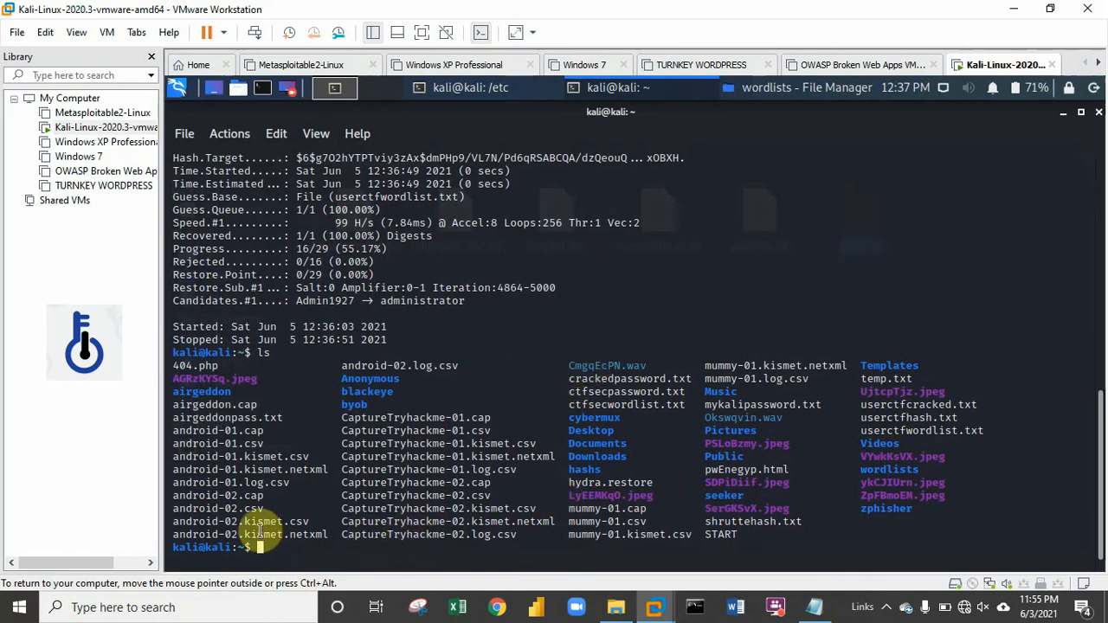
{"action": "mouse_move", "coordinate": [857, 373]}
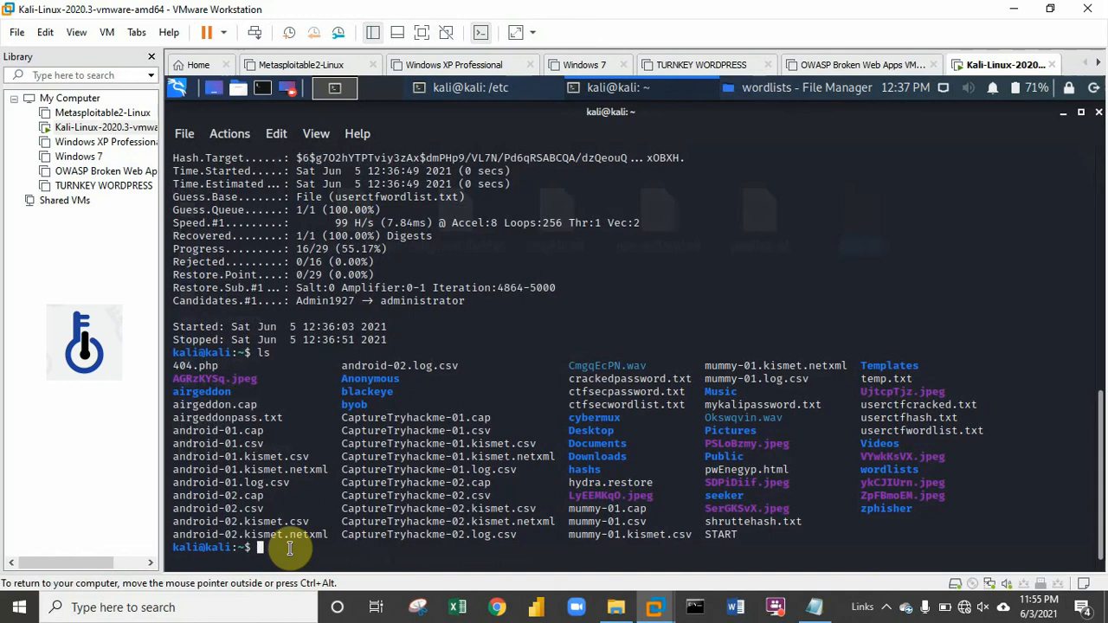
- Cat userctfcracked.txt, then rerun with sudo after Permission denied to reveal the hash and 'password'
{"action": "type", "text": "cat"}
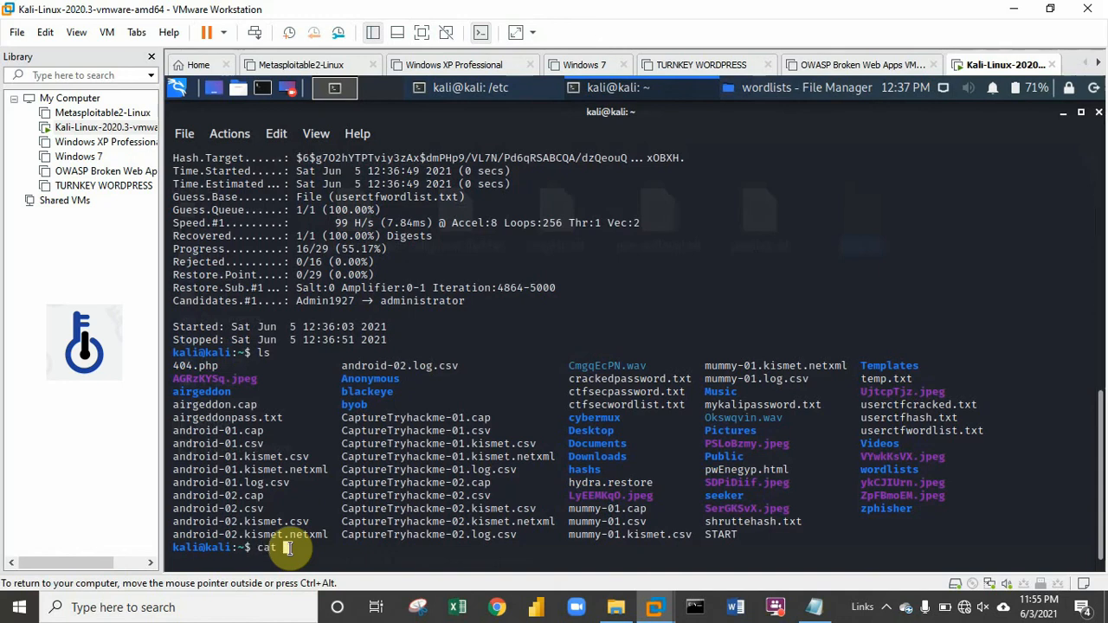
{"action": "type", "text": "userctfcracke"}
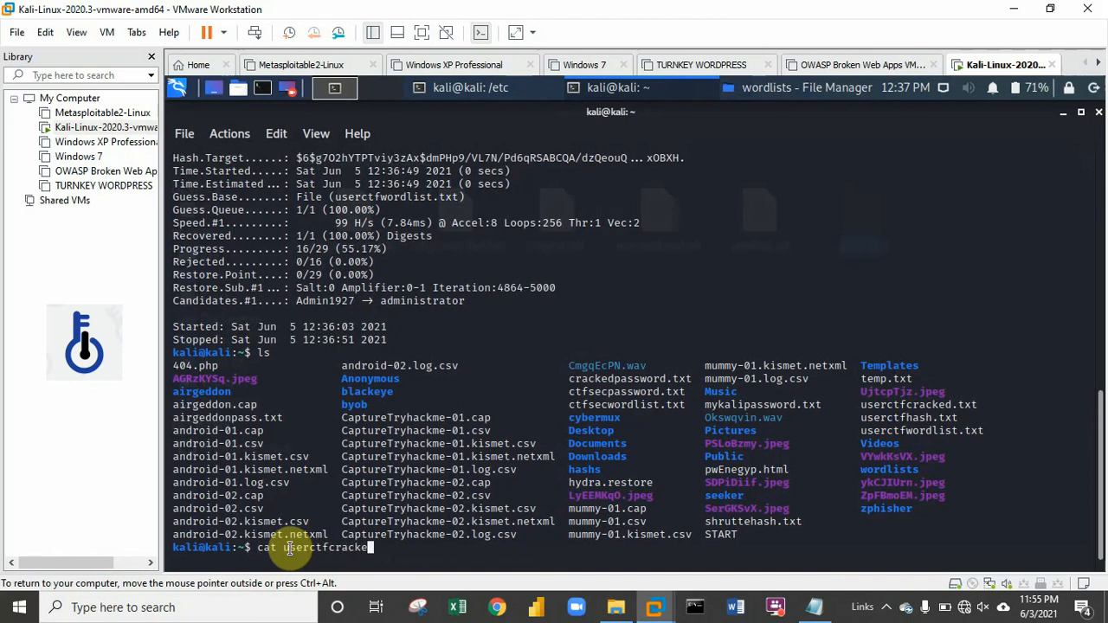
{"action": "key", "text": "Return"}
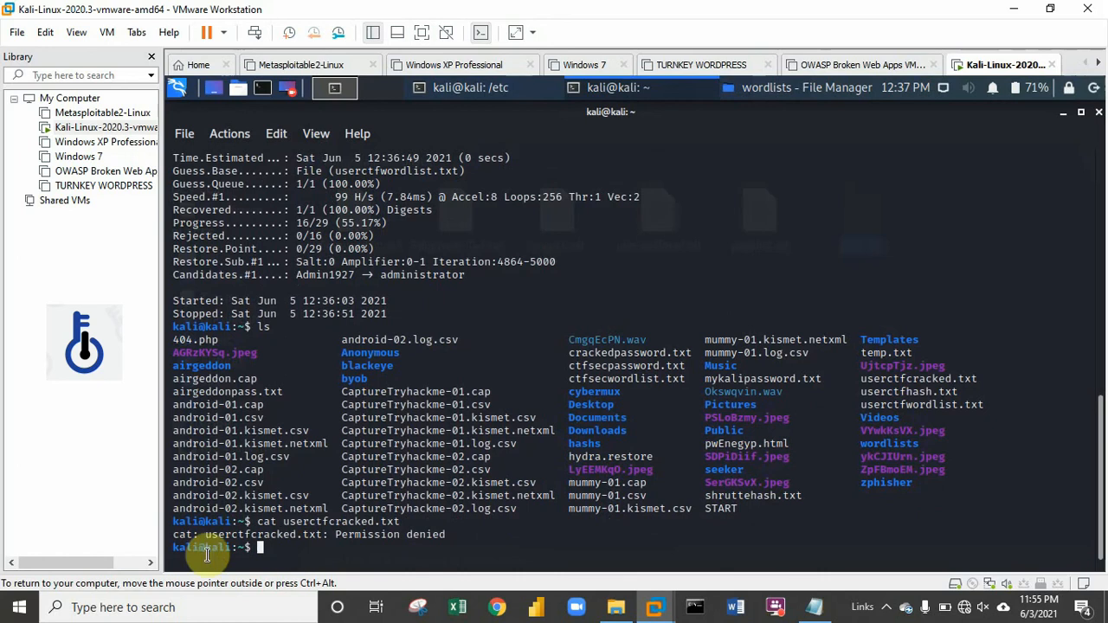
{"action": "type", "text": "cat userctfcracked.txt"}
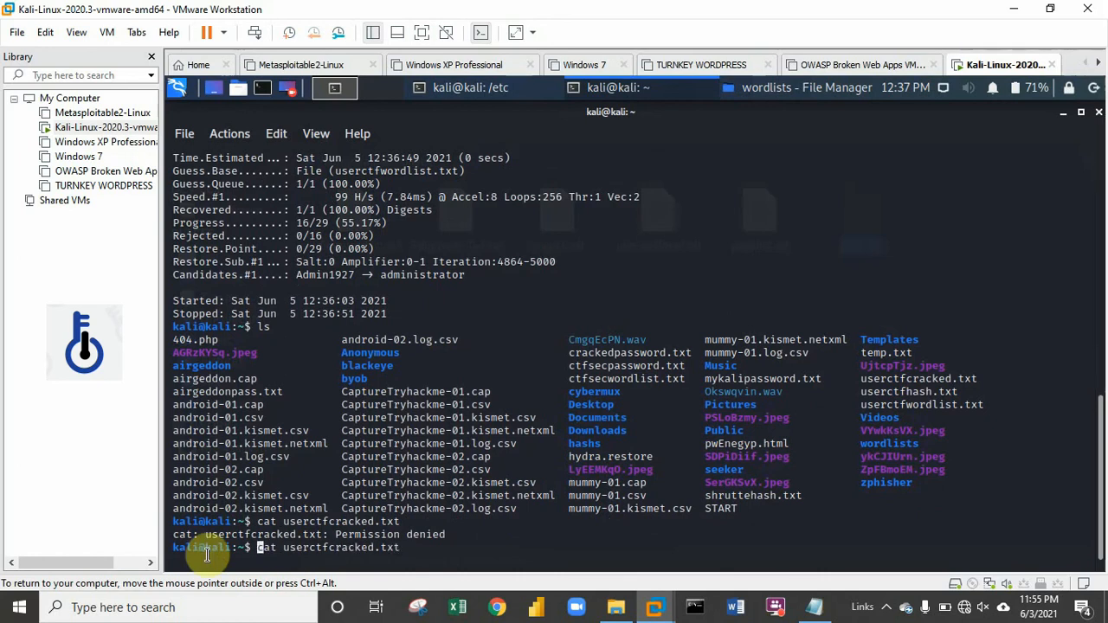
{"action": "type", "text": "sudo"}
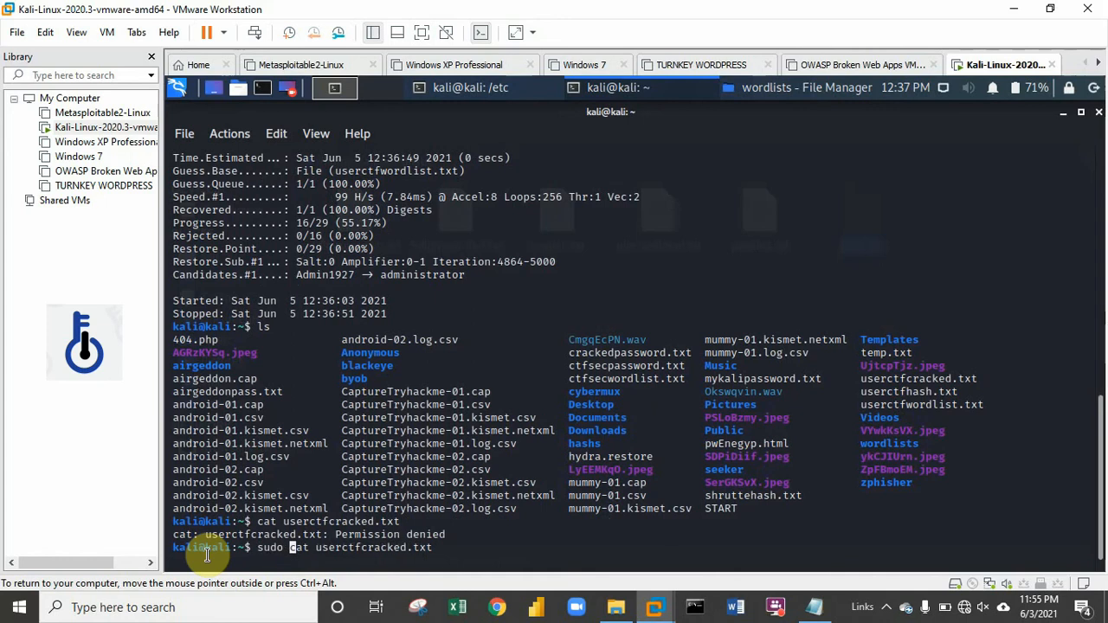
{"action": "key", "text": "Return"}
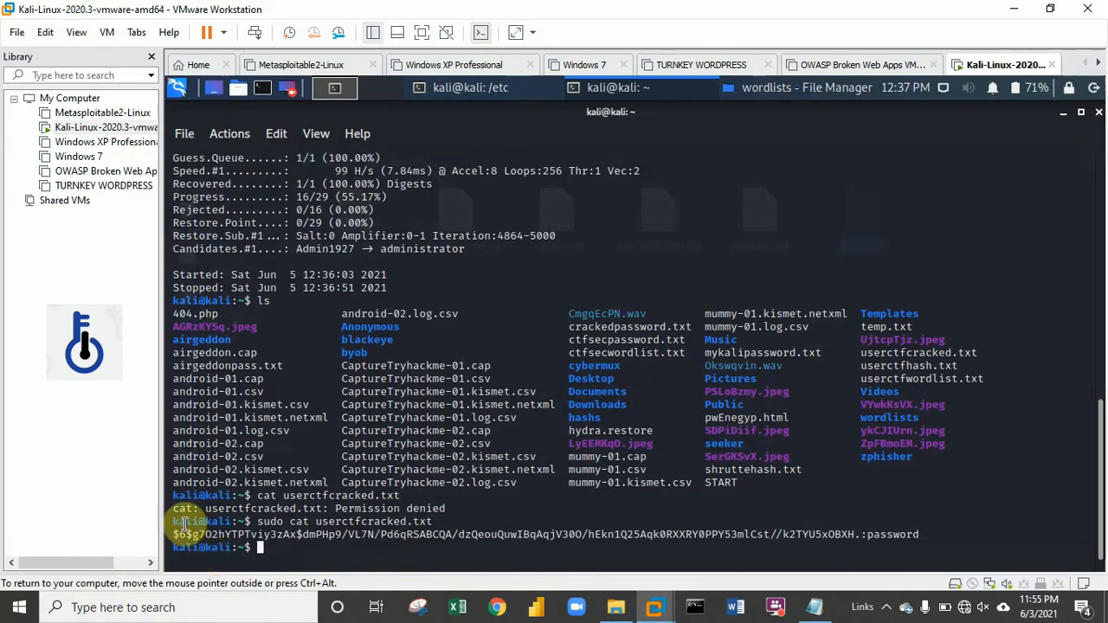
{"action": "mouse_move", "coordinate": [528, 532]}
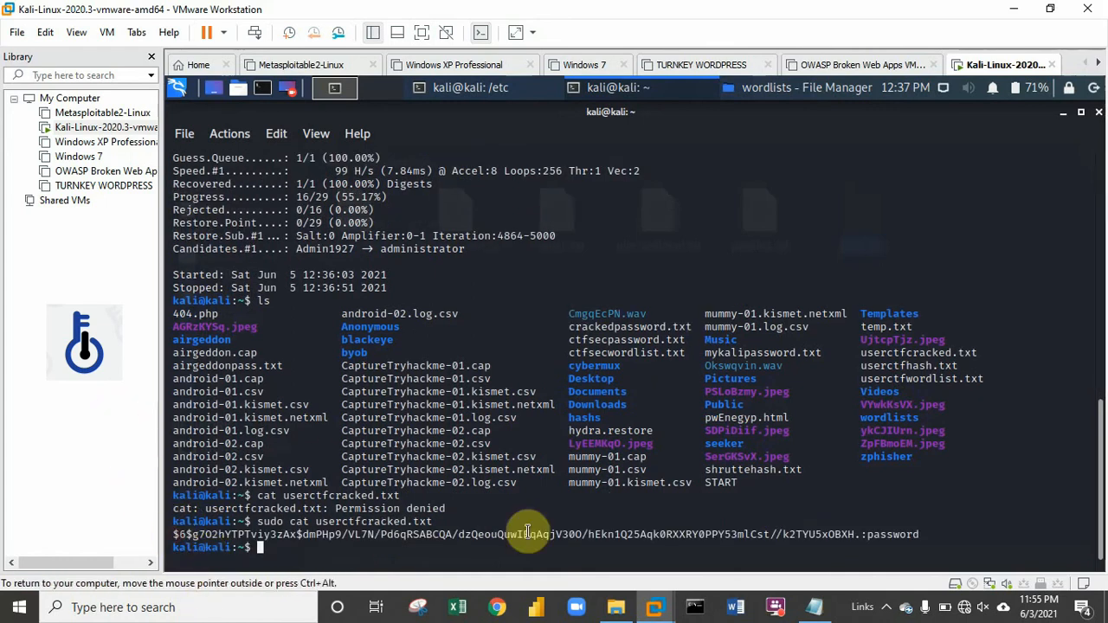
{"action": "mouse_move", "coordinate": [869, 540]}
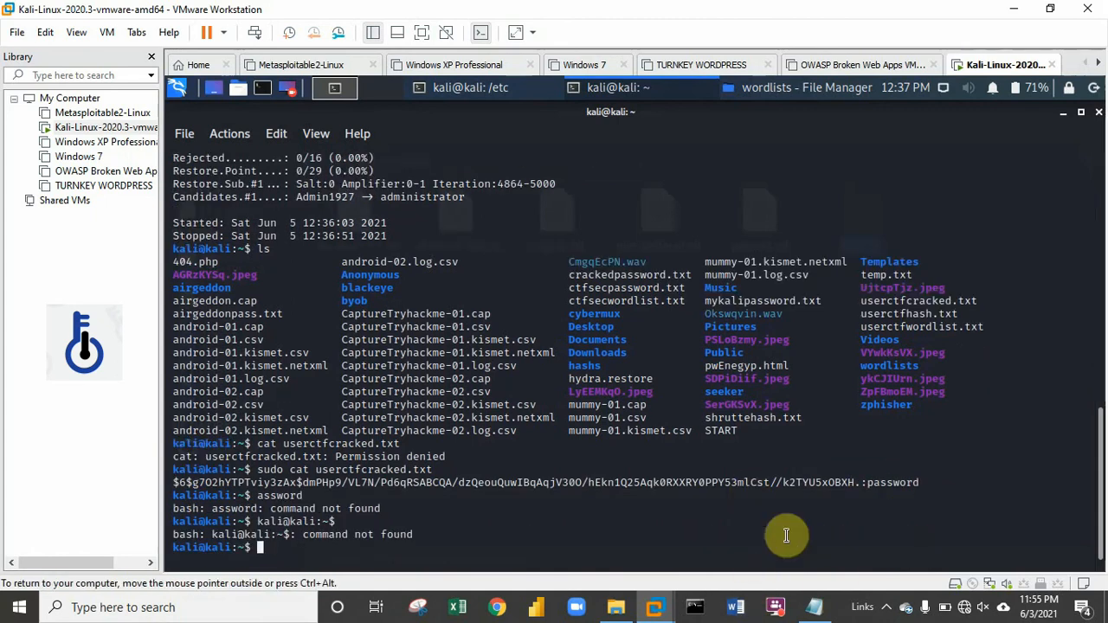
{"action": "mouse_move", "coordinate": [720, 490]}
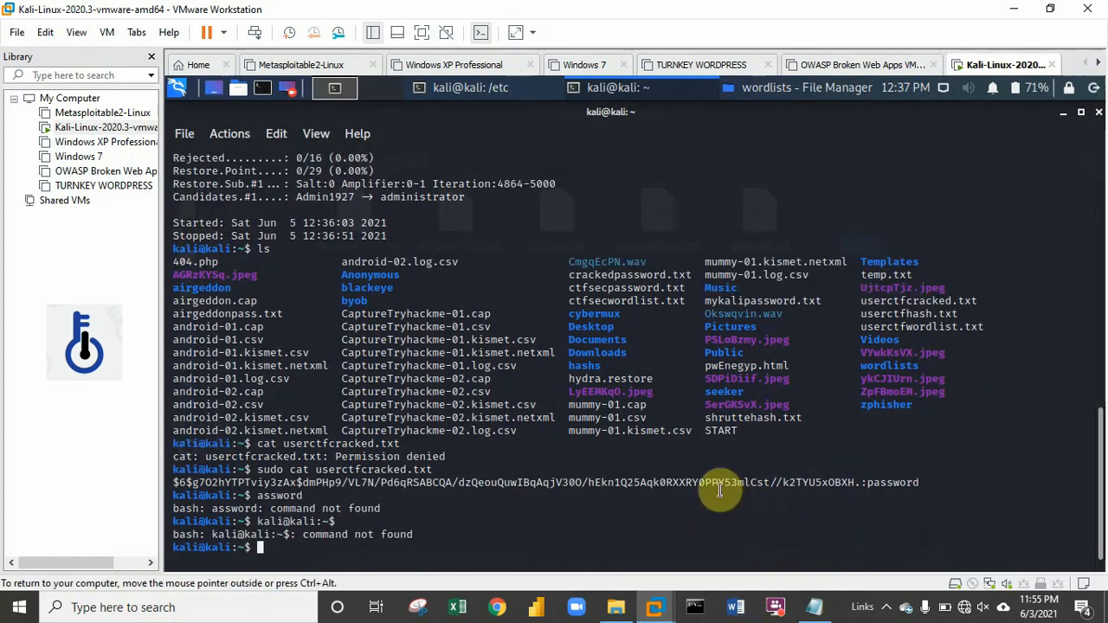
{"action": "mouse_move", "coordinate": [298, 585]}
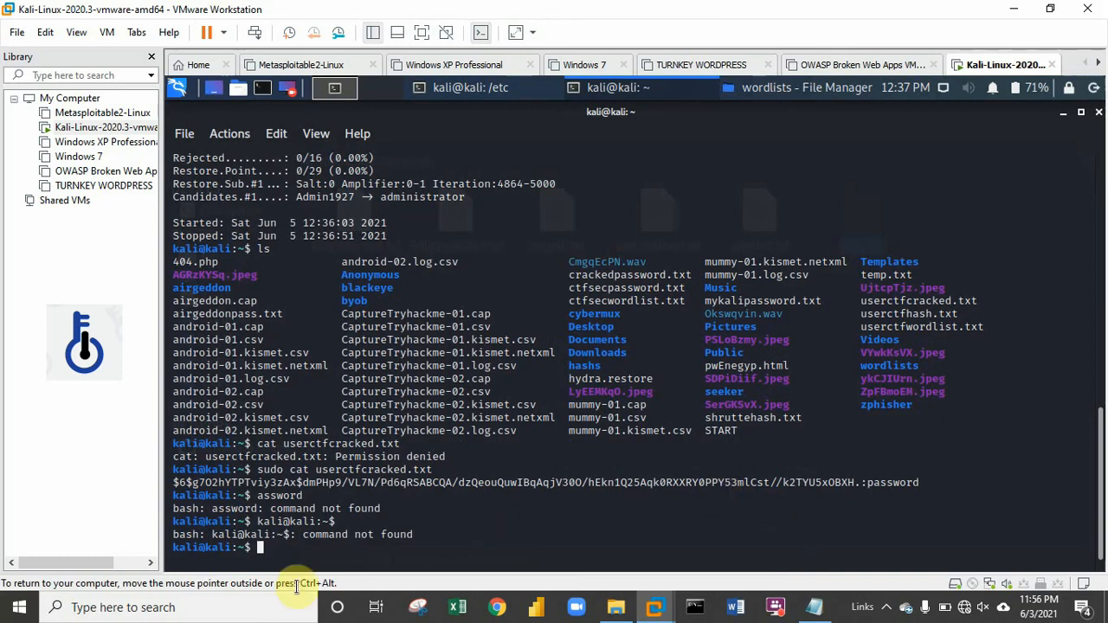
{"action": "mouse_move", "coordinate": [280, 540]}
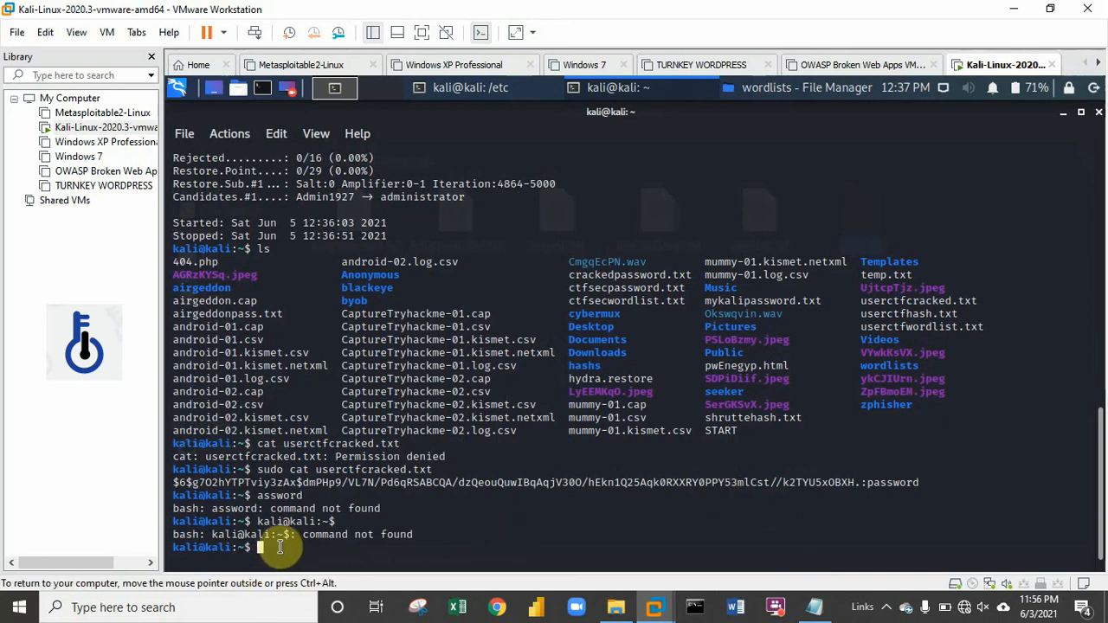
{"action": "mouse_move", "coordinate": [450, 520]}
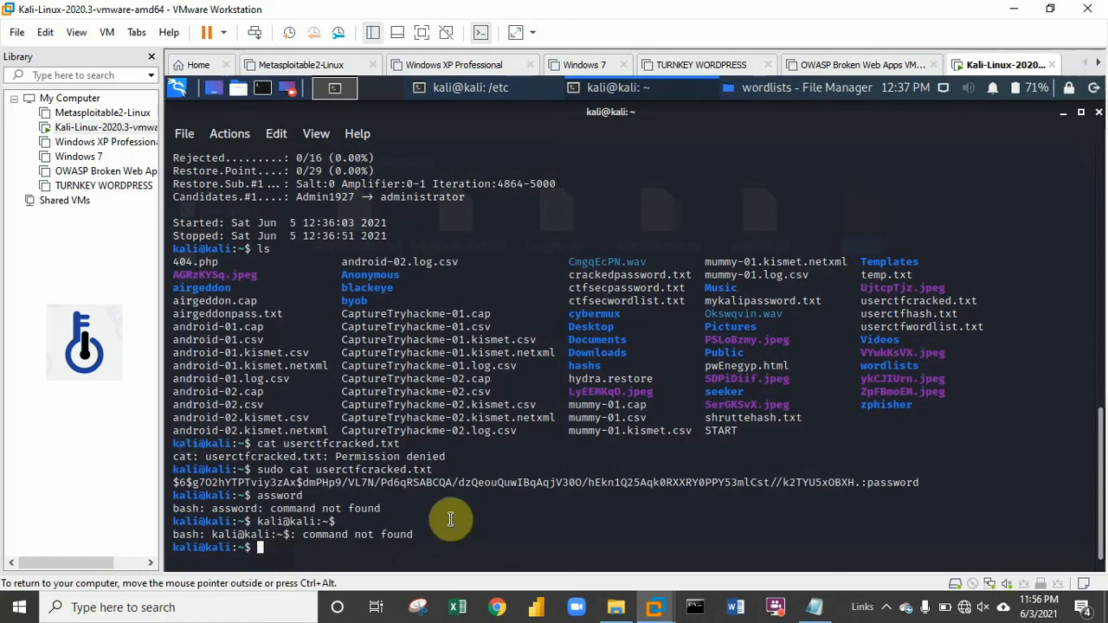